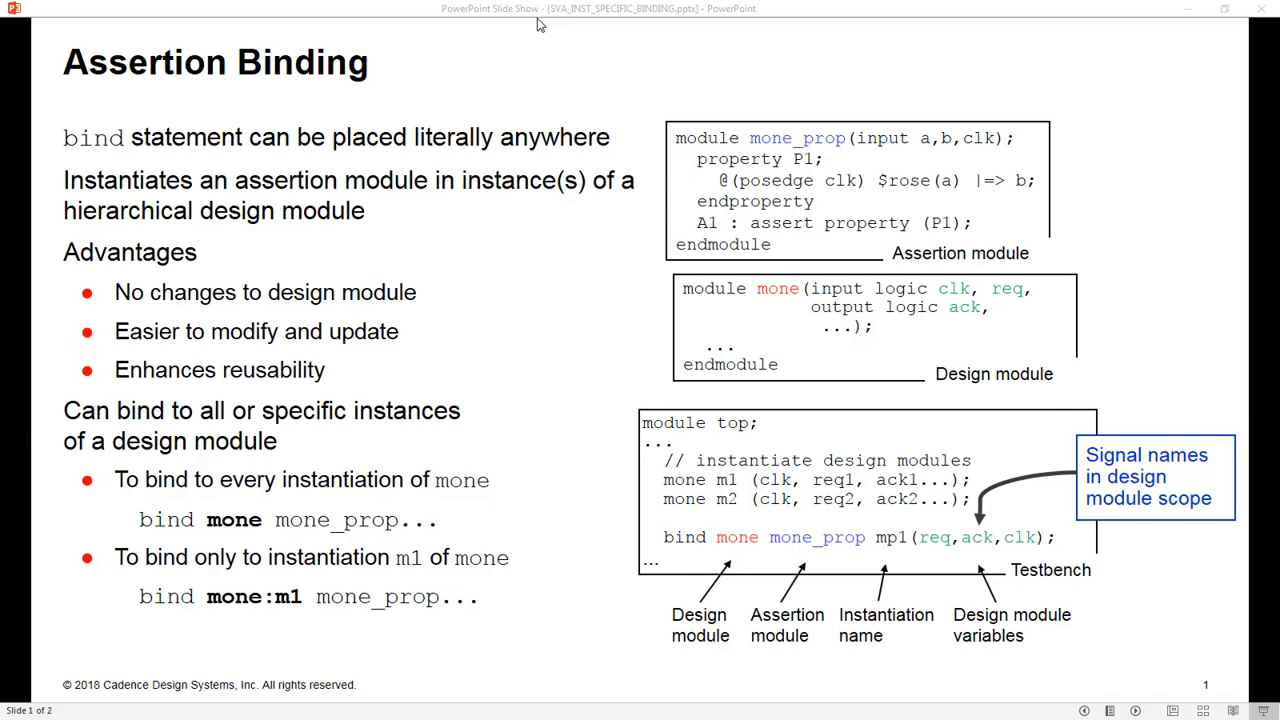
pyautogui.moveTo(668, 144)
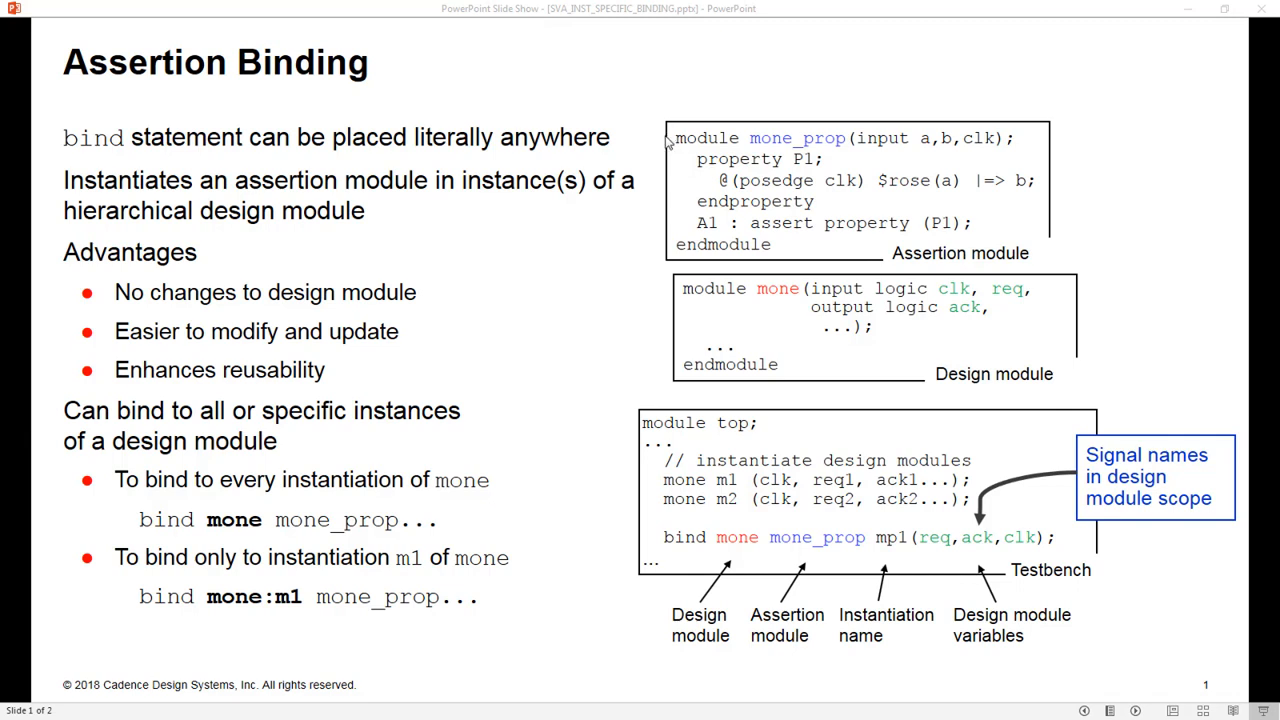
pyautogui.moveTo(702, 148)
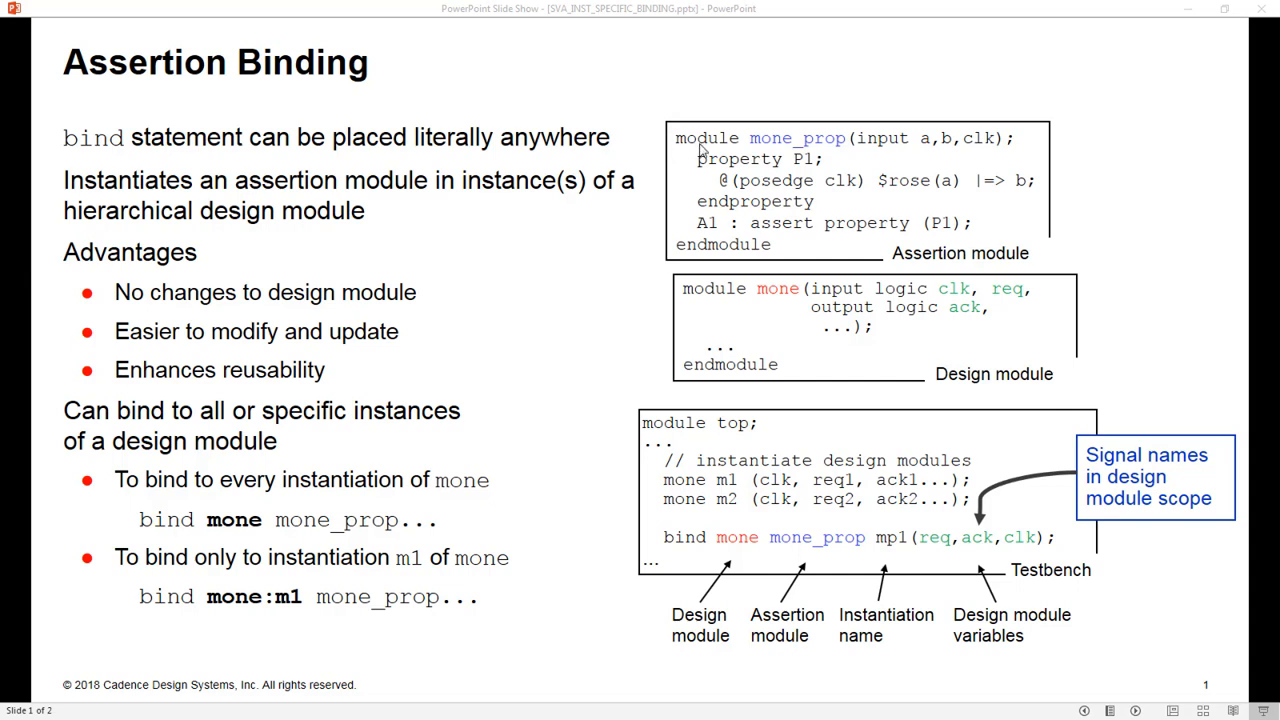
pyautogui.moveTo(800, 158)
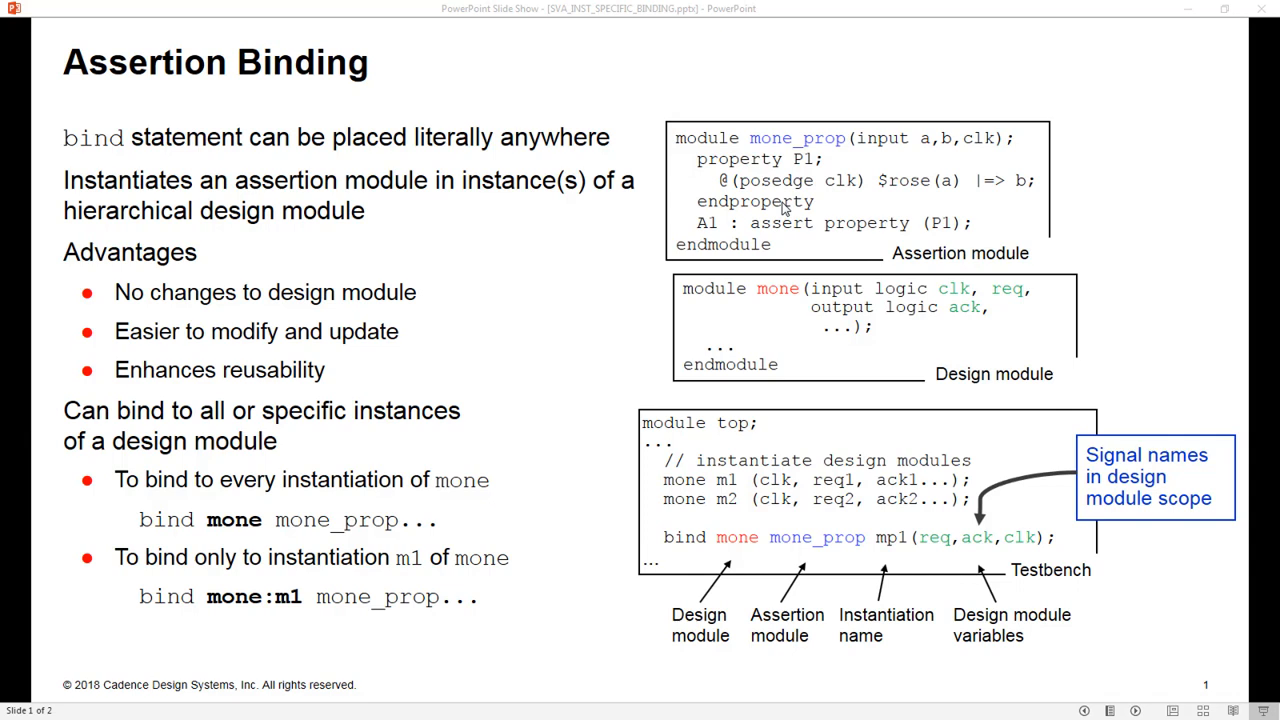
pyautogui.moveTo(786, 168)
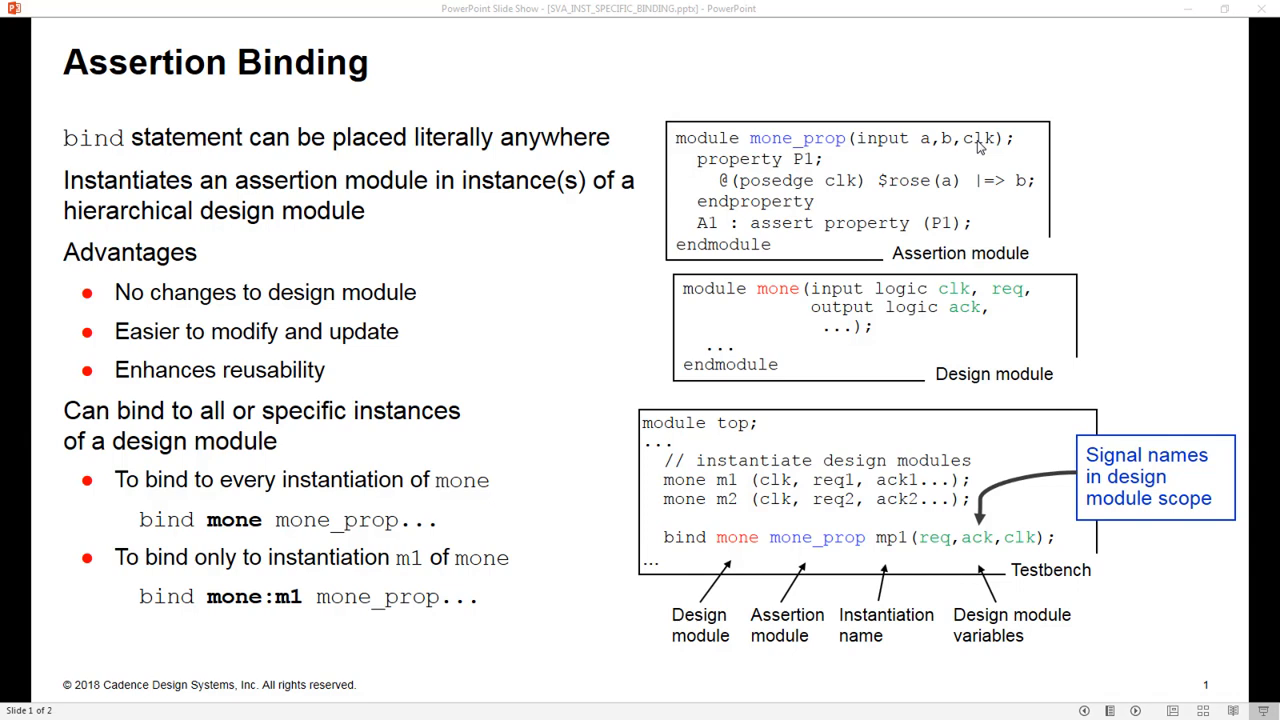
pyautogui.moveTo(804, 180)
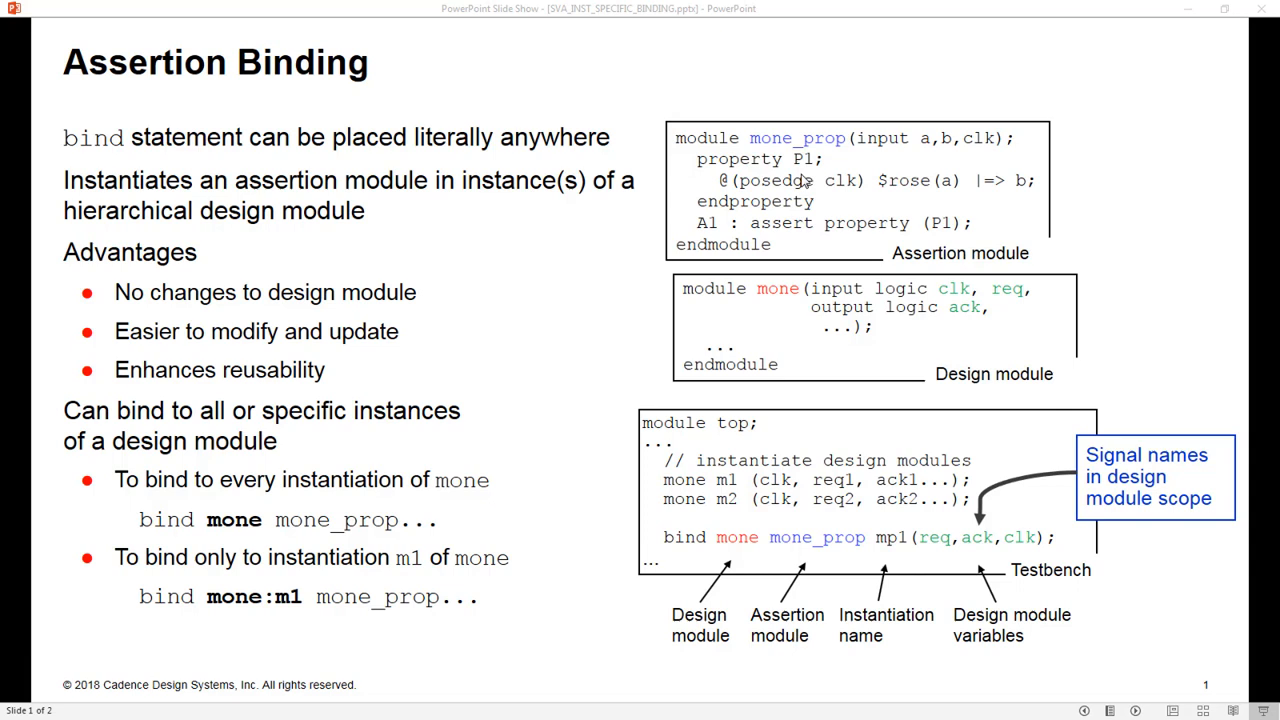
pyautogui.moveTo(970, 144)
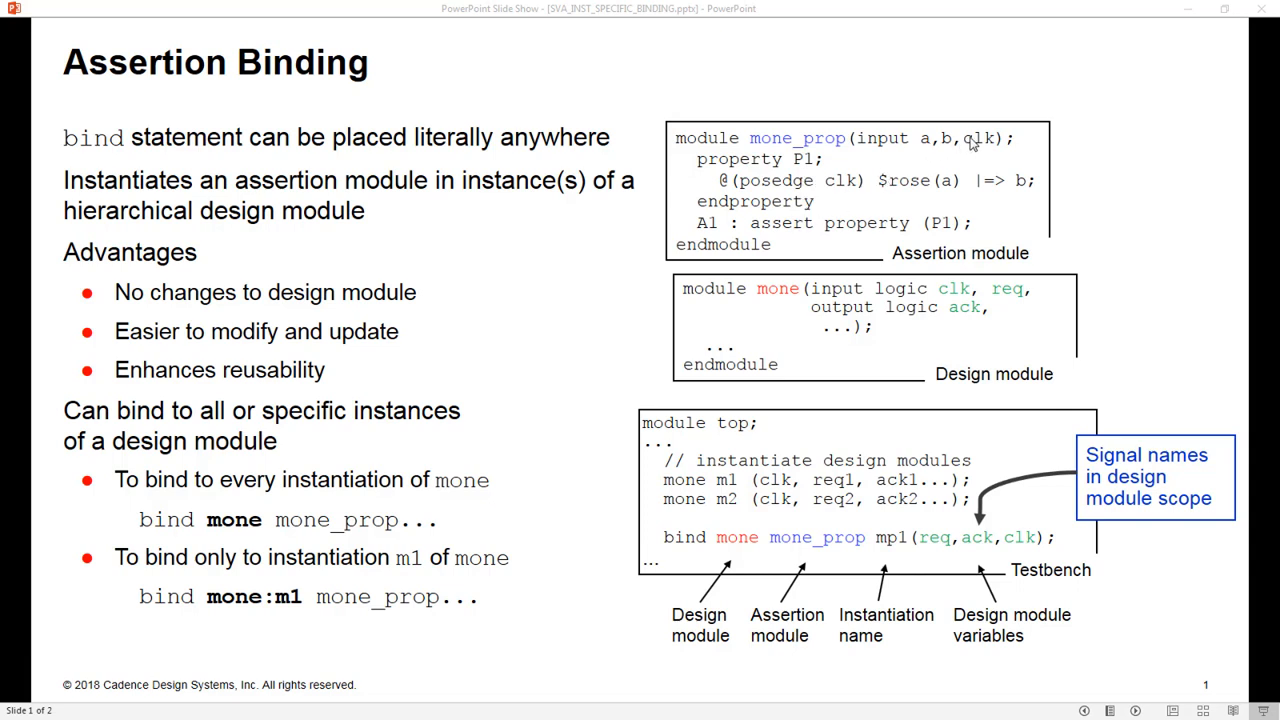
pyautogui.moveTo(936, 150)
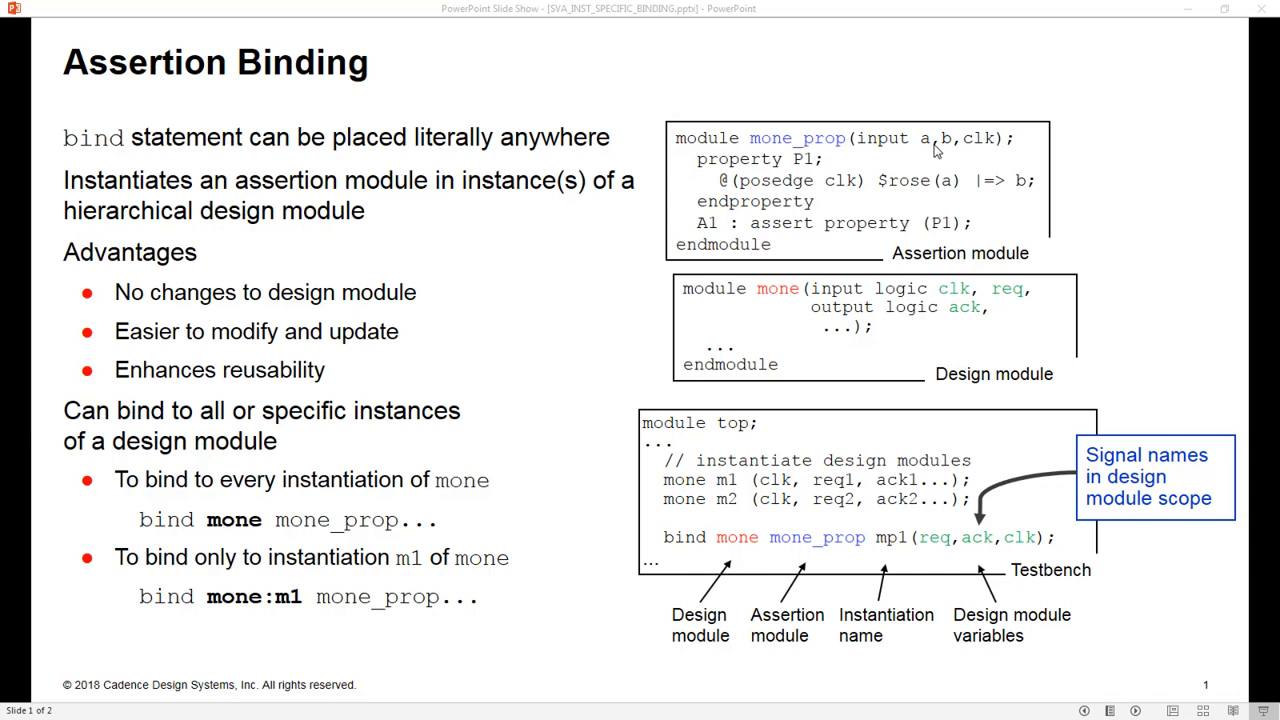
pyautogui.moveTo(770, 298)
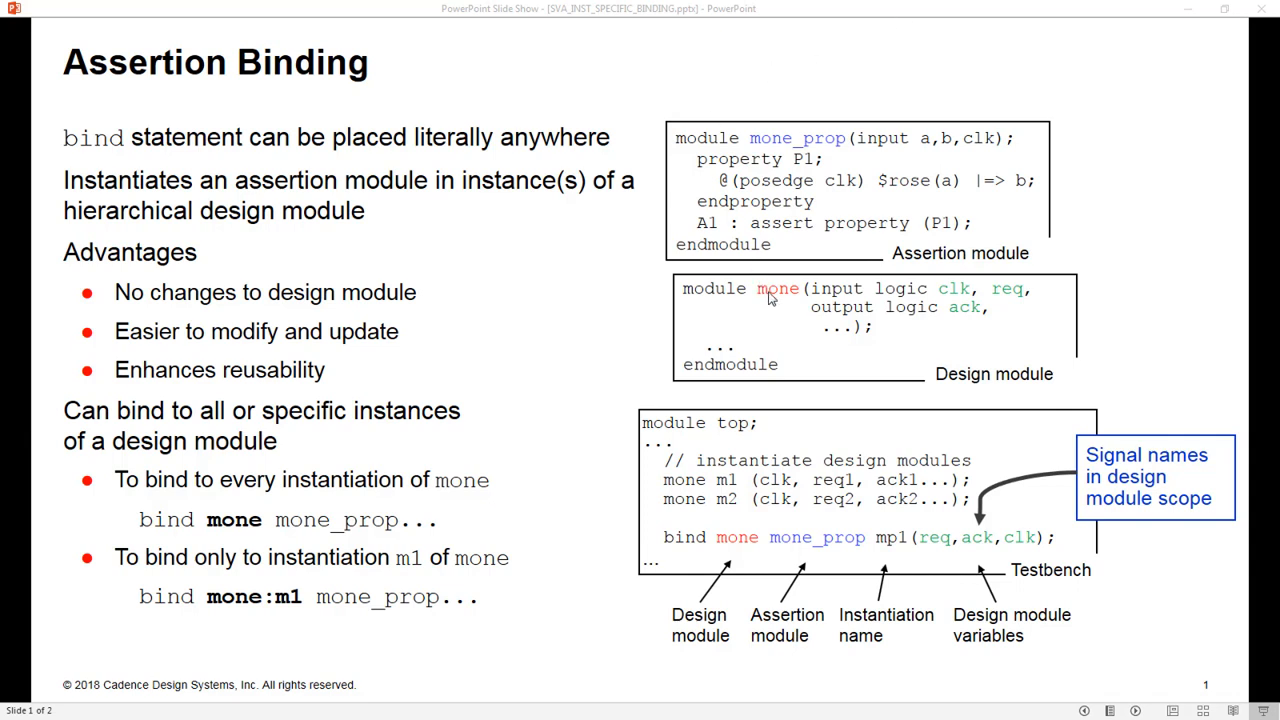
pyautogui.moveTo(796, 300)
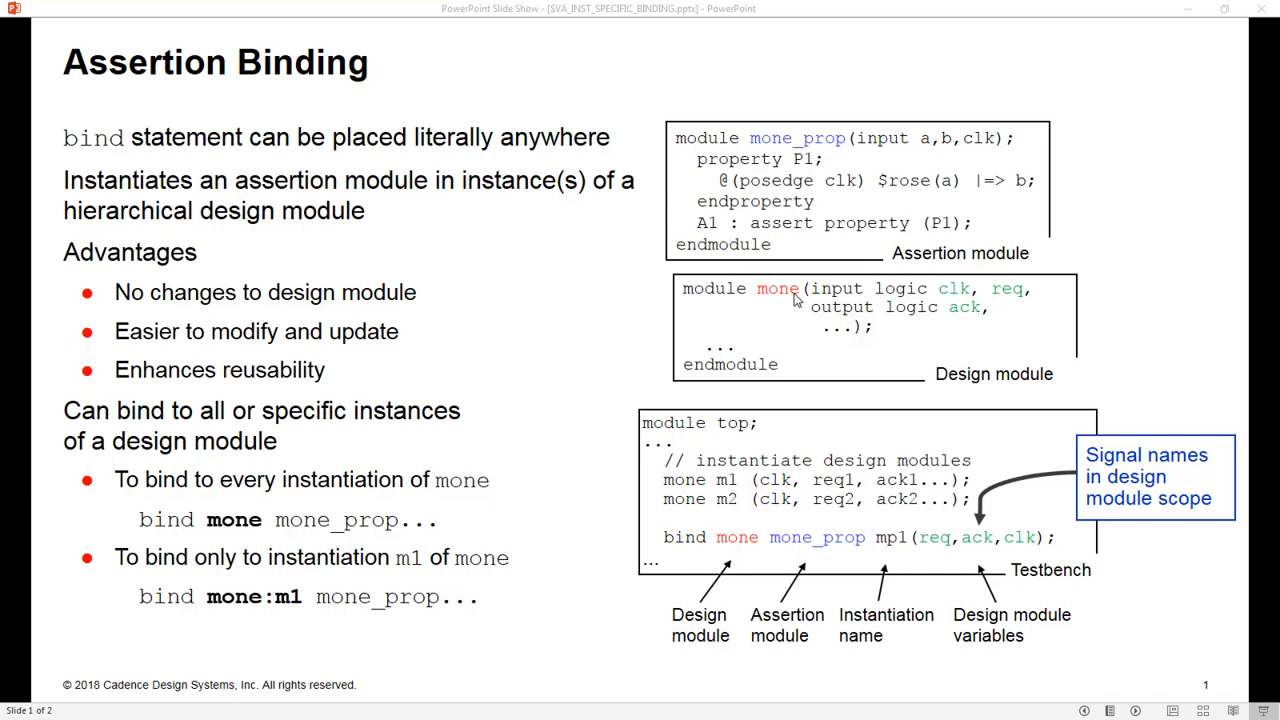
pyautogui.moveTo(848, 304)
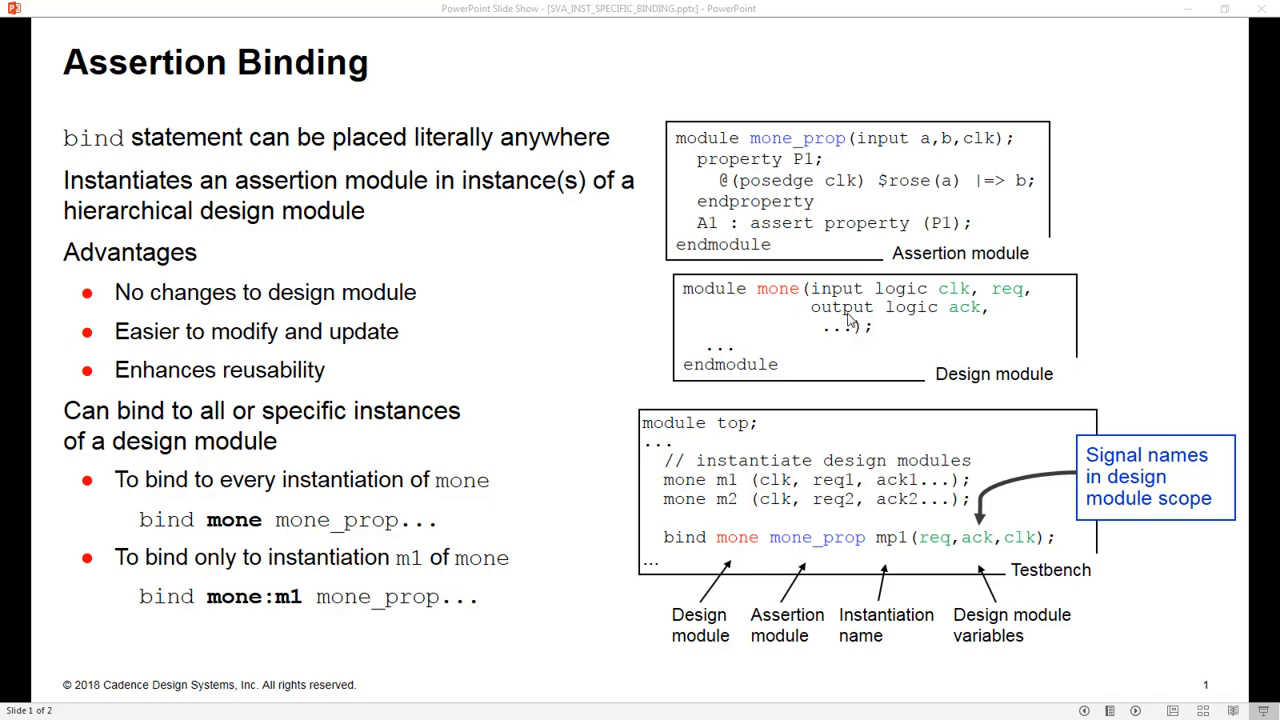
pyautogui.moveTo(760, 308)
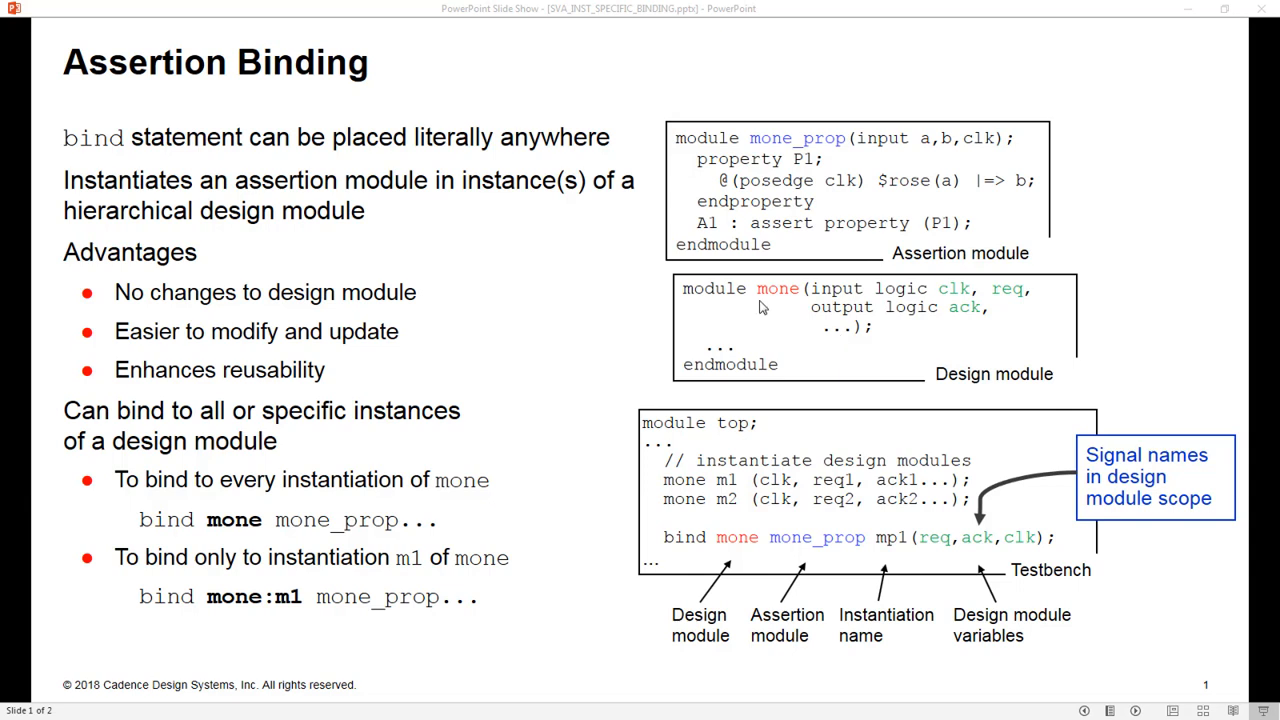
pyautogui.moveTo(840, 148)
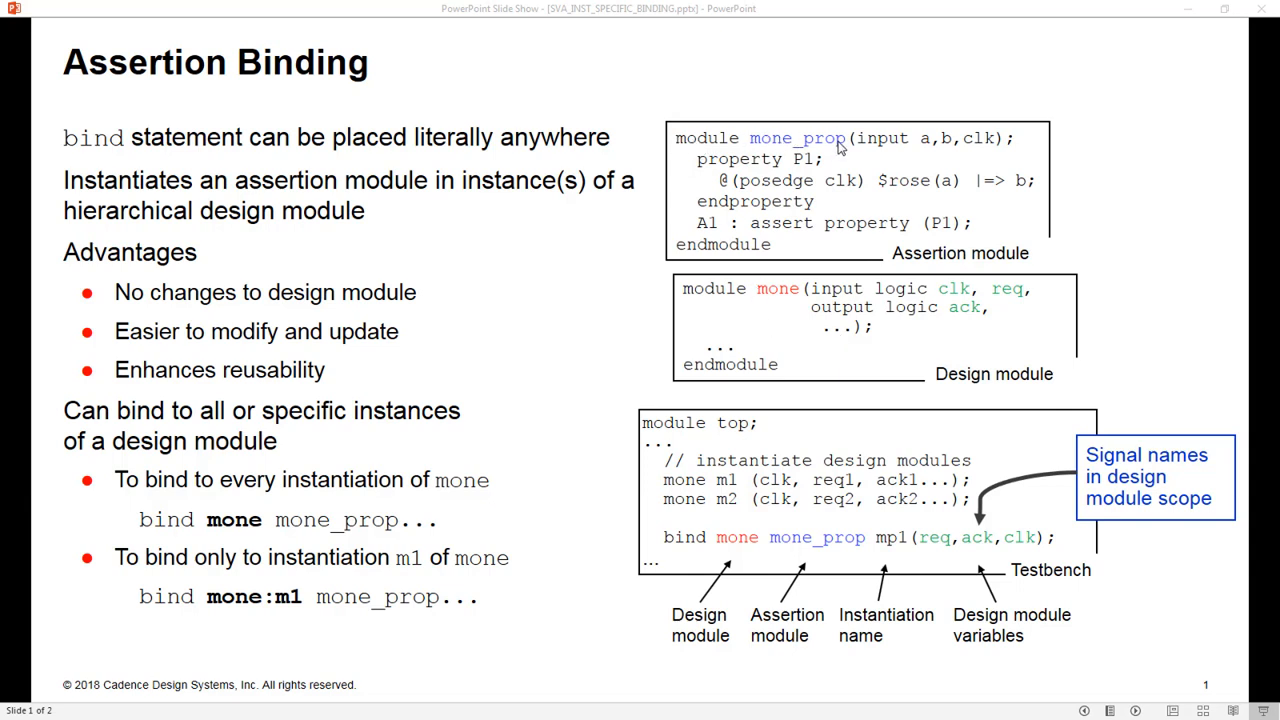
pyautogui.moveTo(730, 112)
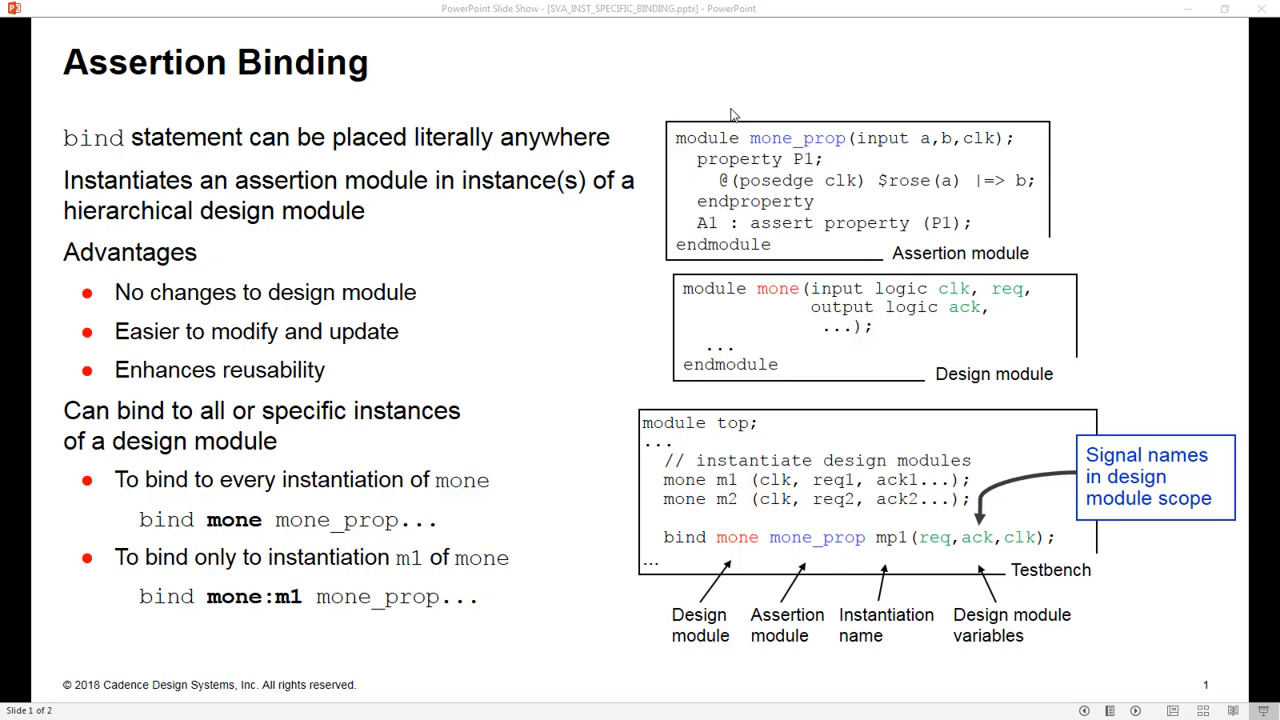
pyautogui.moveTo(758, 344)
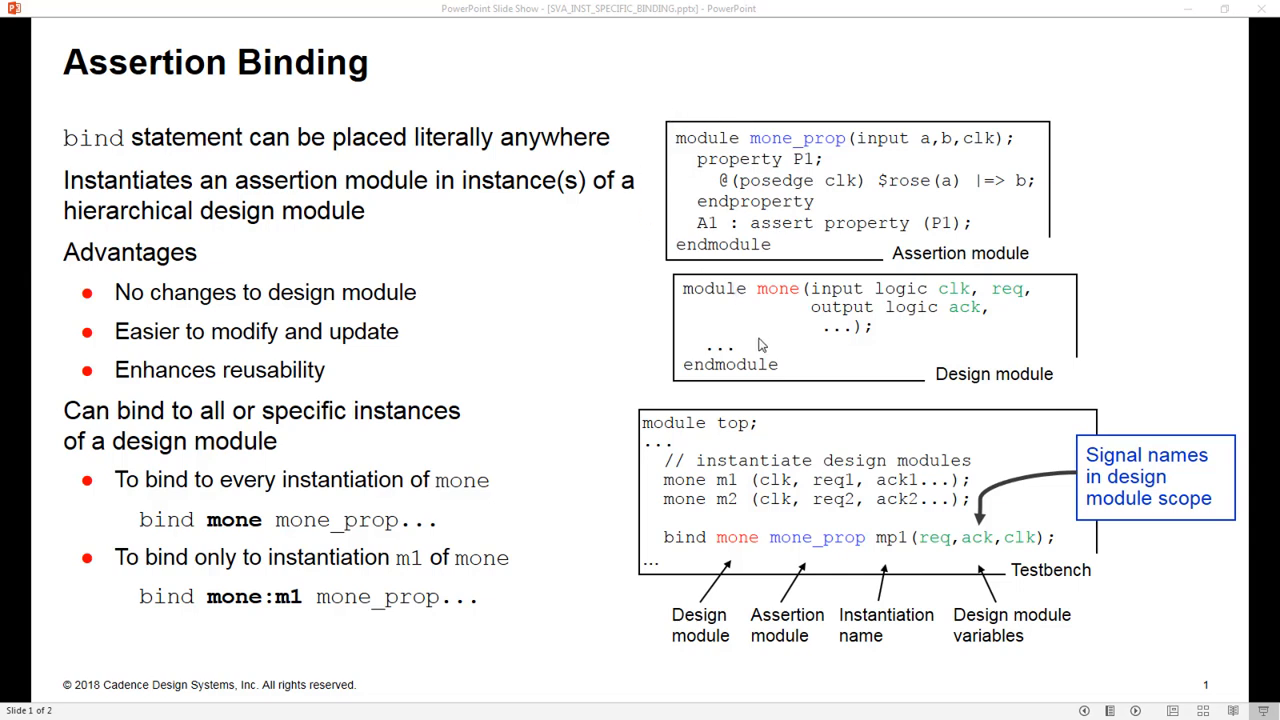
pyautogui.moveTo(910, 372)
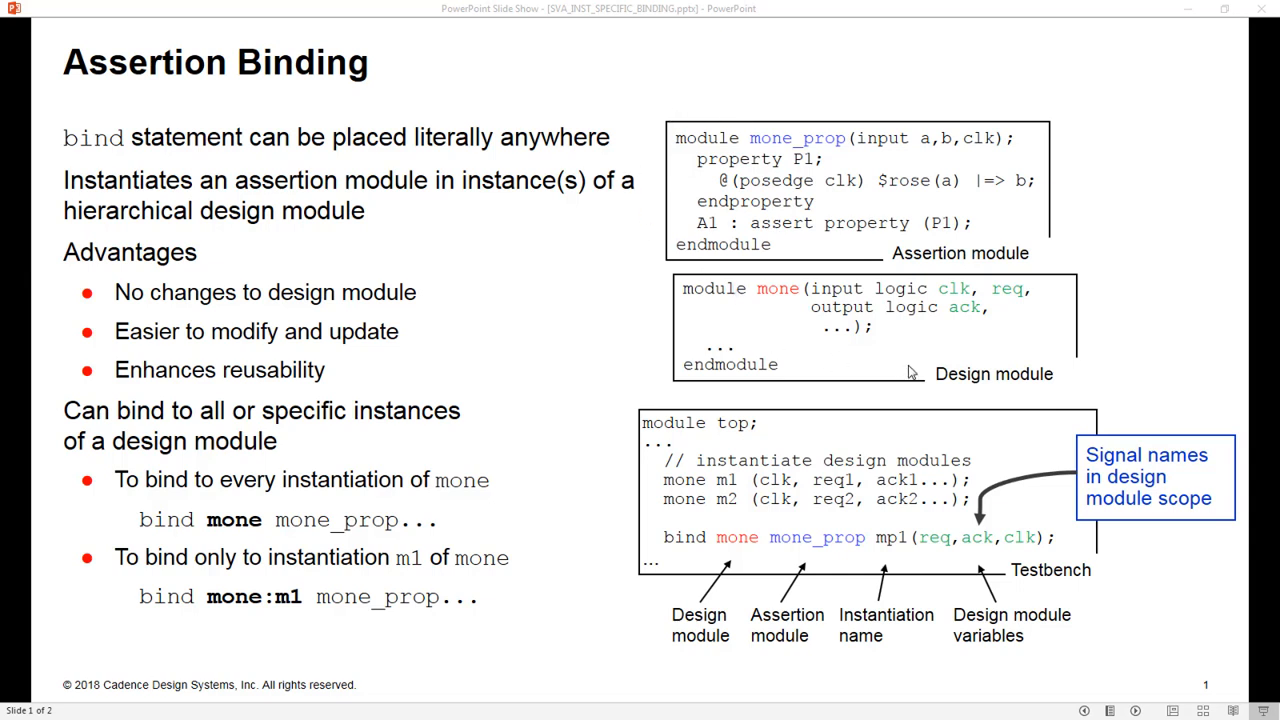
pyautogui.moveTo(788, 490)
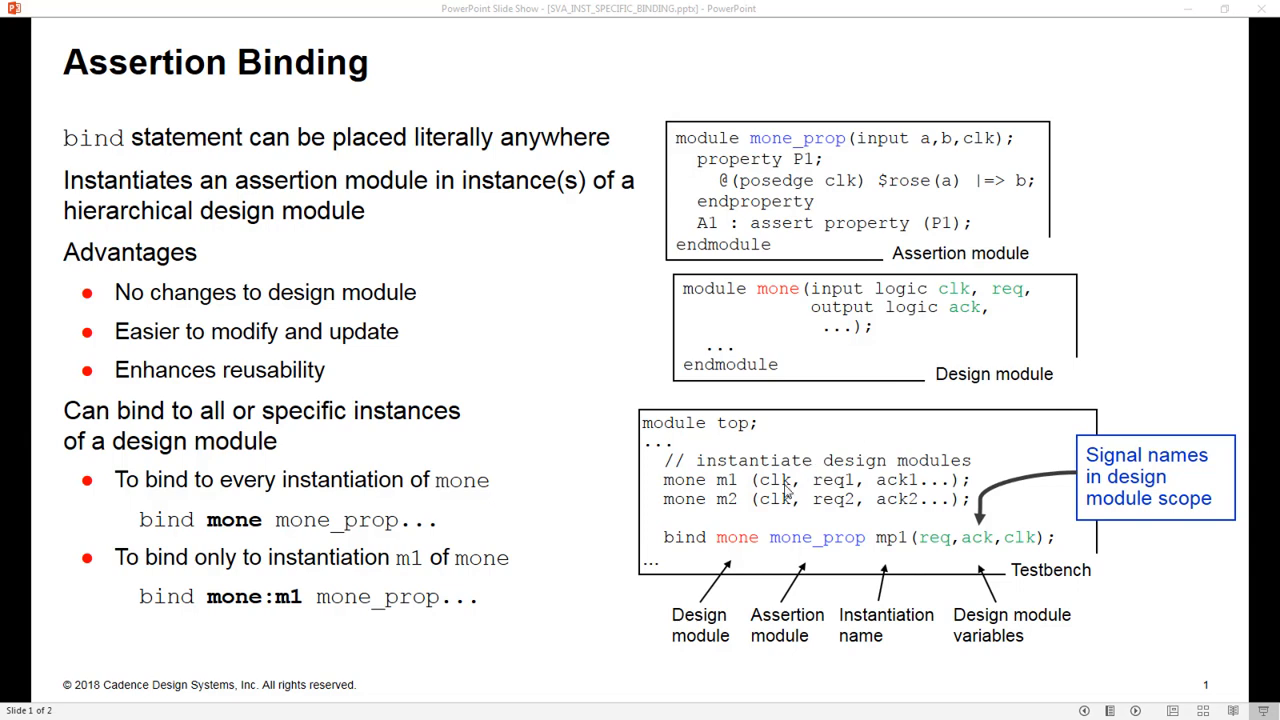
pyautogui.moveTo(660, 556)
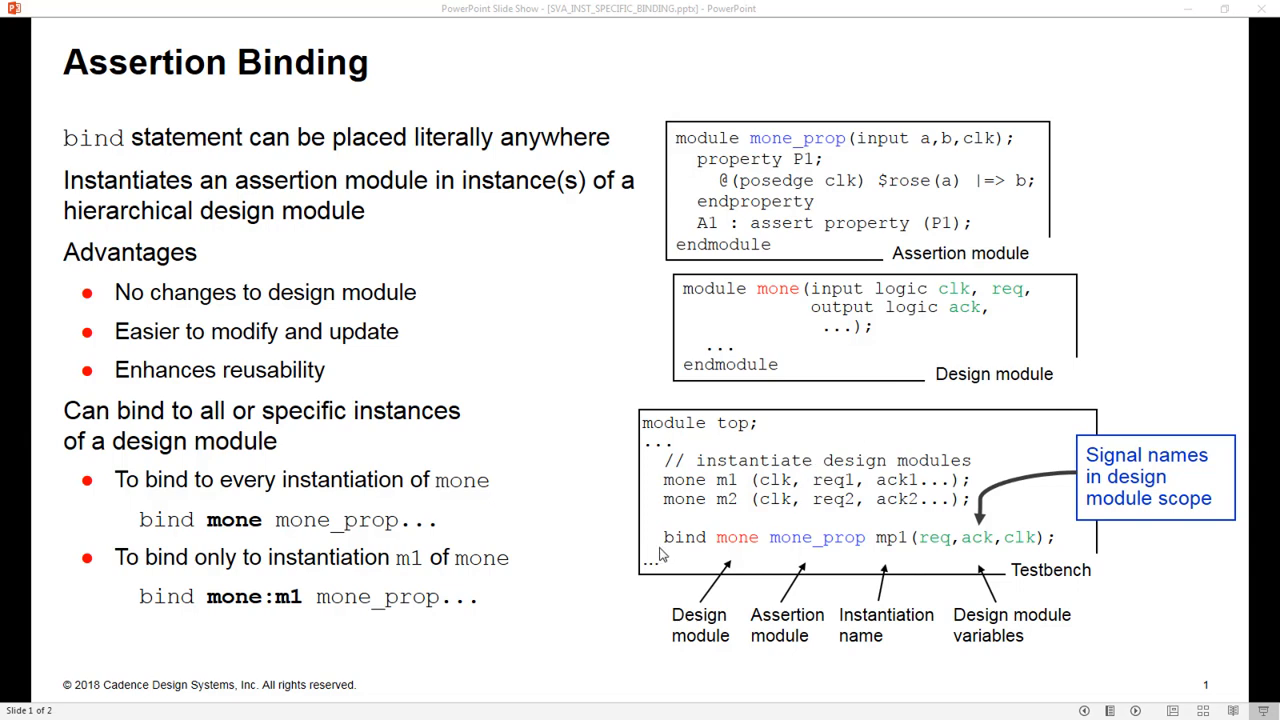
pyautogui.moveTo(672, 548)
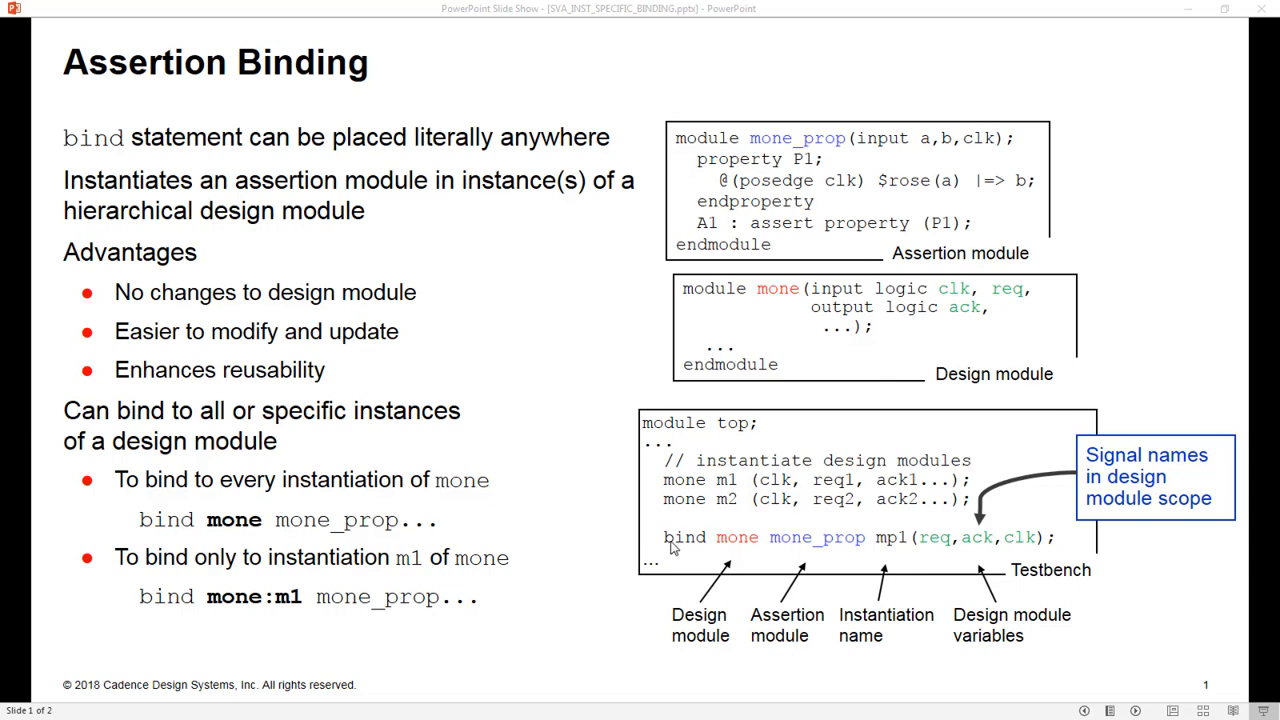
pyautogui.moveTo(756, 544)
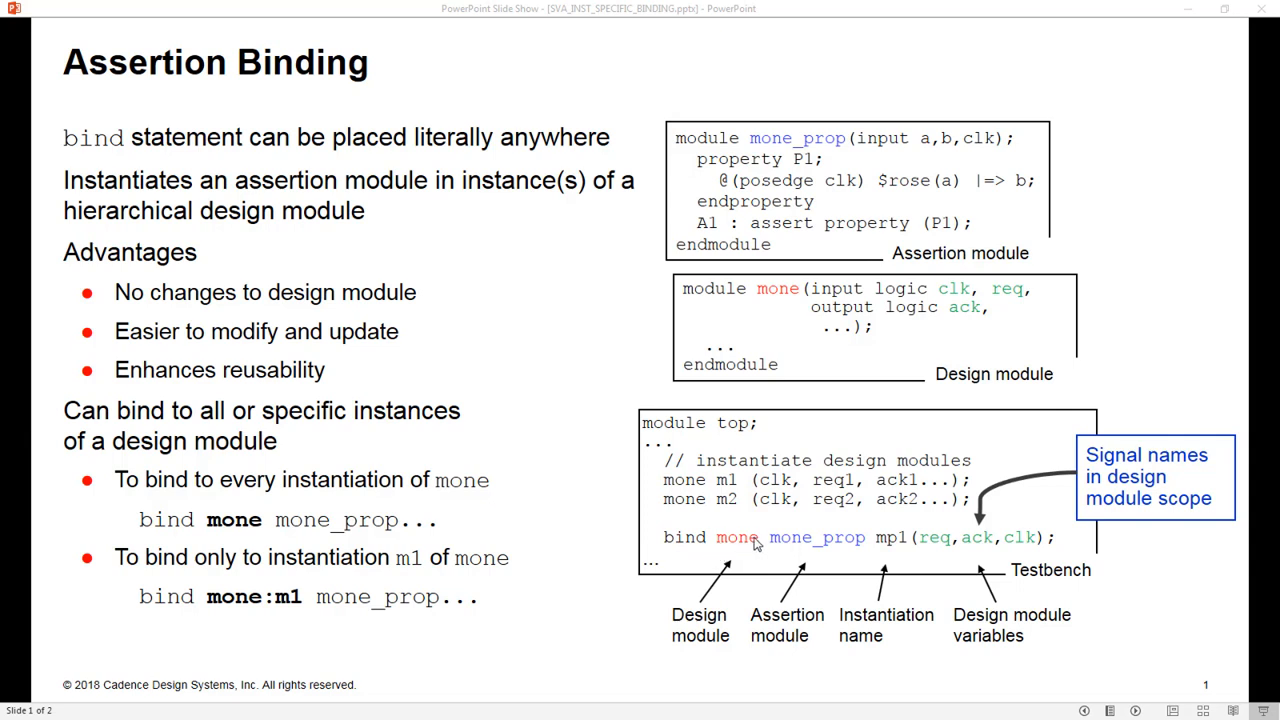
pyautogui.moveTo(856, 544)
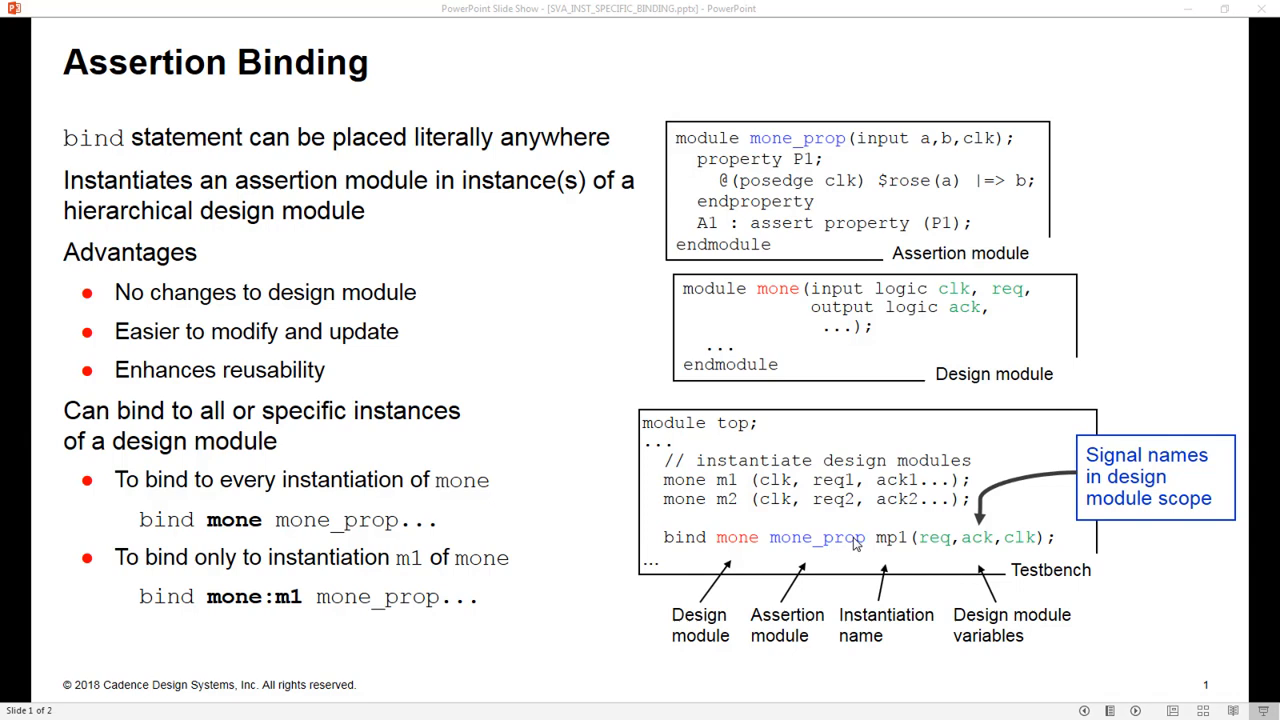
pyautogui.moveTo(884, 544)
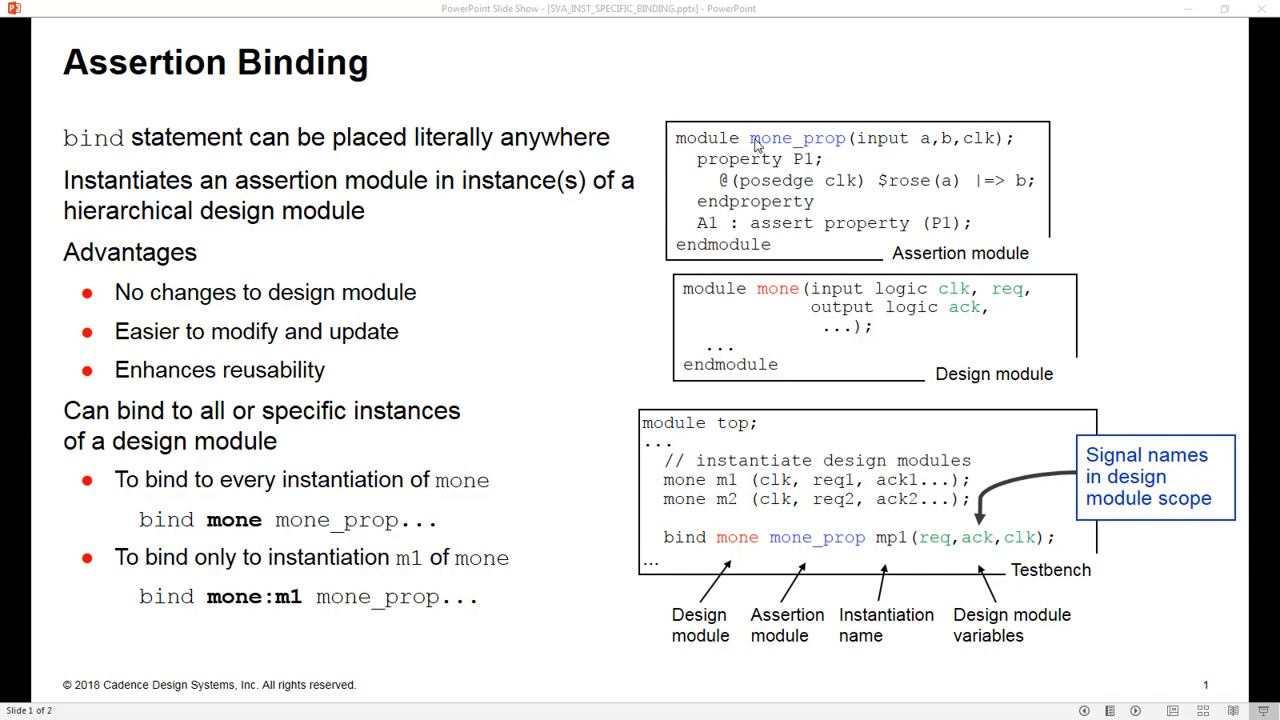
pyautogui.moveTo(744, 238)
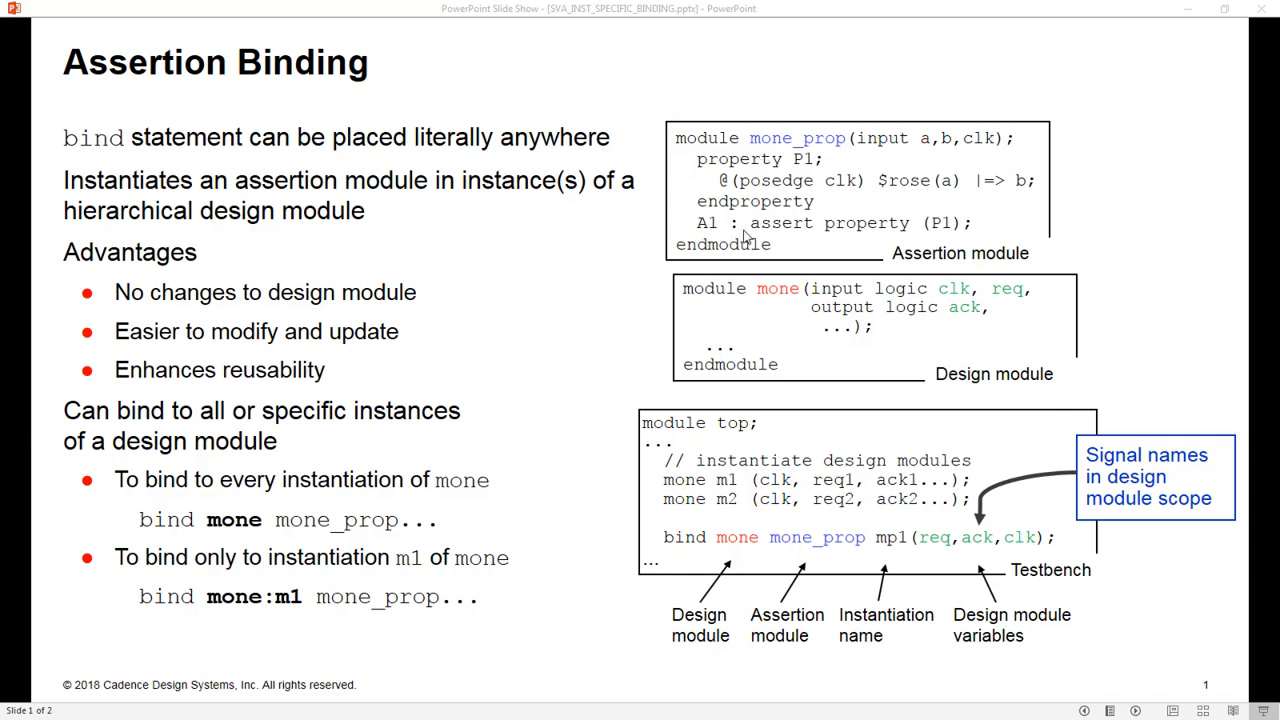
pyautogui.moveTo(744, 358)
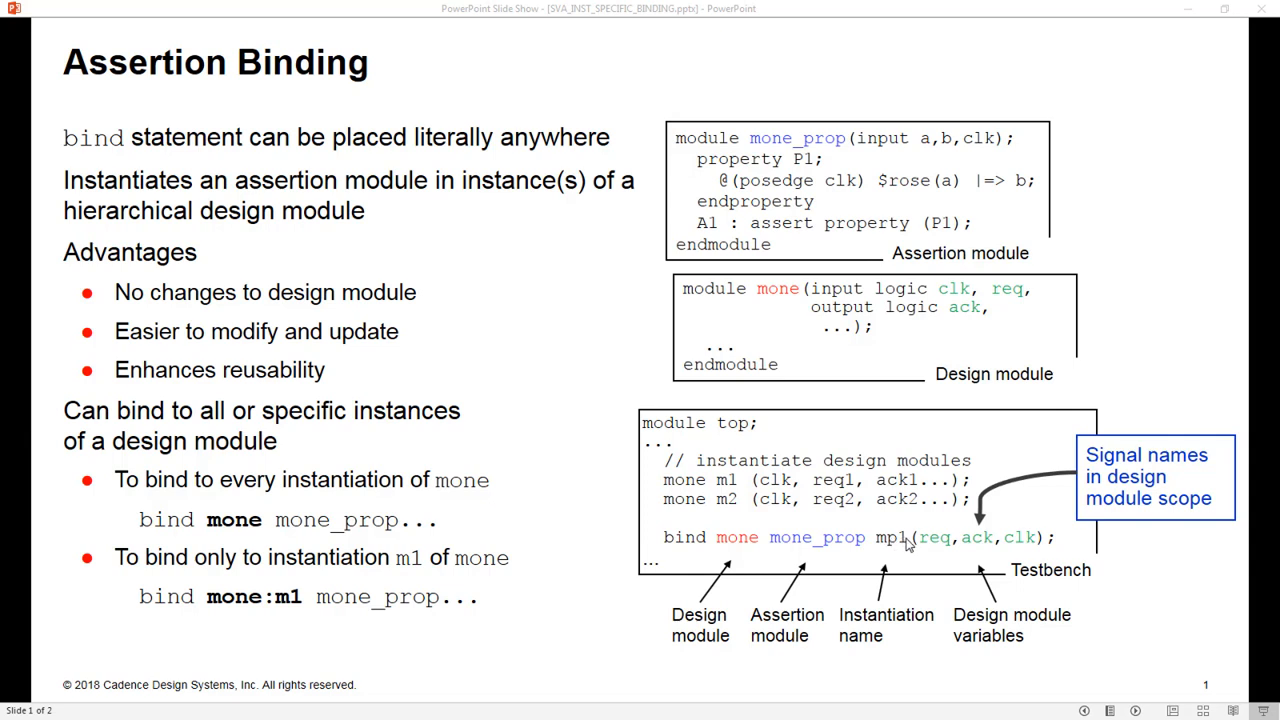
pyautogui.moveTo(976, 540)
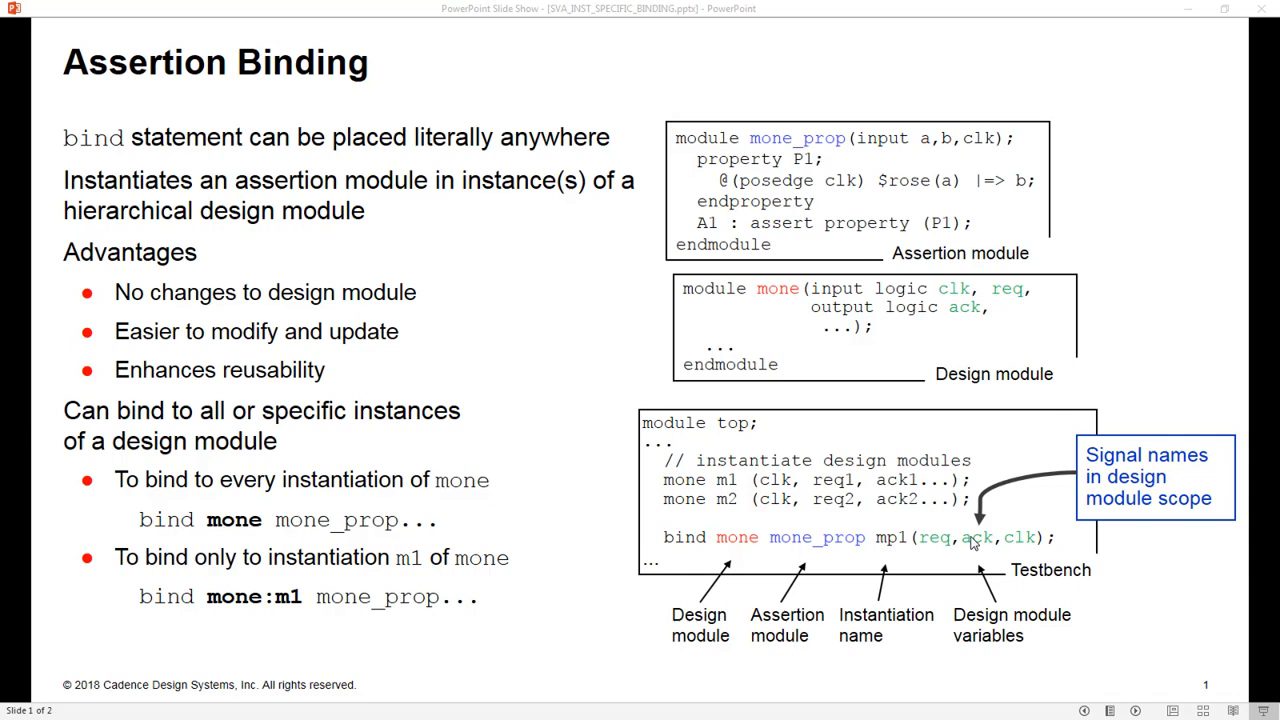
pyautogui.moveTo(938, 552)
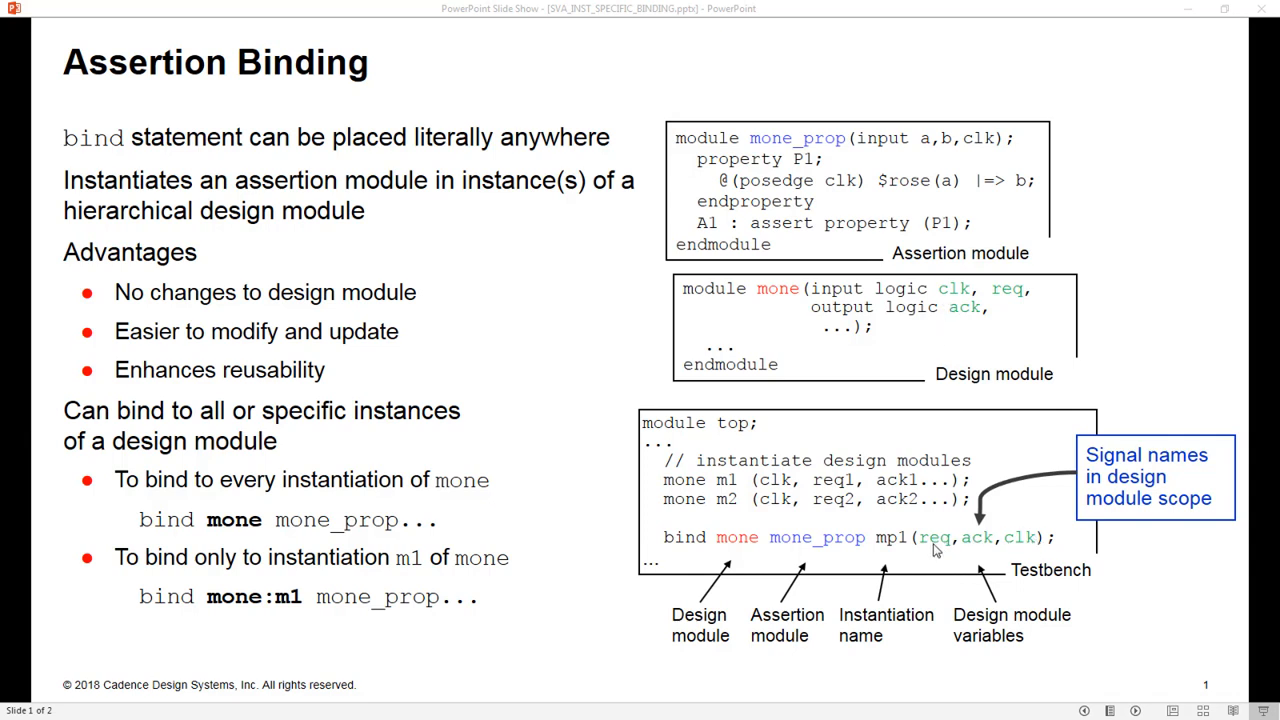
pyautogui.moveTo(982, 544)
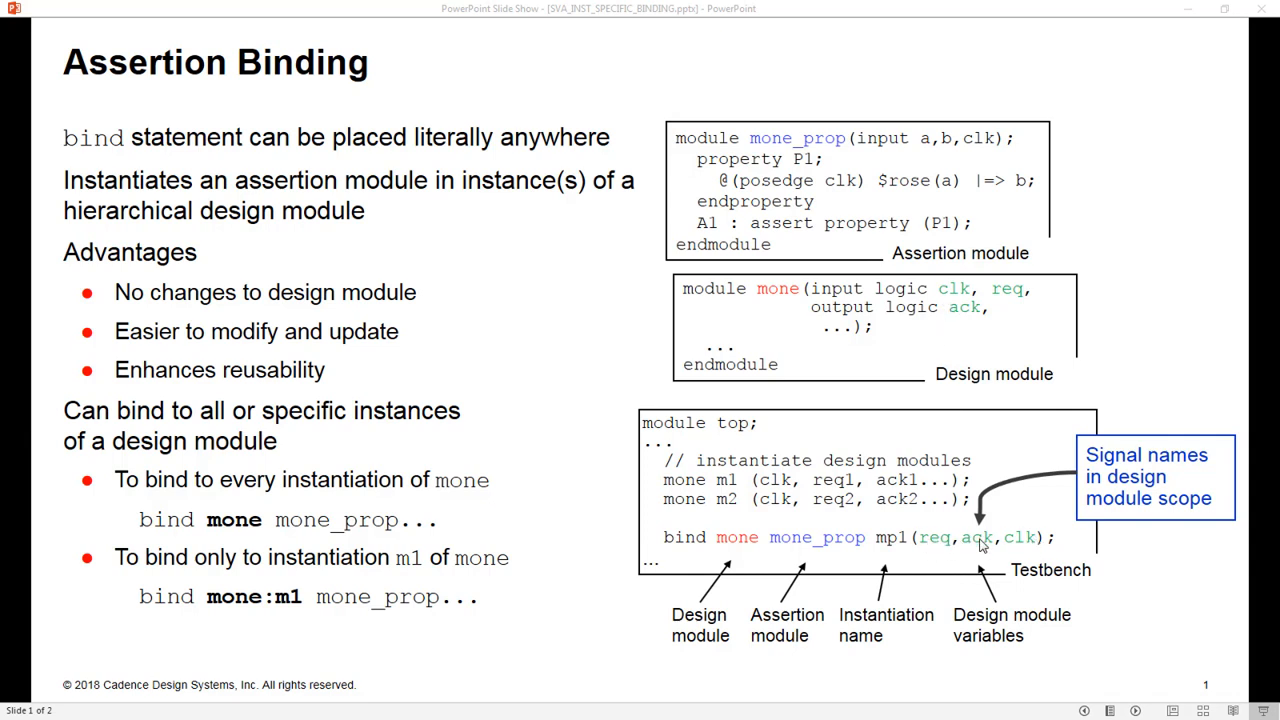
pyautogui.moveTo(952, 546)
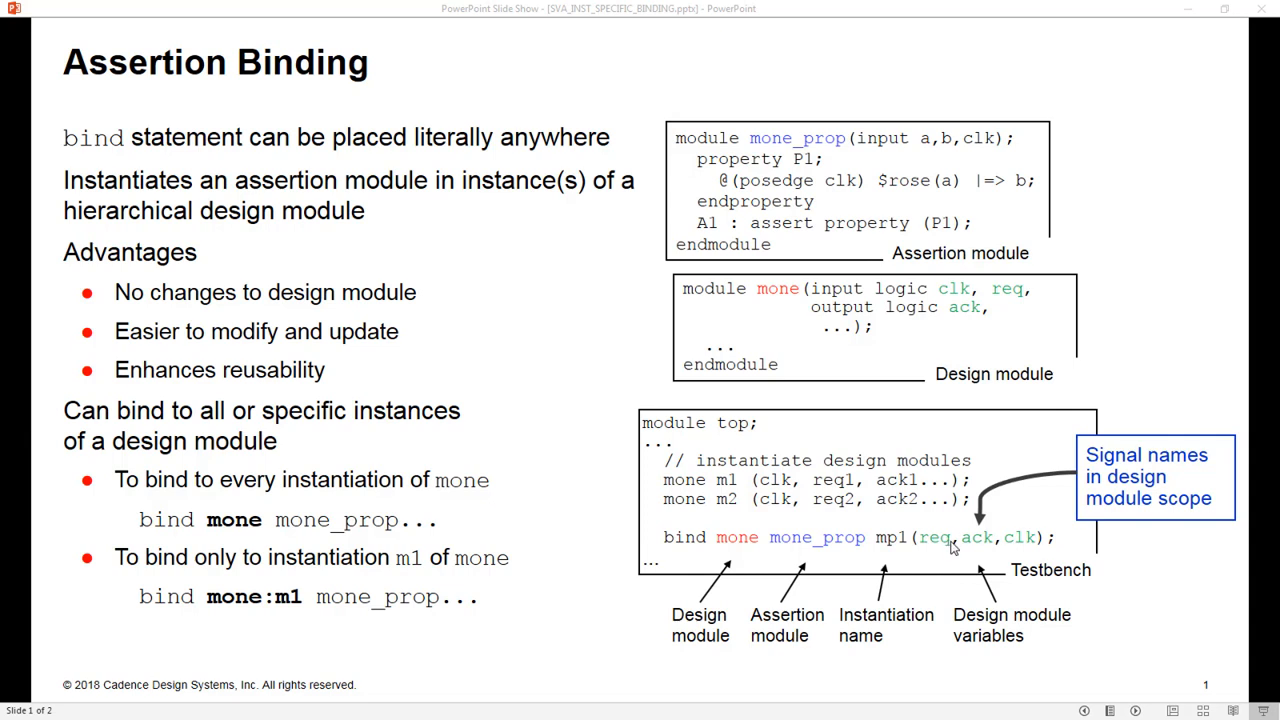
pyautogui.moveTo(968, 548)
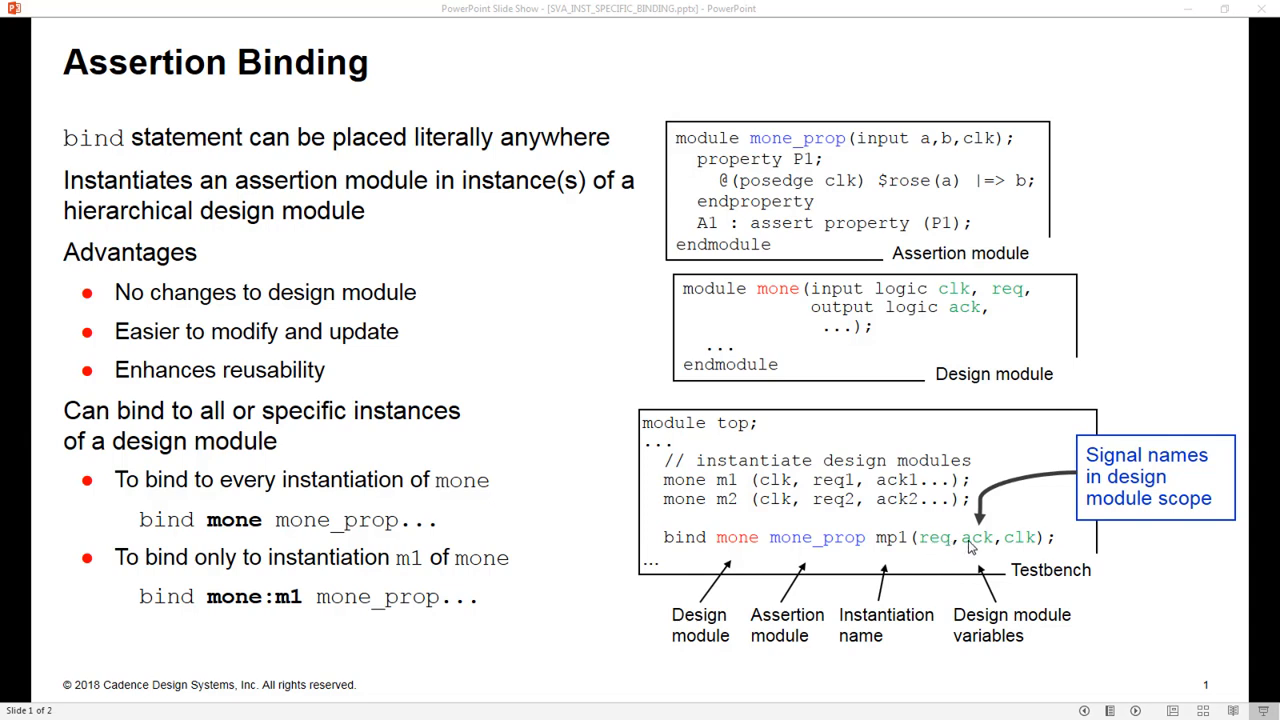
pyautogui.moveTo(970, 324)
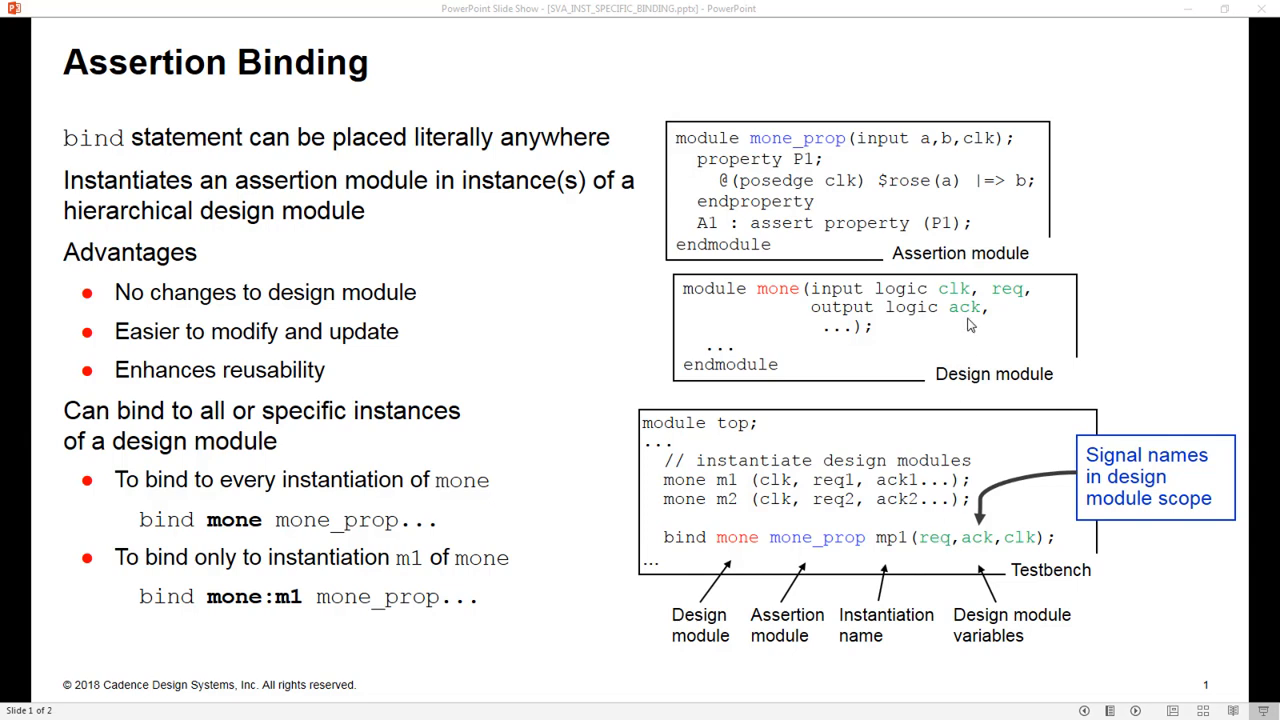
pyautogui.moveTo(940, 550)
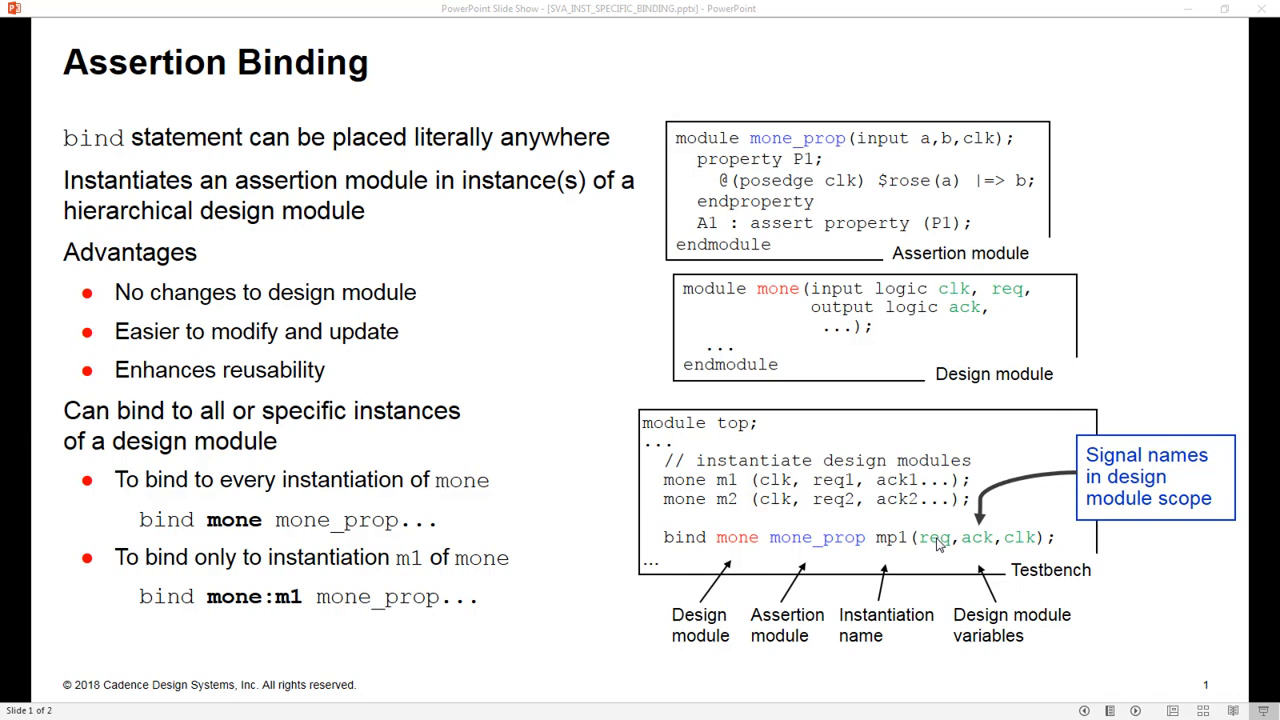
pyautogui.moveTo(924, 160)
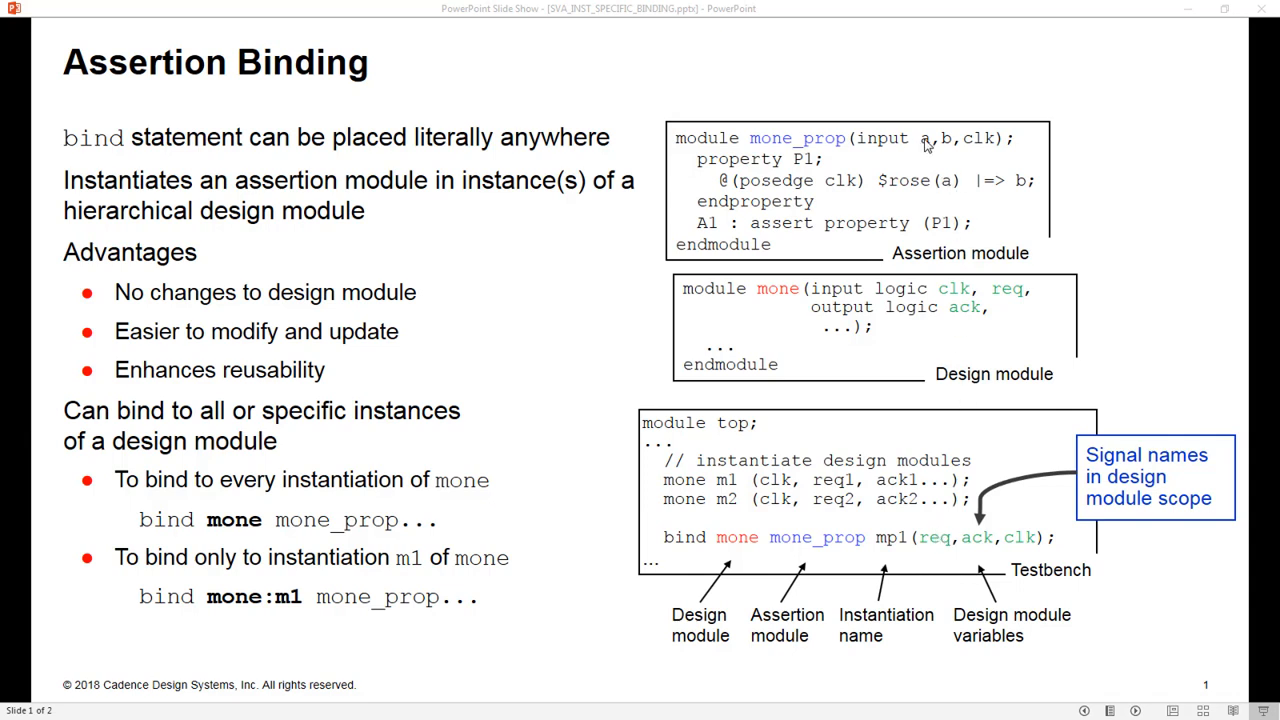
pyautogui.moveTo(1012, 544)
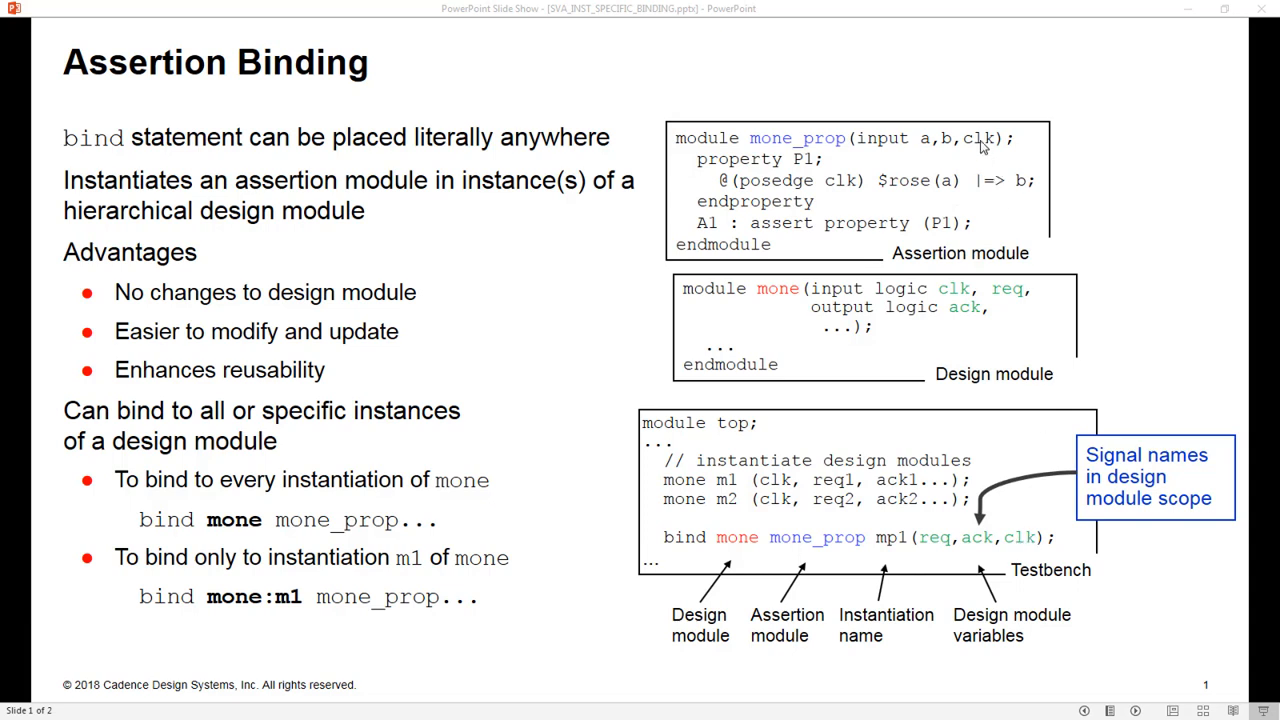
pyautogui.moveTo(906, 222)
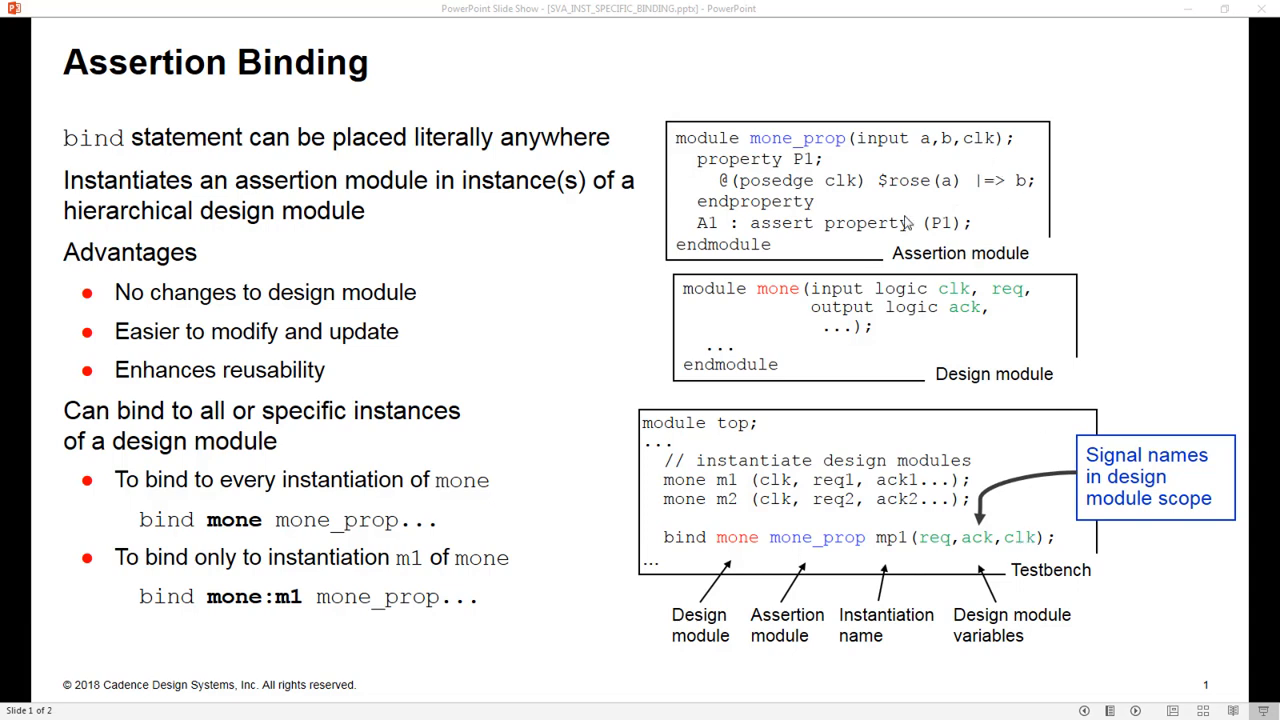
pyautogui.moveTo(752, 572)
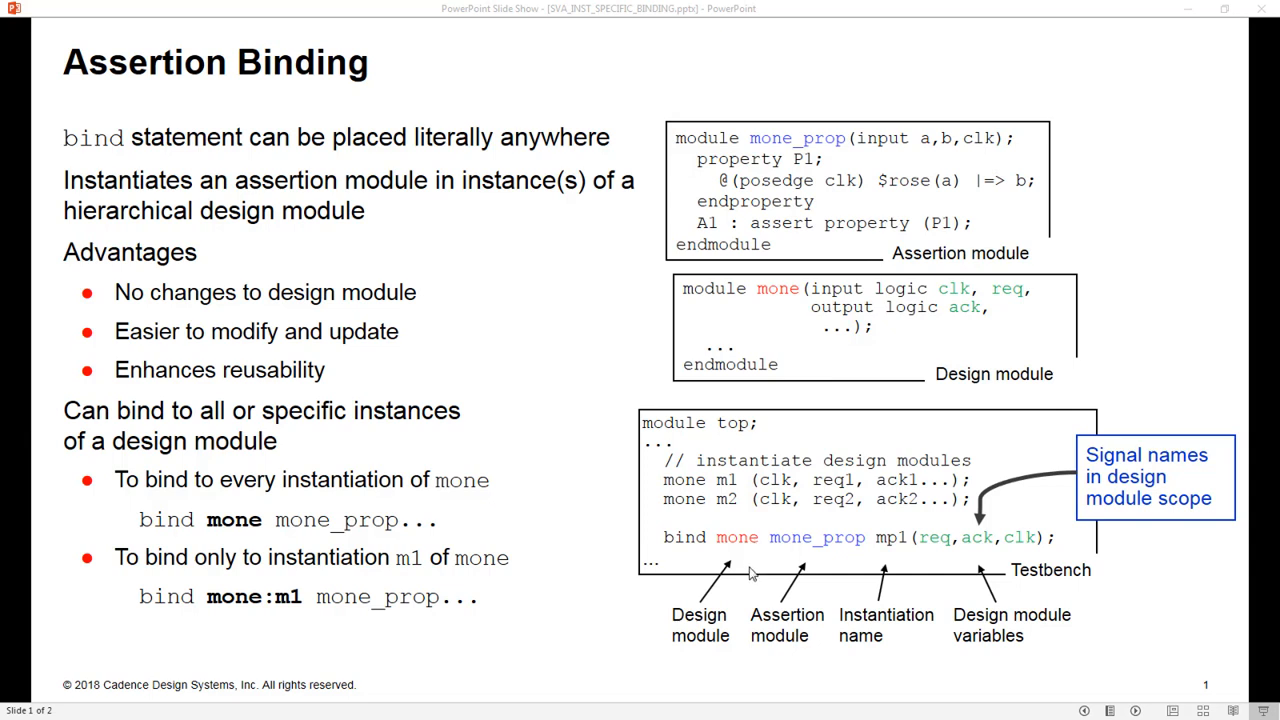
pyautogui.moveTo(748, 548)
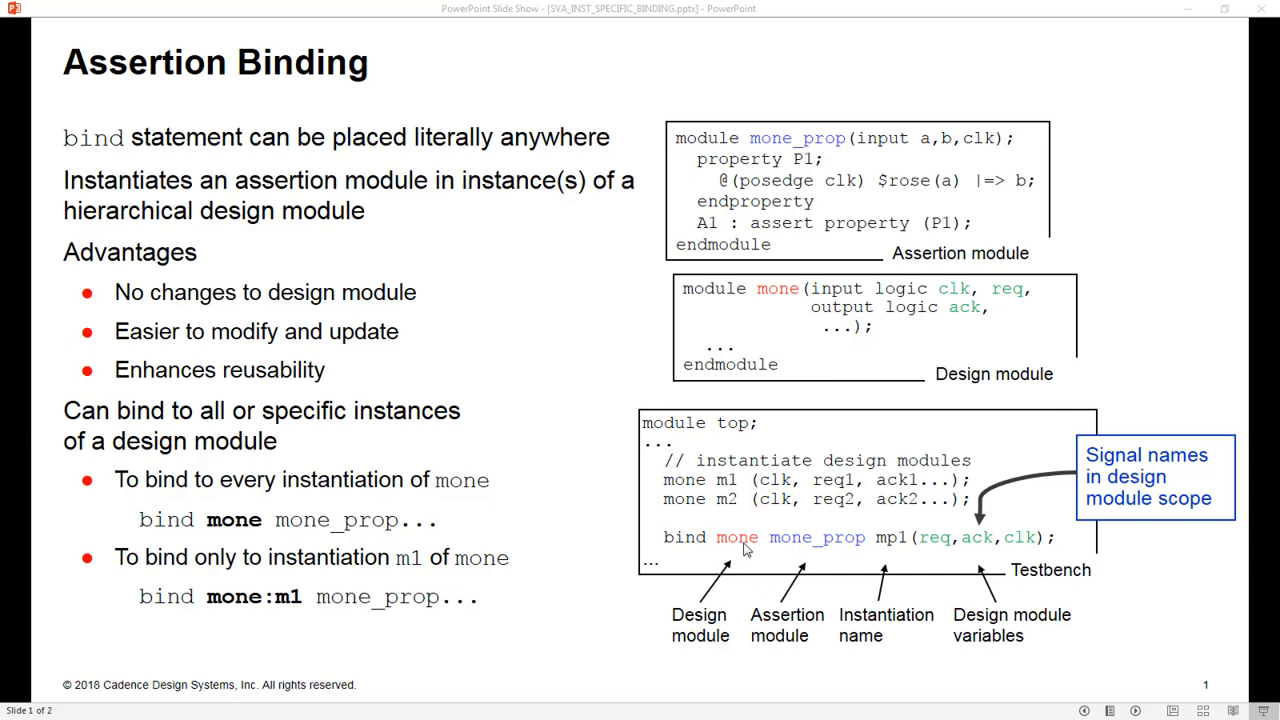
pyautogui.moveTo(752, 548)
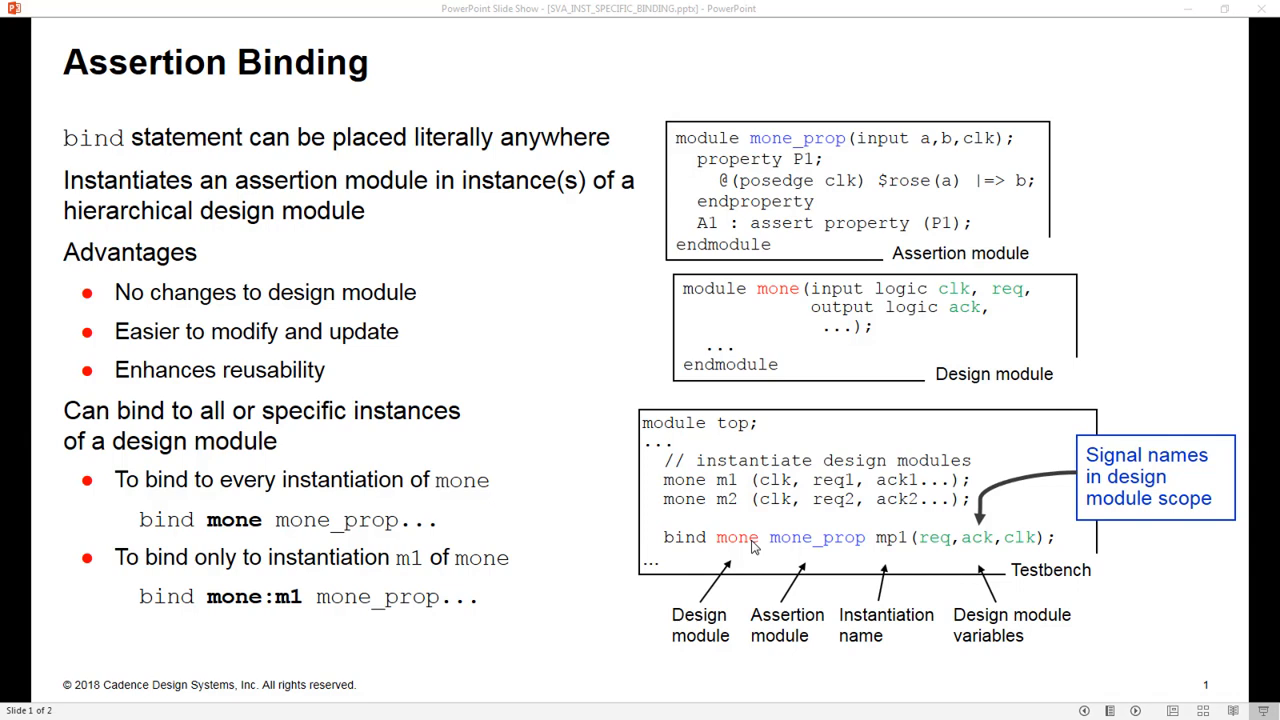
pyautogui.moveTo(418, 504)
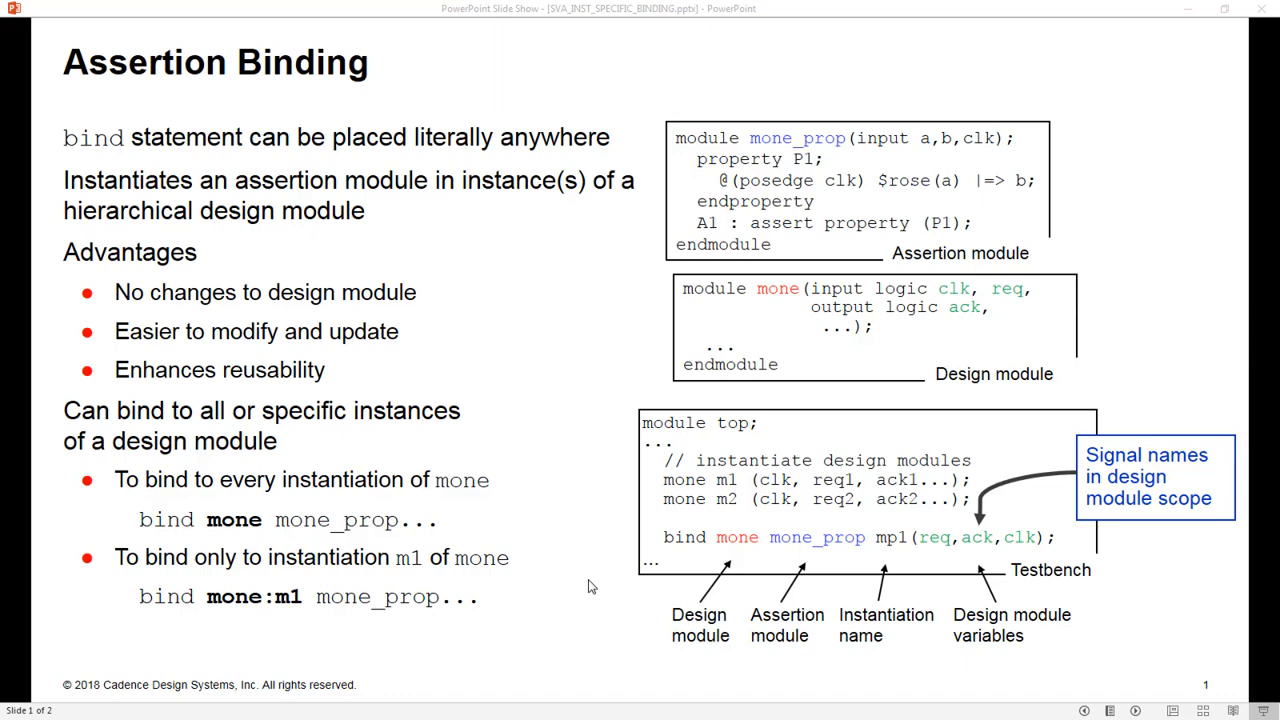
# Advance the slideshow to slide 2, "How Binding Works", with the top/m1/m2/mp1 hierarchy diagram
pyautogui.press('right')
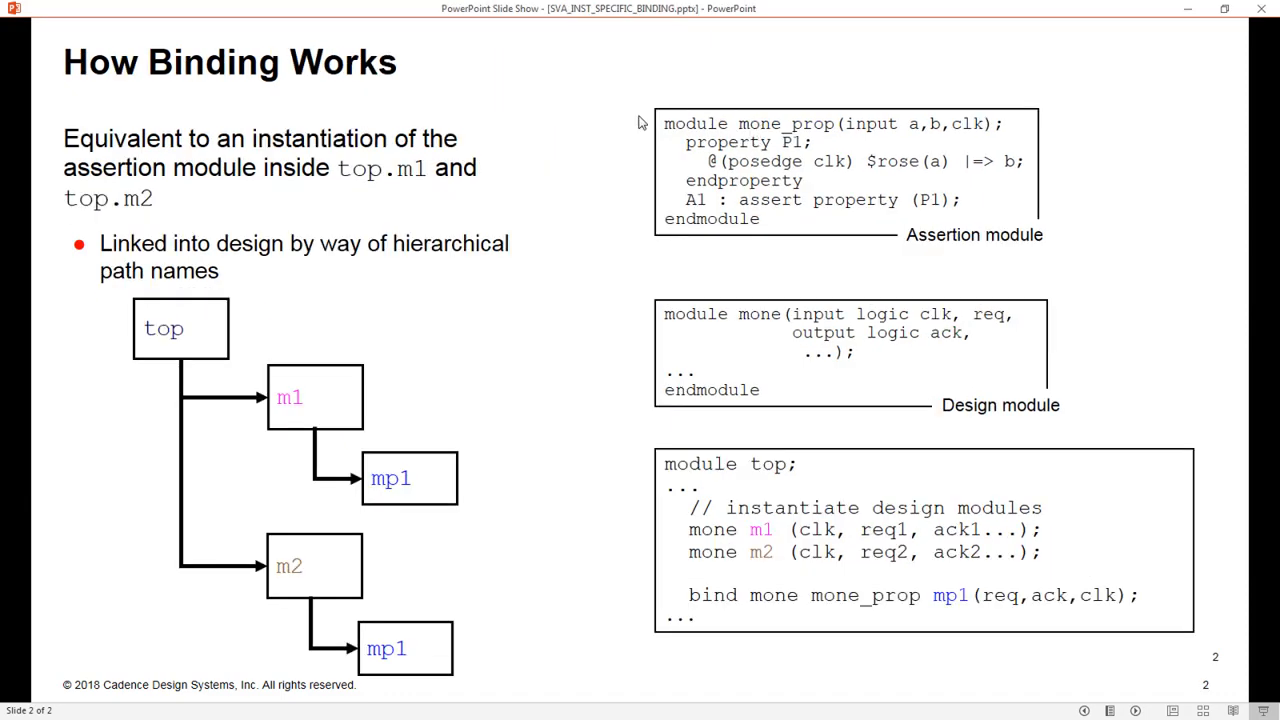
pyautogui.moveTo(762, 474)
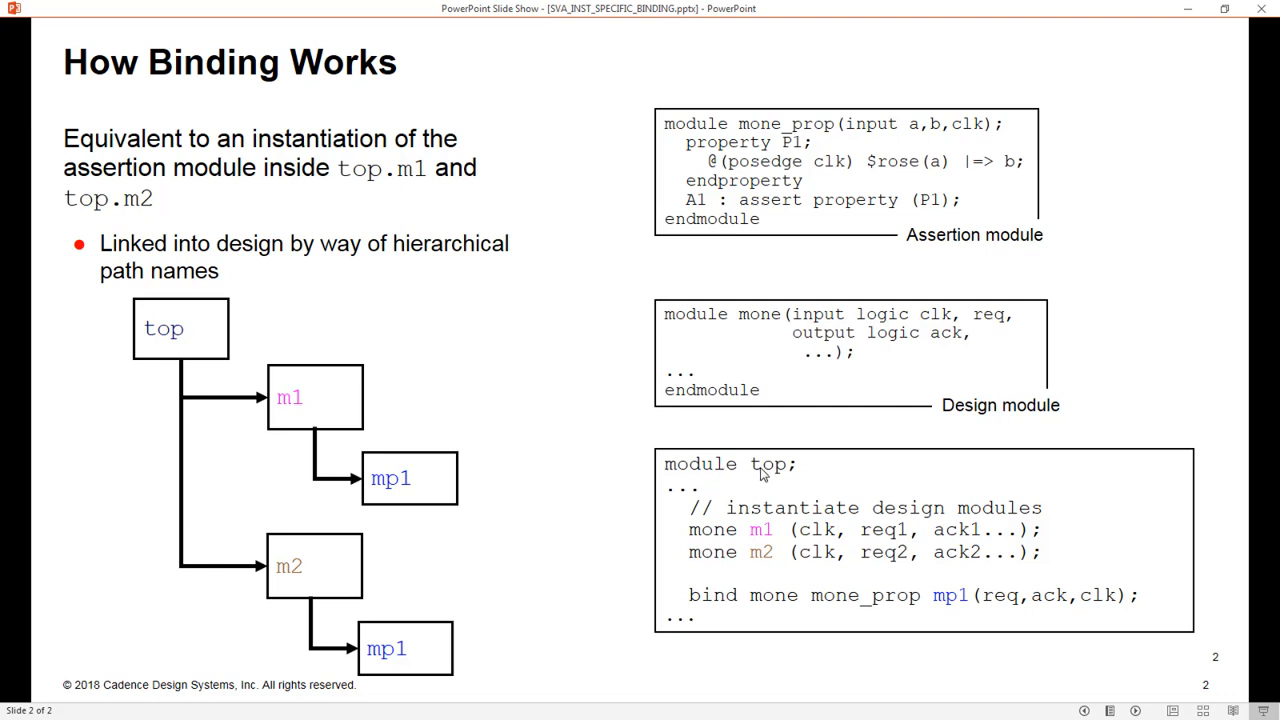
pyautogui.moveTo(722, 540)
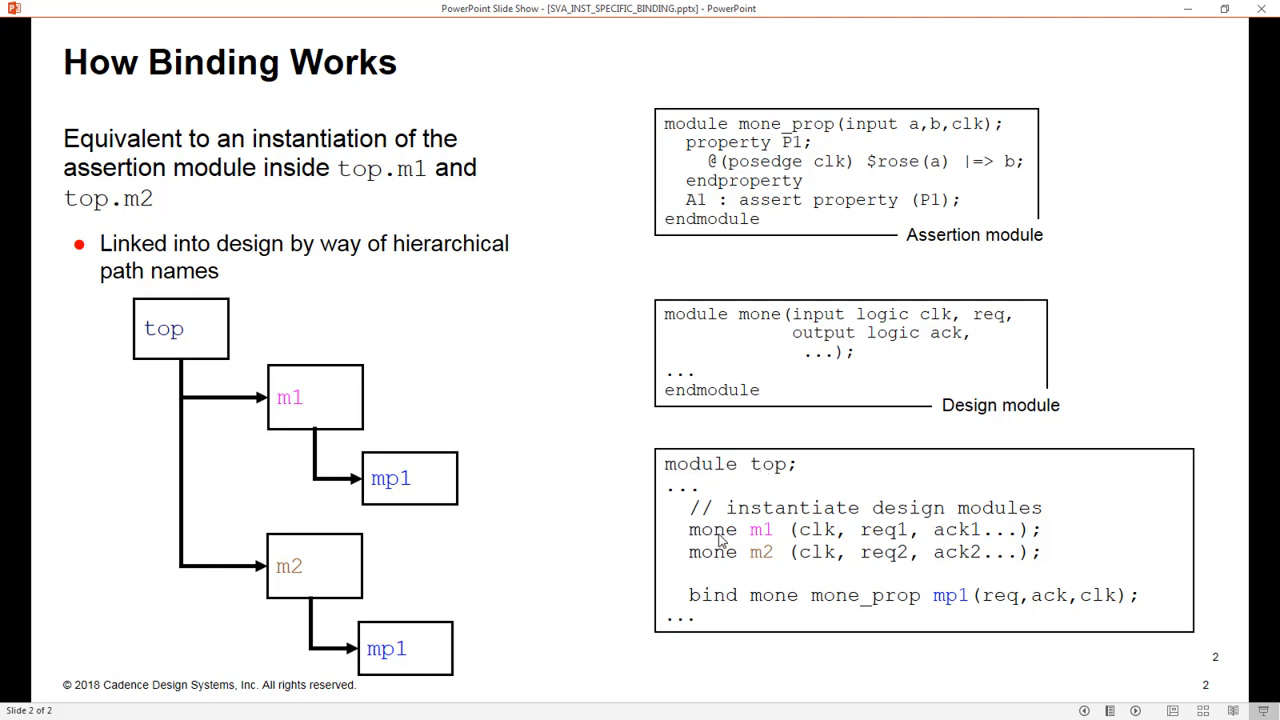
pyautogui.moveTo(768, 536)
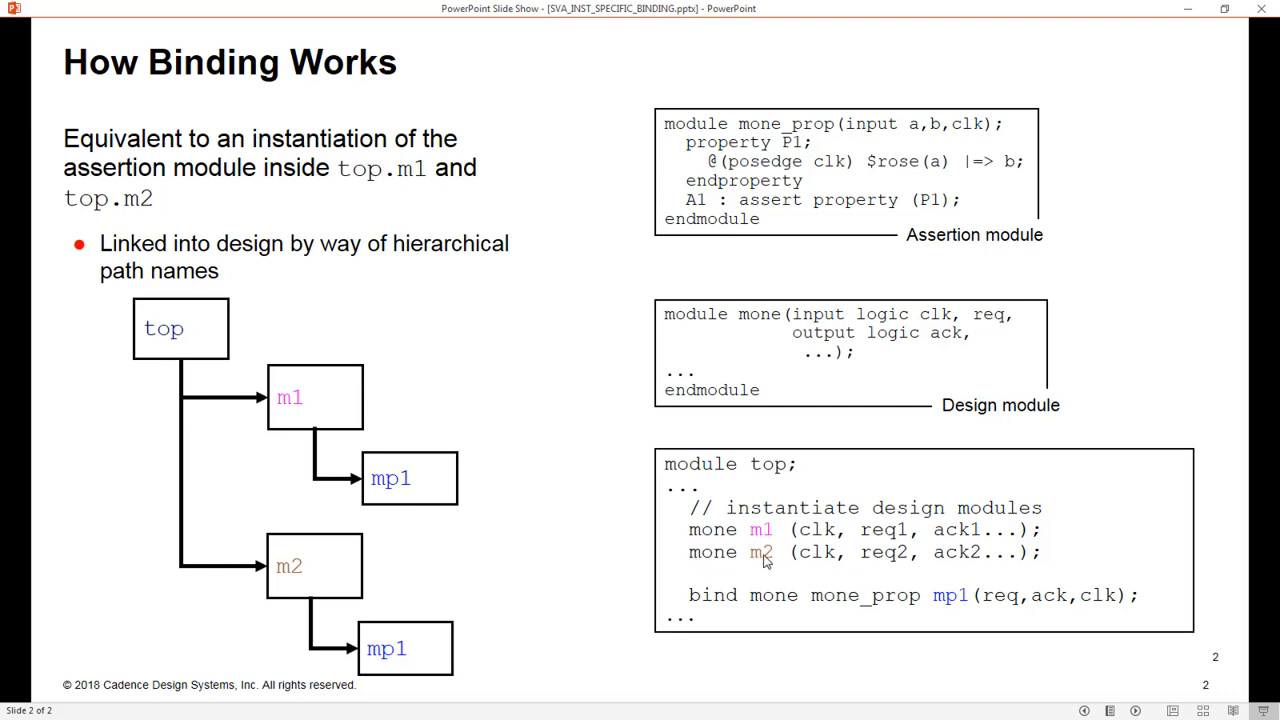
pyautogui.moveTo(768, 532)
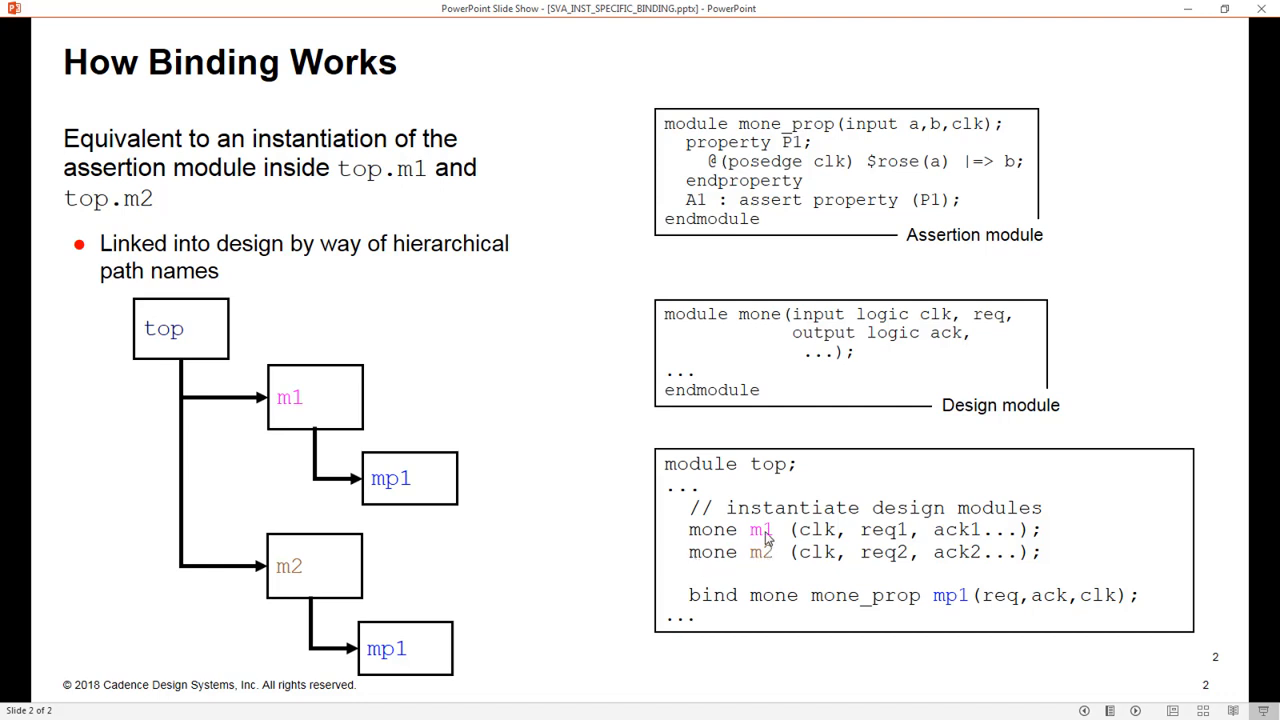
pyautogui.moveTo(816, 600)
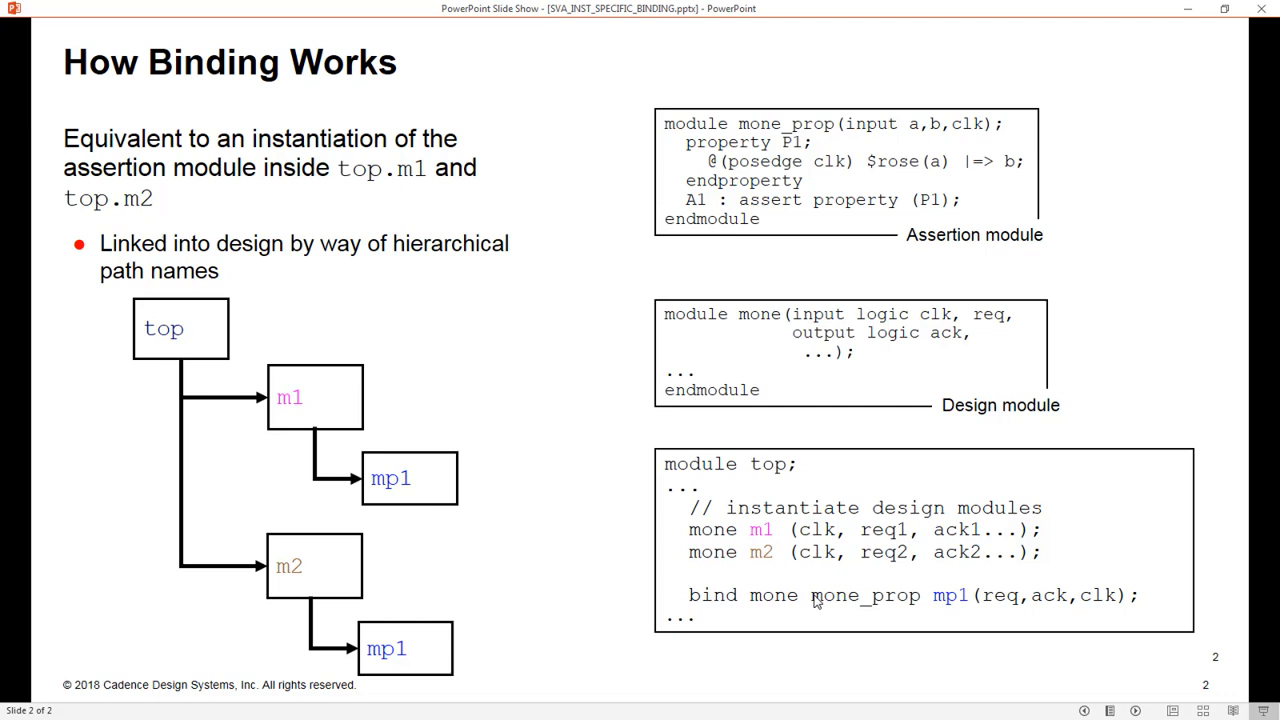
pyautogui.moveTo(958, 604)
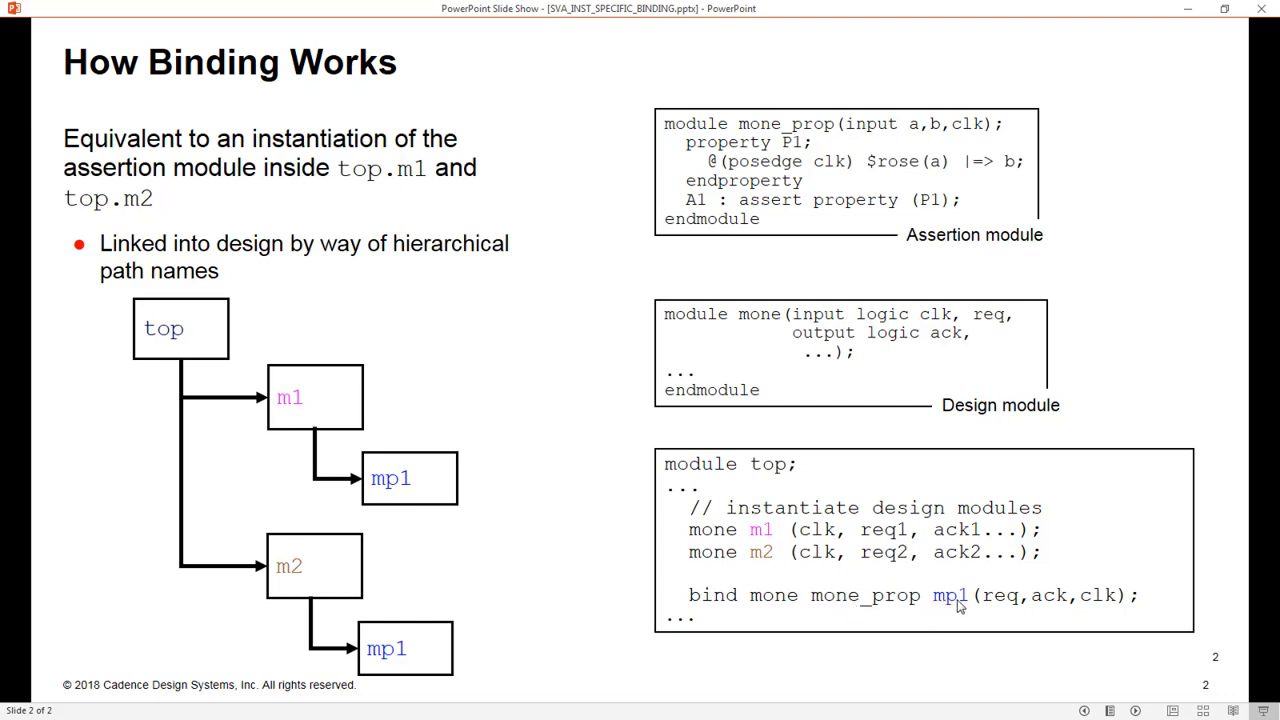
pyautogui.moveTo(324, 404)
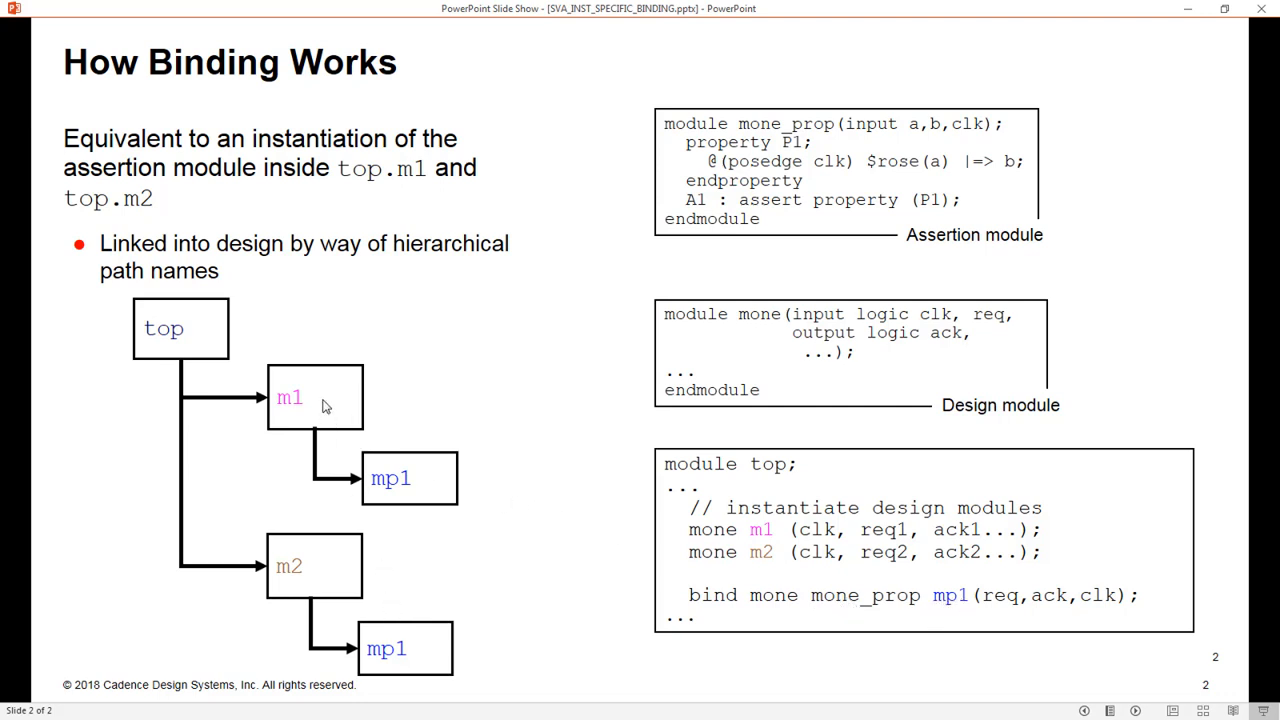
pyautogui.moveTo(332, 592)
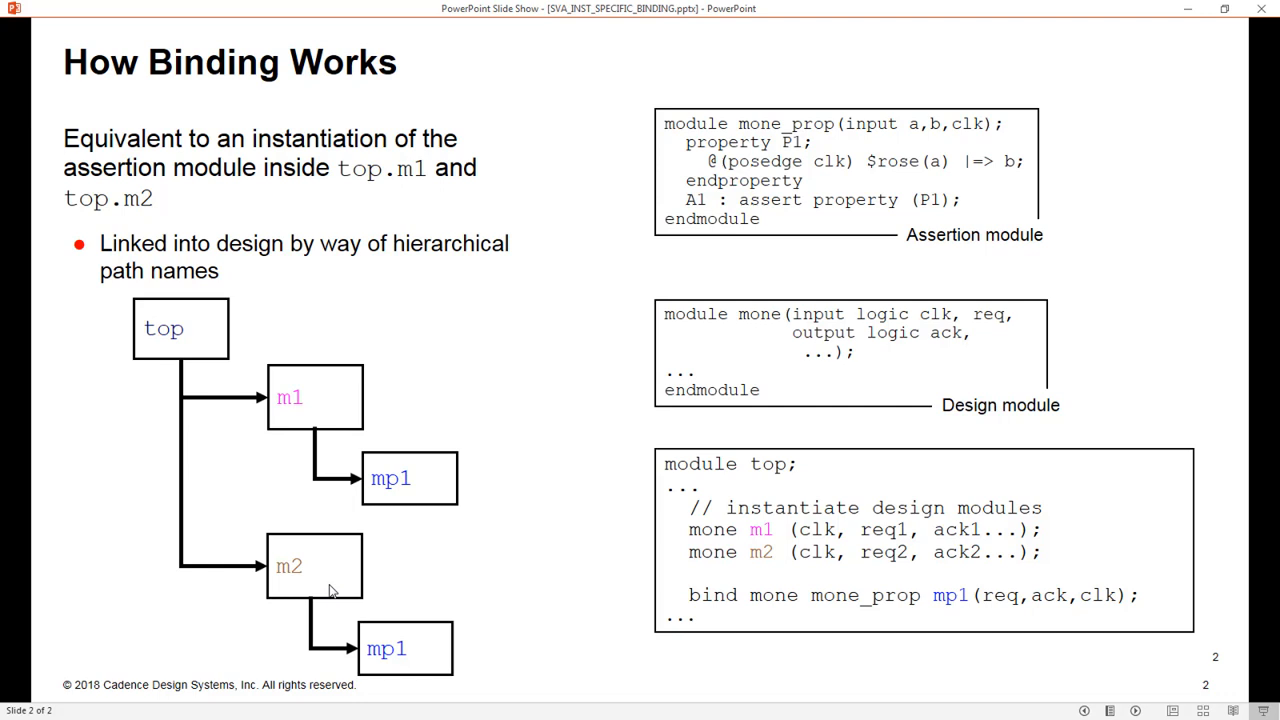
pyautogui.moveTo(764, 576)
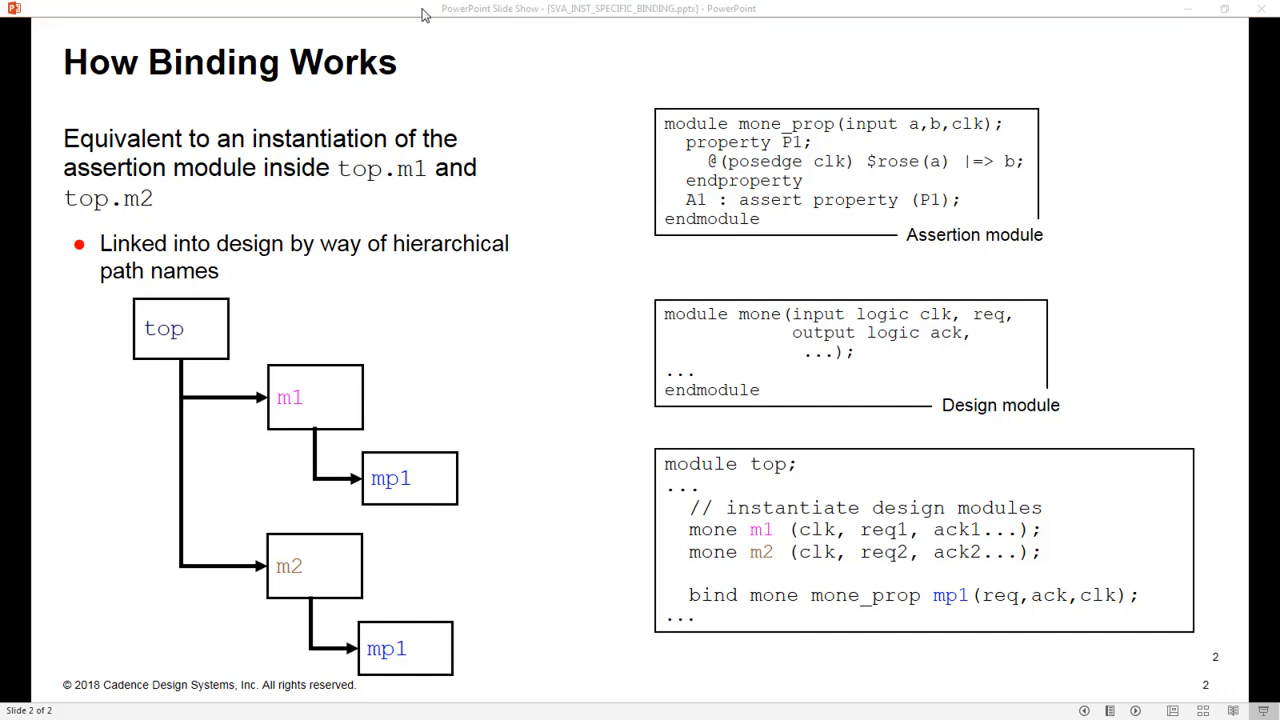
pyautogui.moveTo(310, 404)
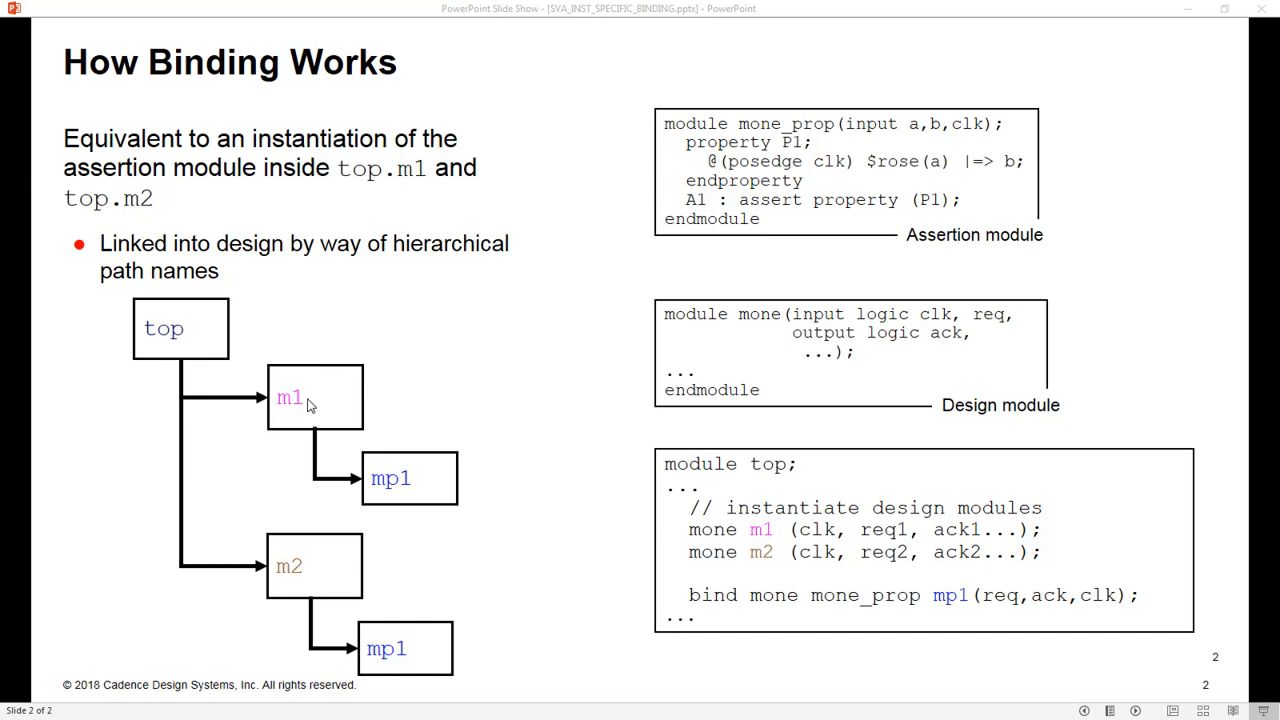
pyautogui.moveTo(368, 676)
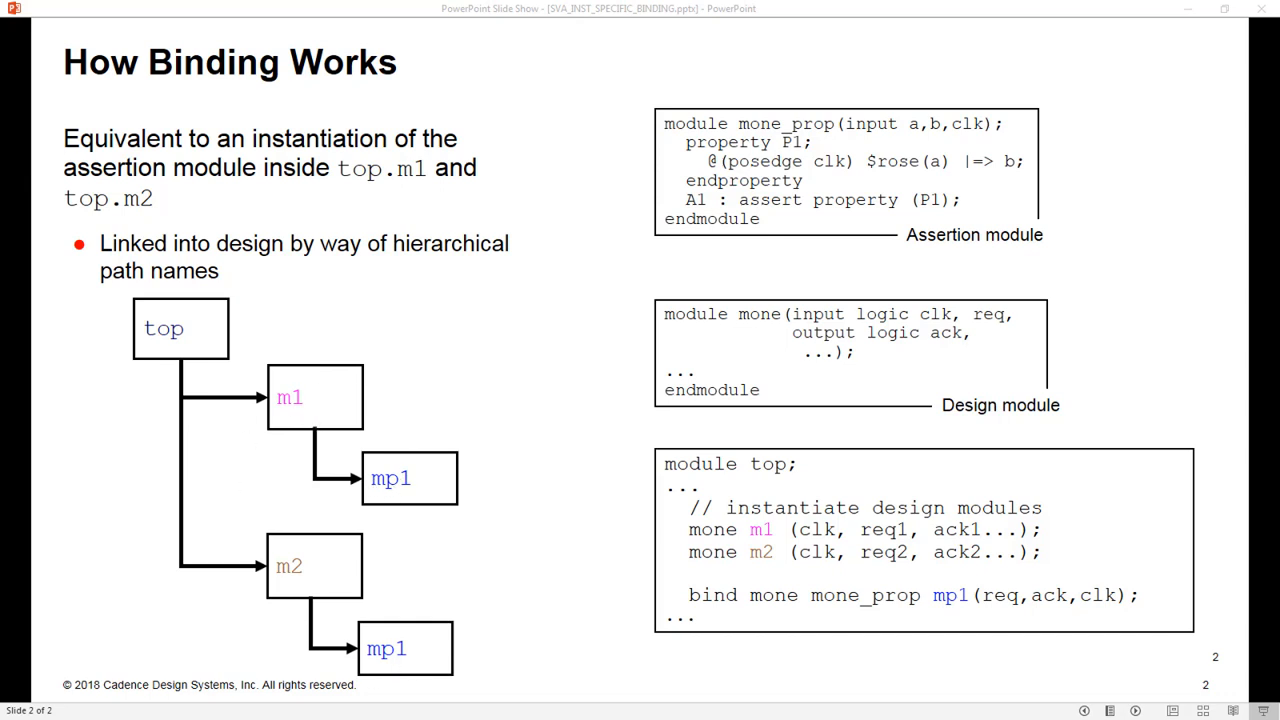
pyautogui.moveTo(742, 584)
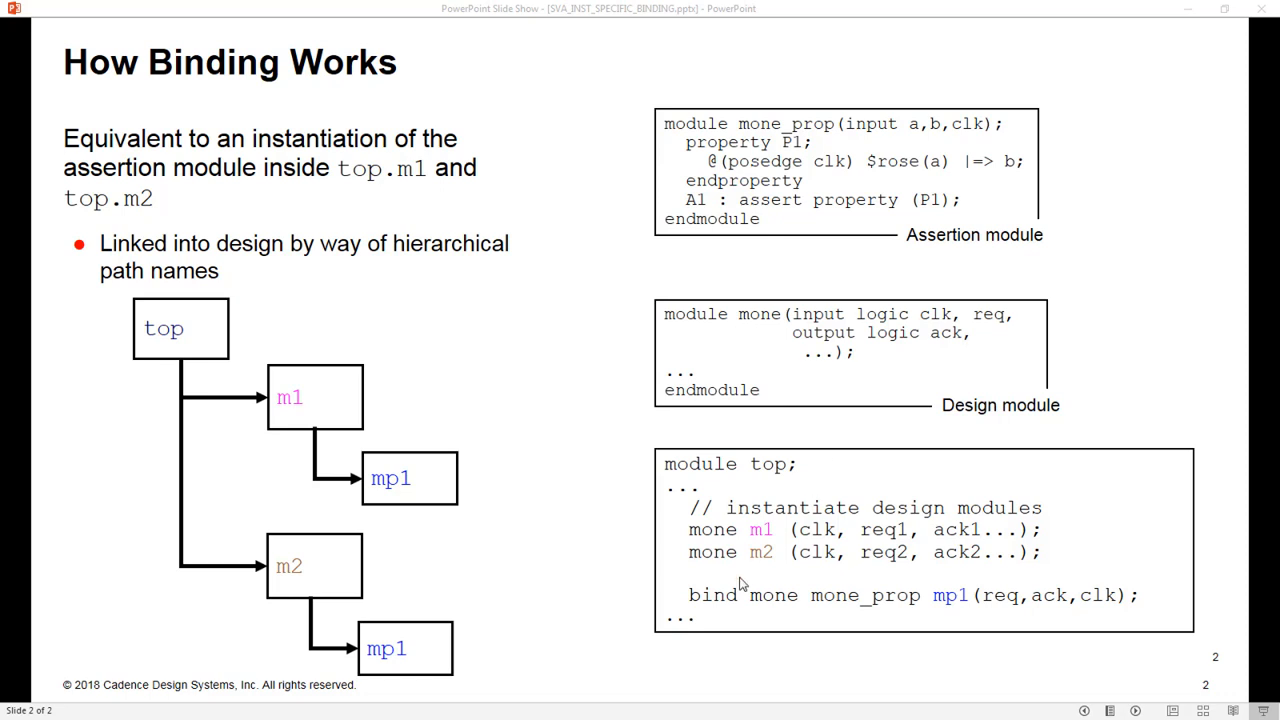
pyautogui.moveTo(1088, 604)
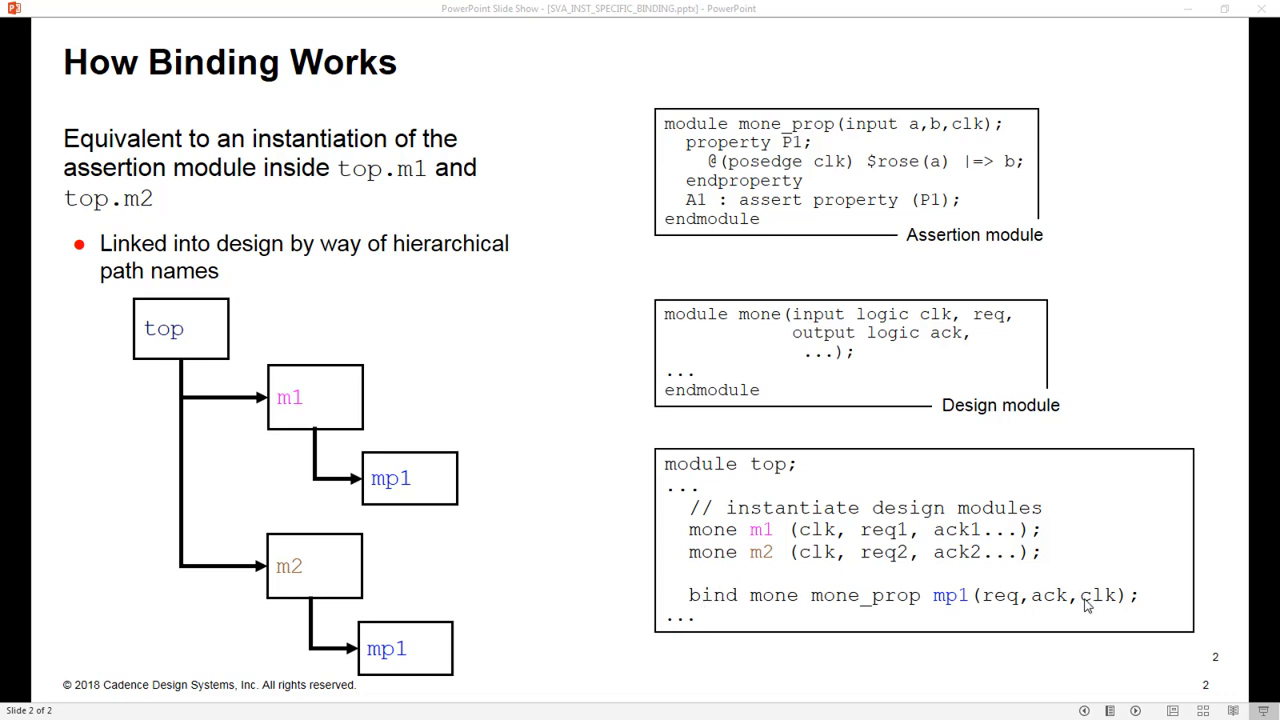
pyautogui.moveTo(812, 622)
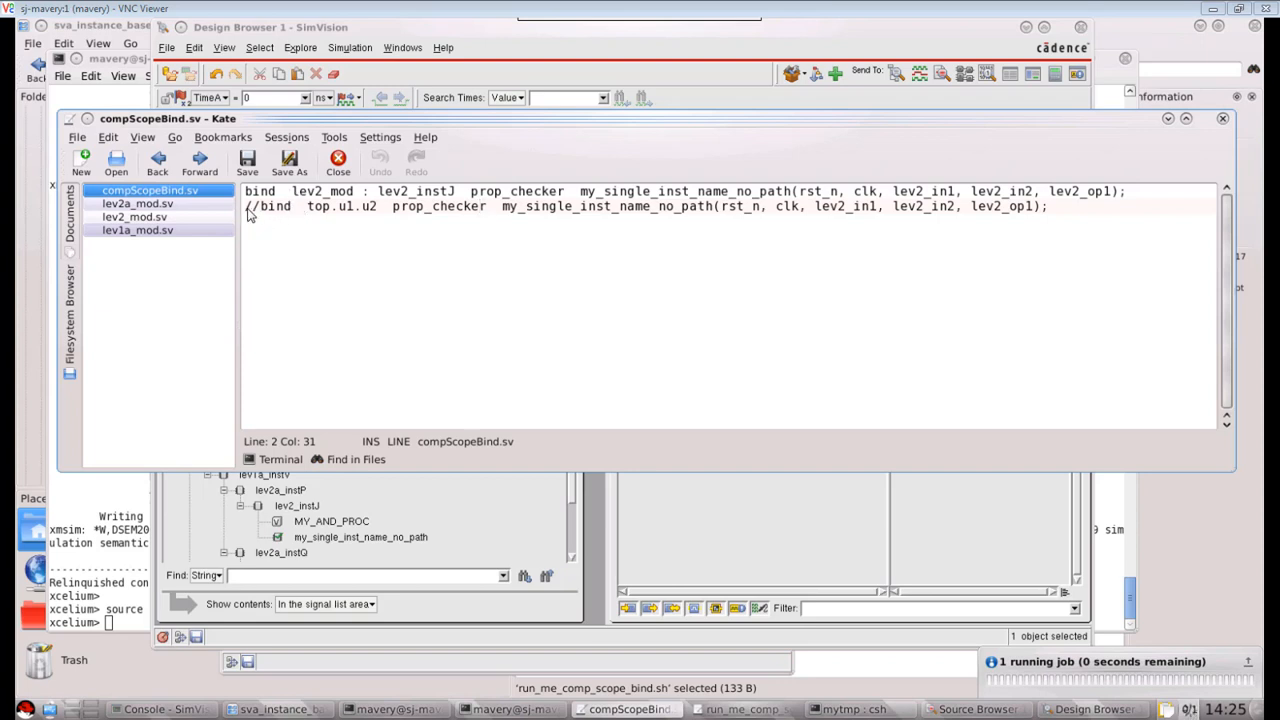
pyautogui.moveTo(258, 210)
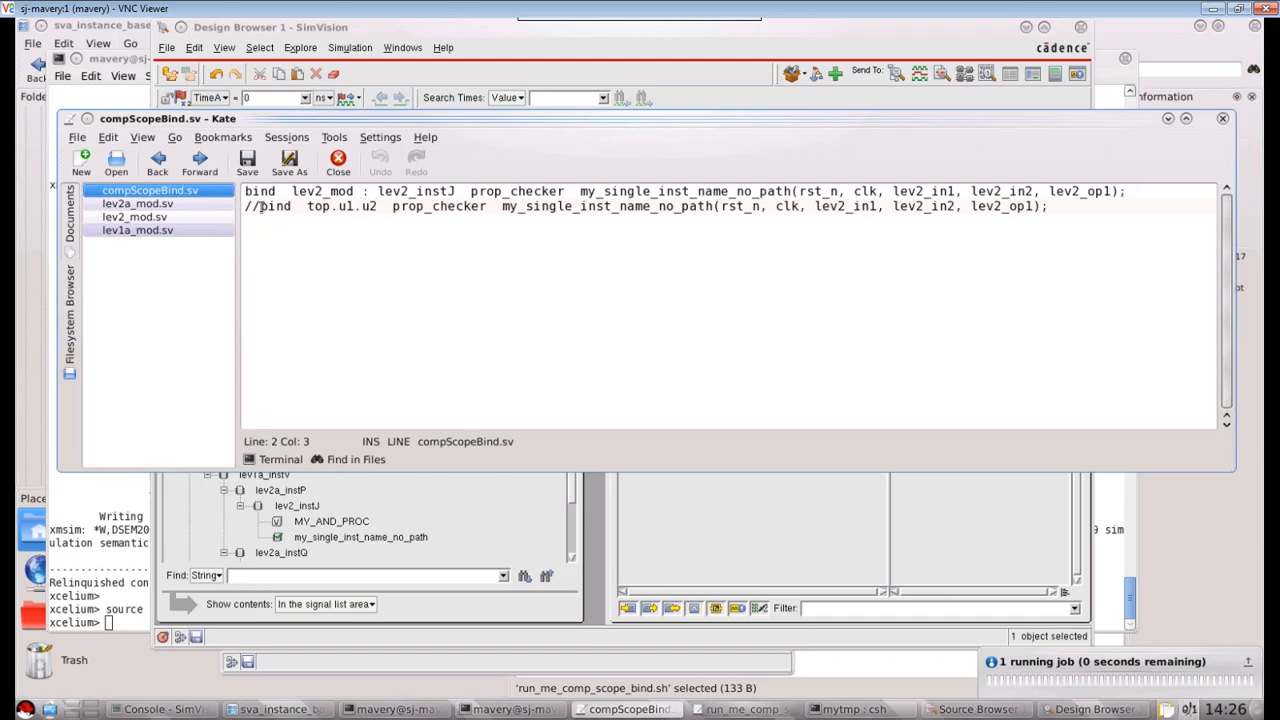
pyautogui.doubleClick(274, 206)
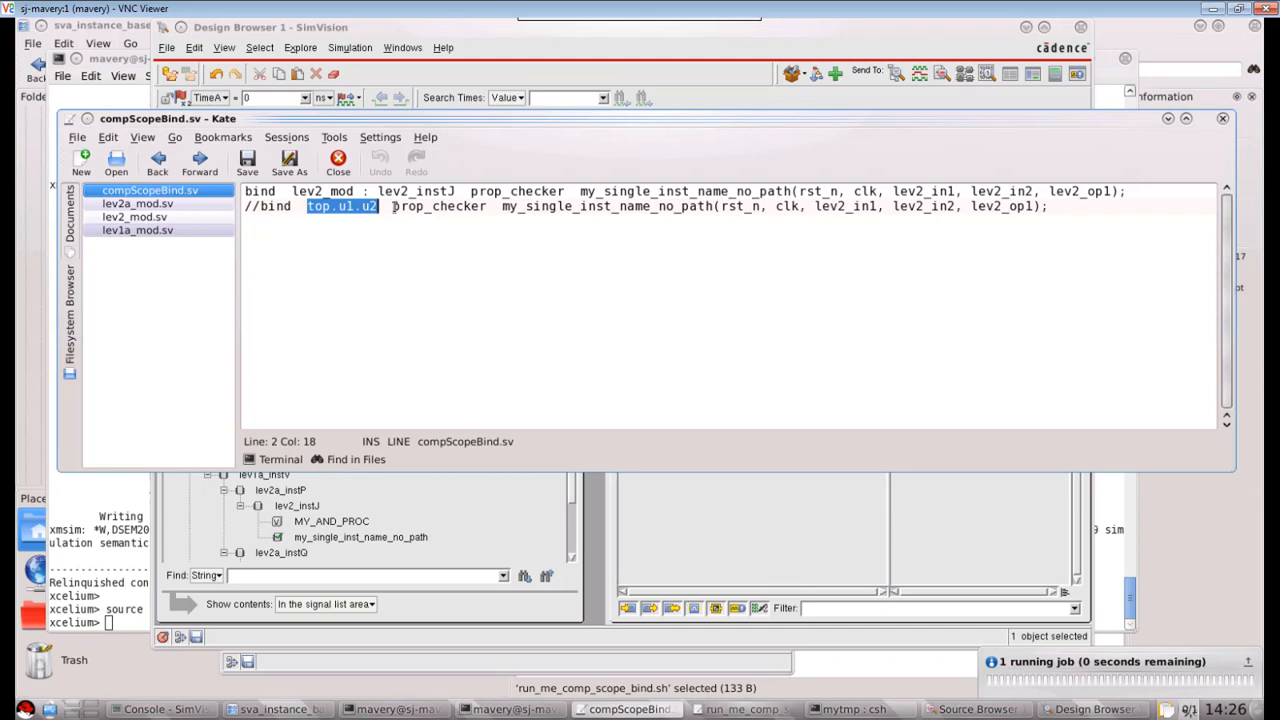
pyautogui.click(332, 222)
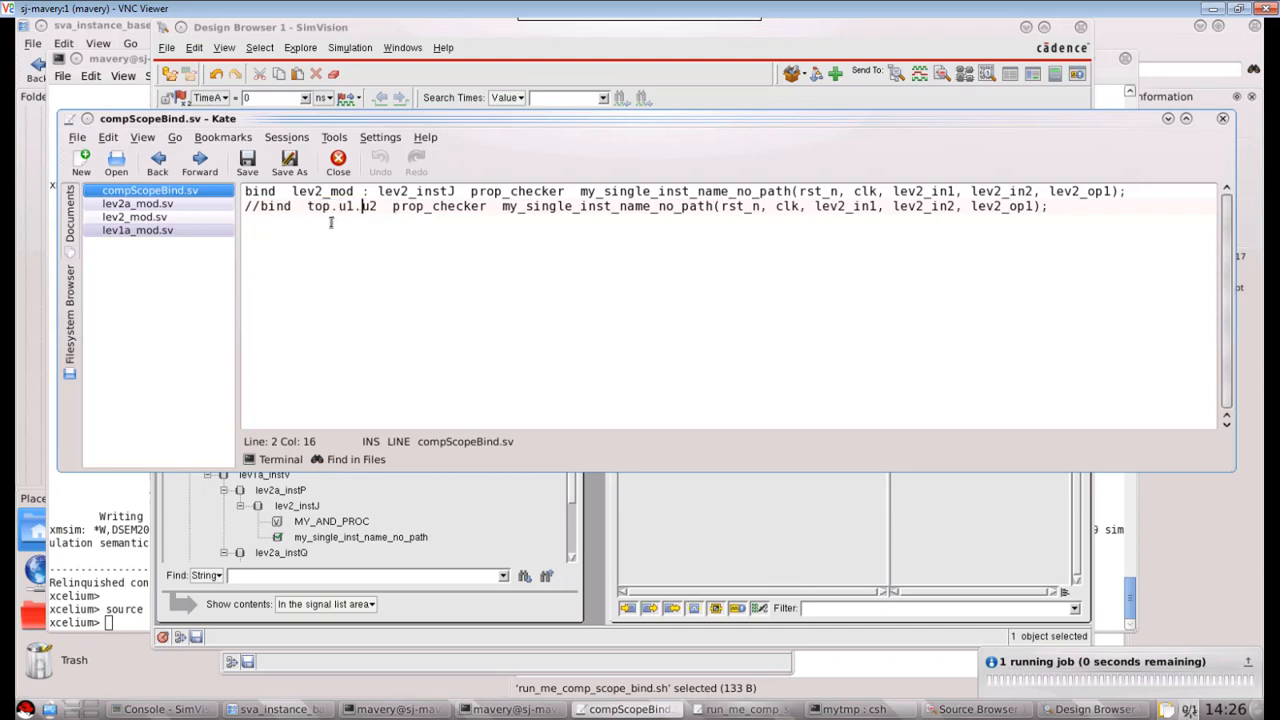
pyautogui.doubleClick(330, 206)
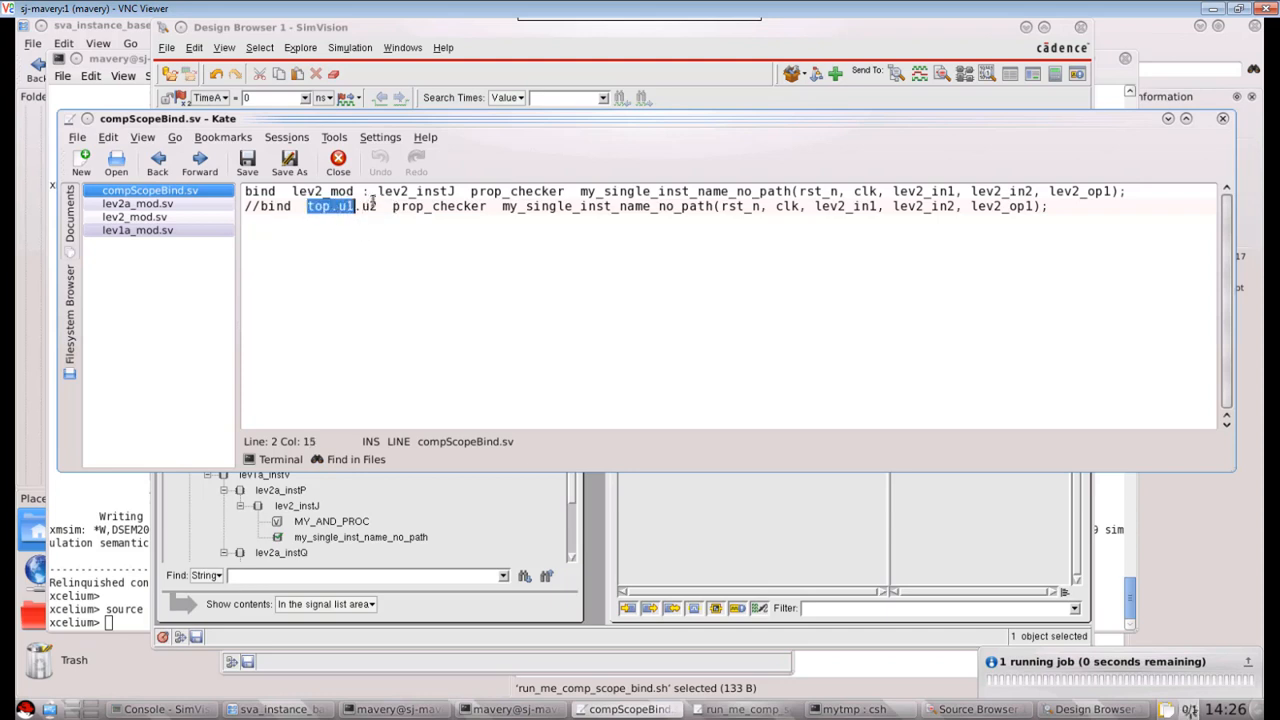
pyautogui.doubleClick(430, 206)
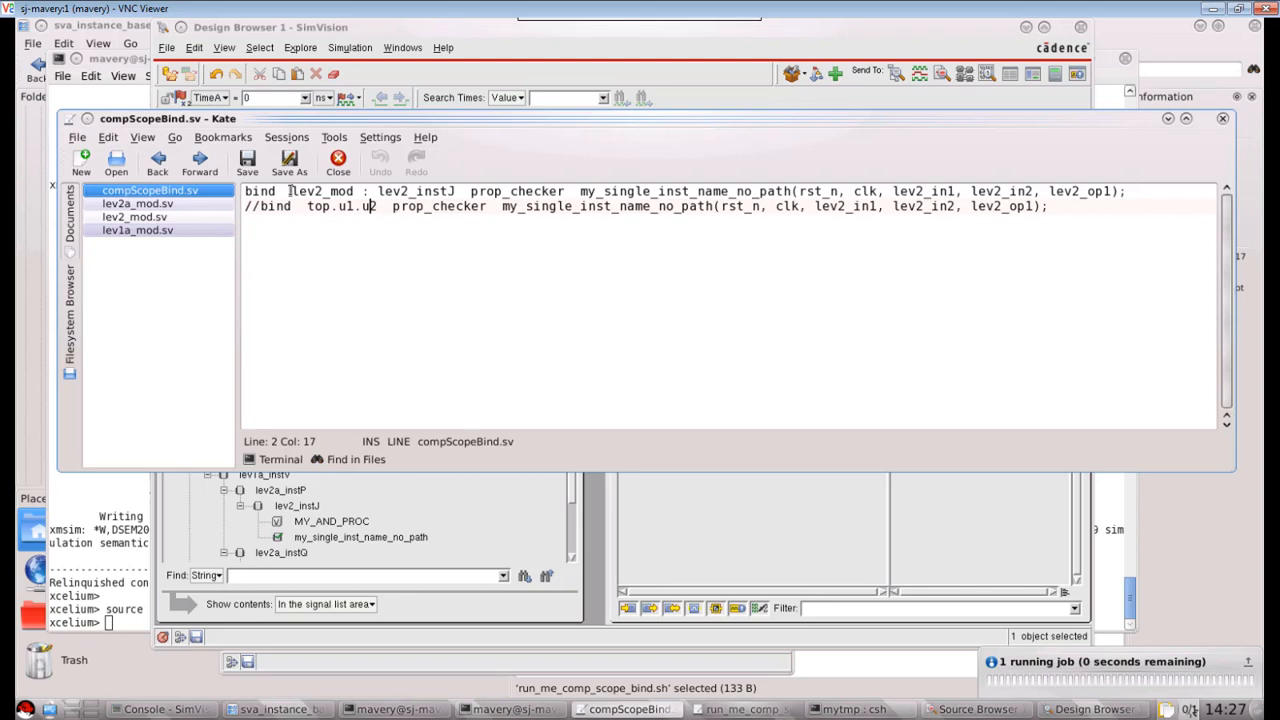
# Highlight lev2_mod and lev2_instJ in the bind line of compScopeBind.sv to read the binding target
pyautogui.moveTo(292, 192); pyautogui.dragTo(456, 192)
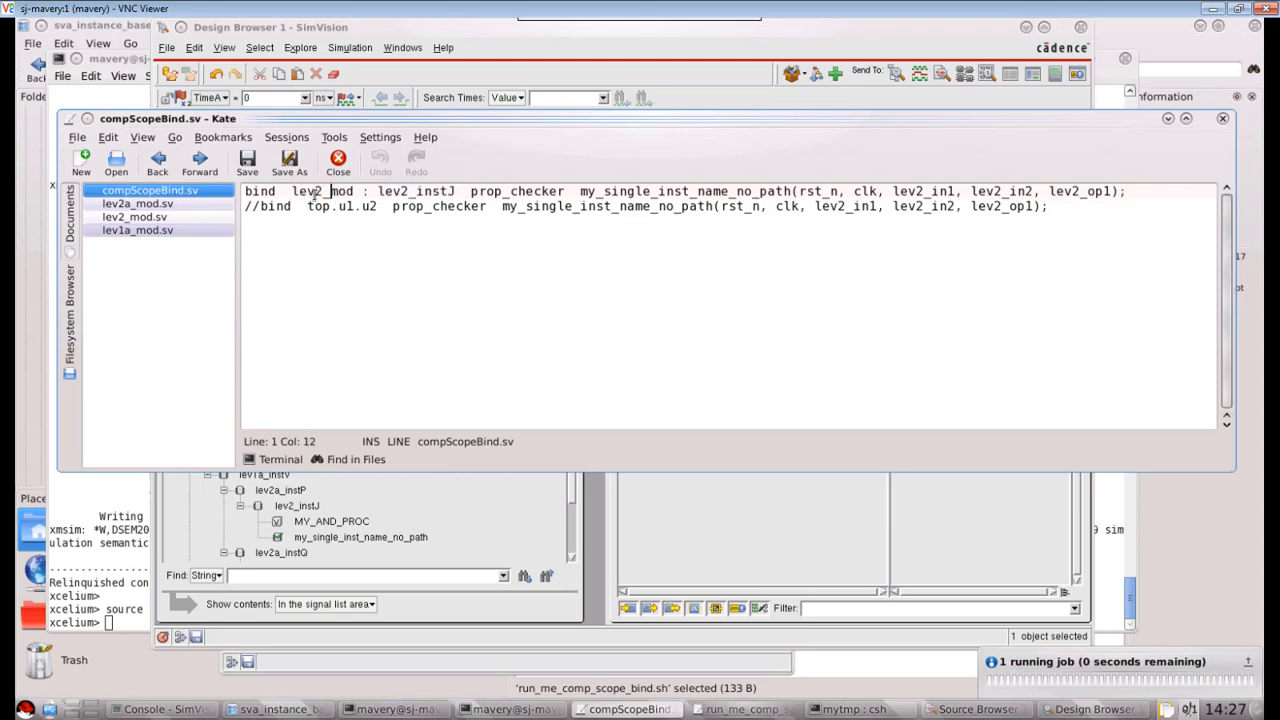
pyautogui.doubleClick(312, 192)
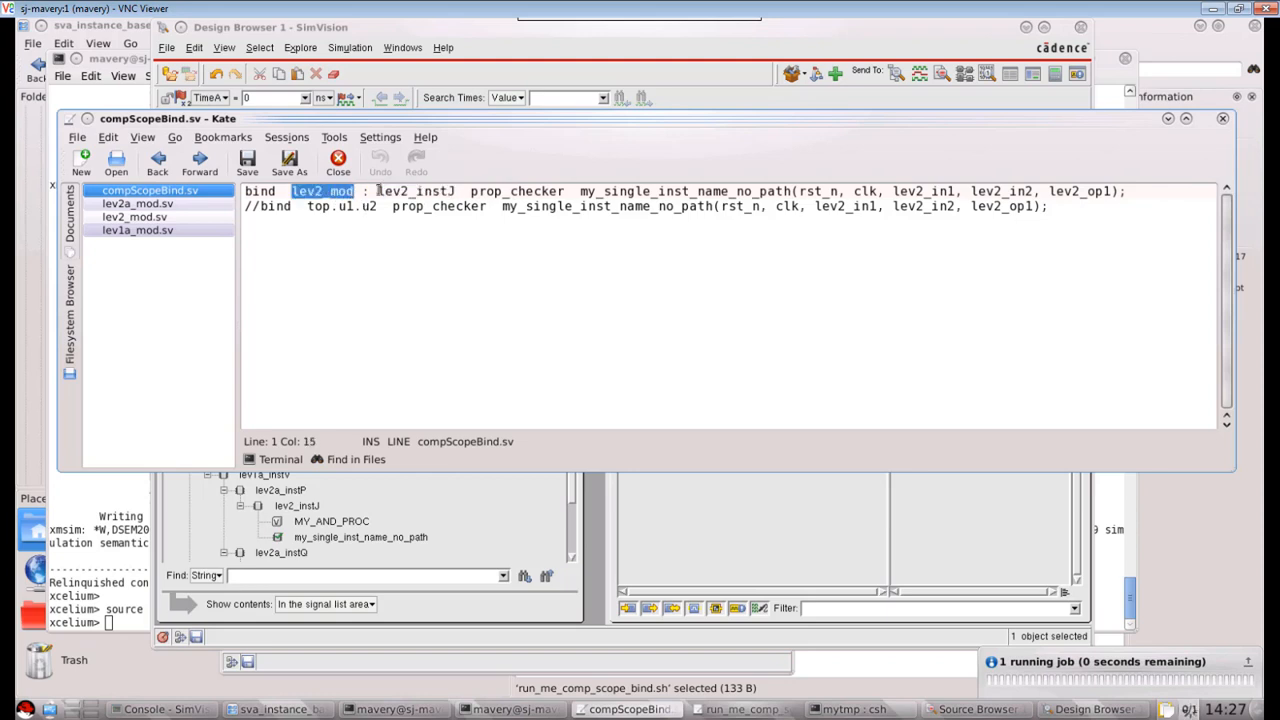
pyautogui.doubleClick(412, 192)
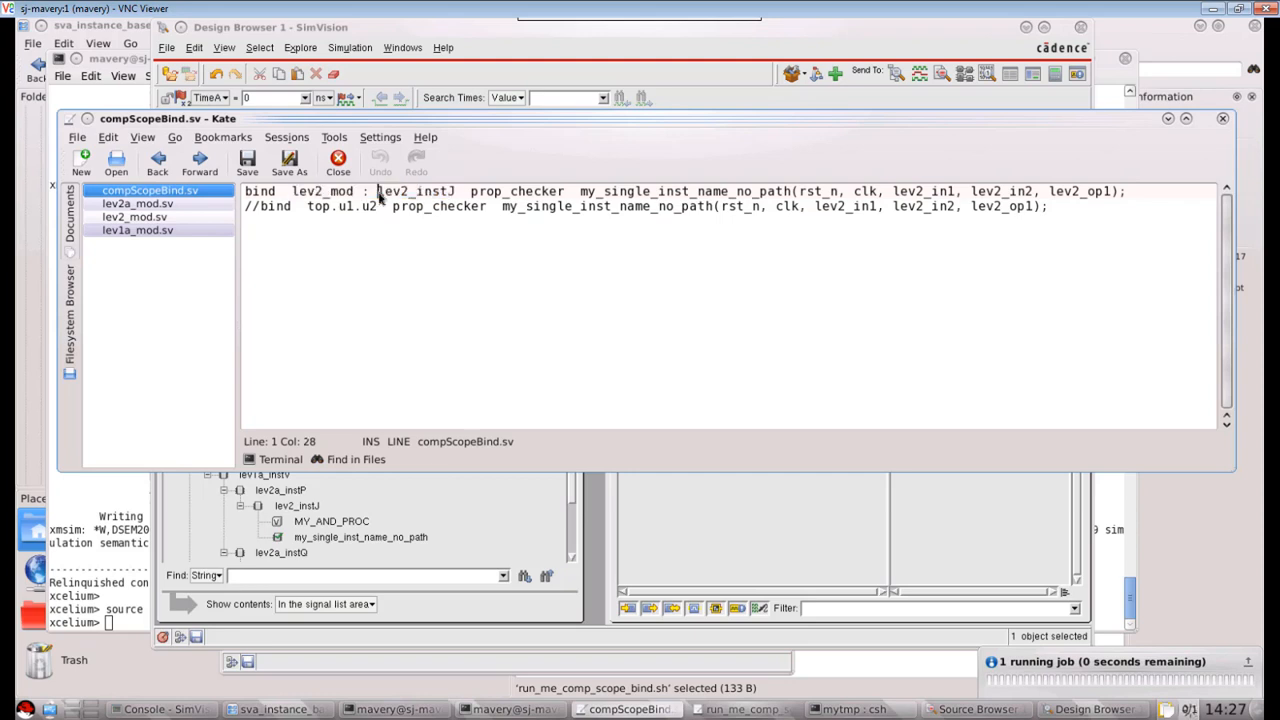
pyautogui.click(448, 192)
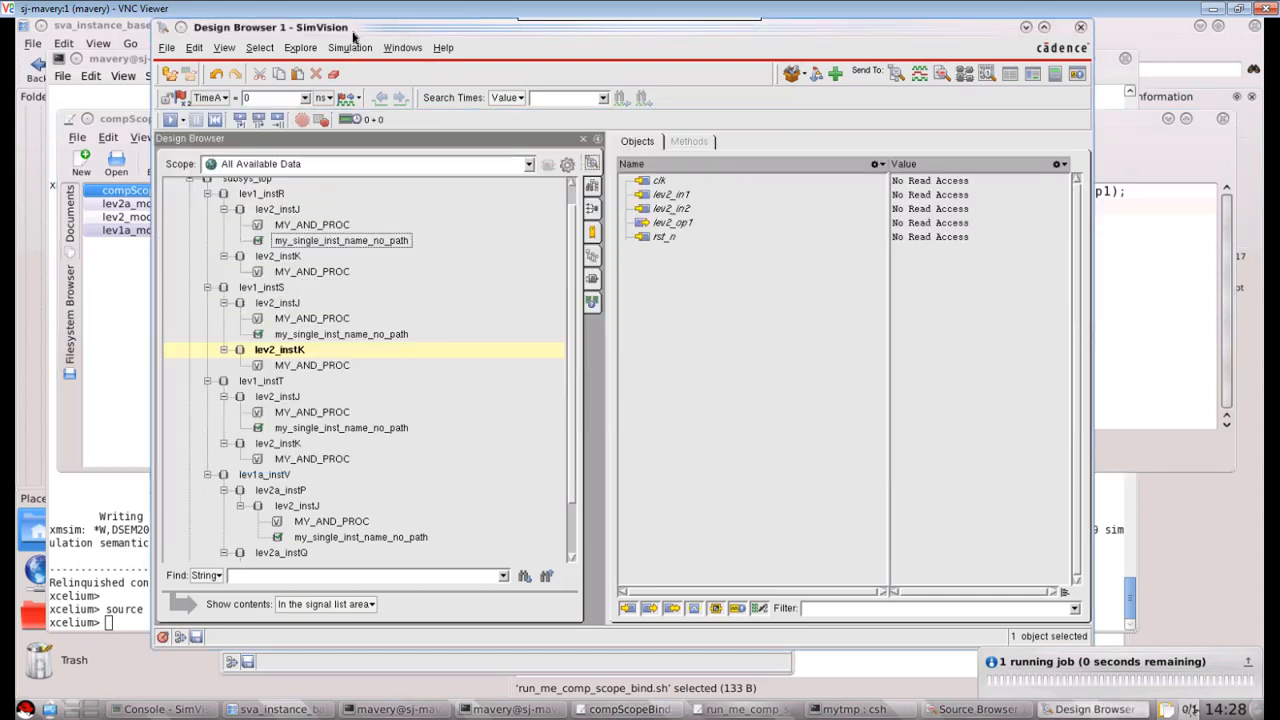
# Send subsys_top to the Source Browser to check its module code for bind statements
pyautogui.click(248, 200)
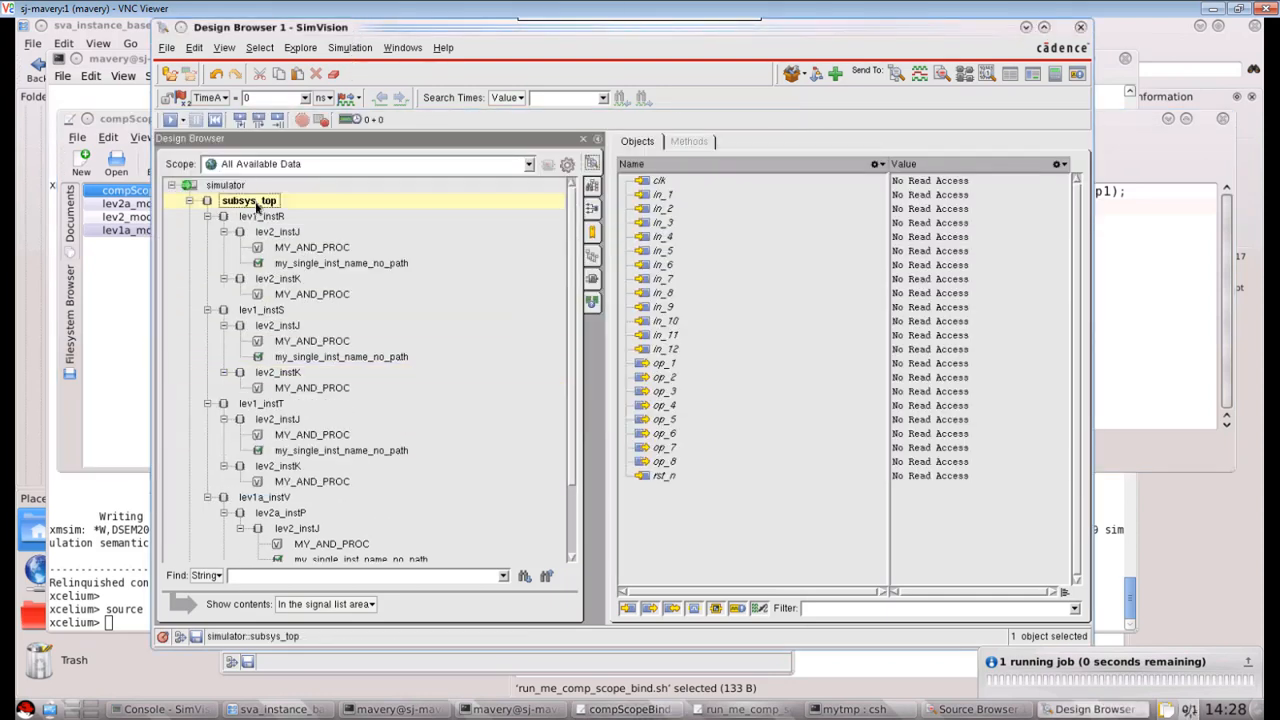
pyautogui.rightClick(248, 200)
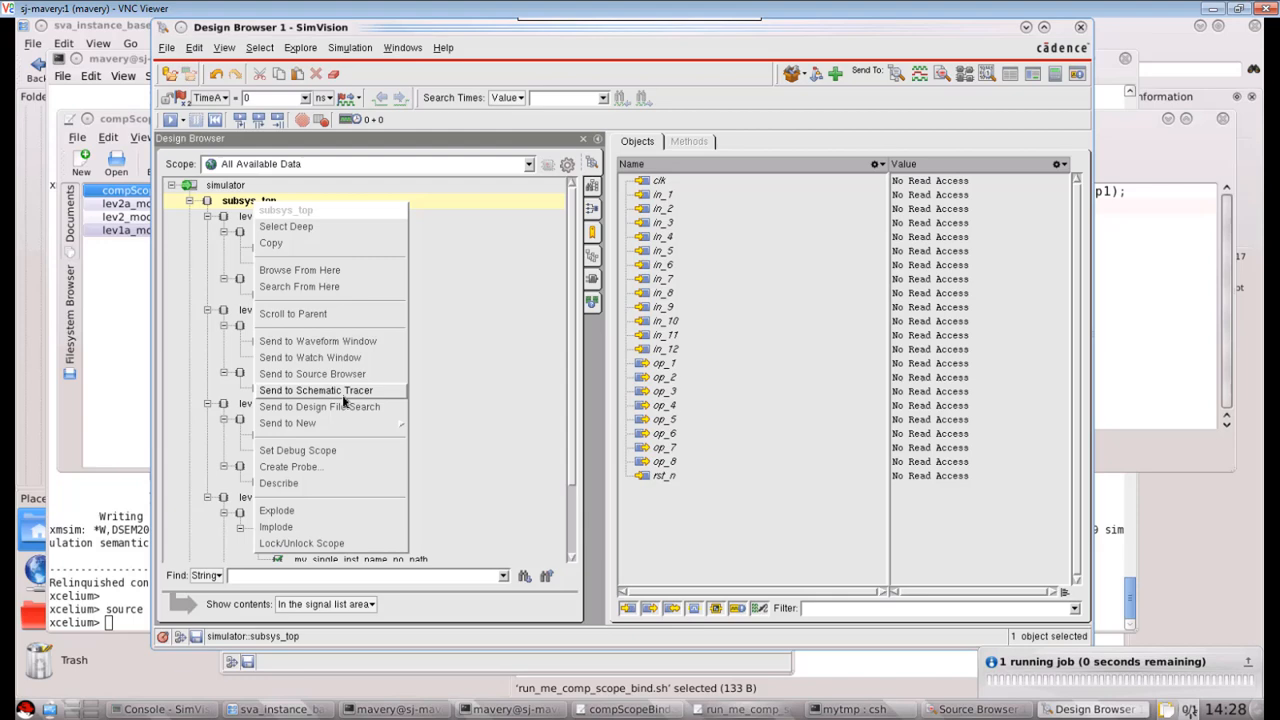
pyautogui.click(312, 374)
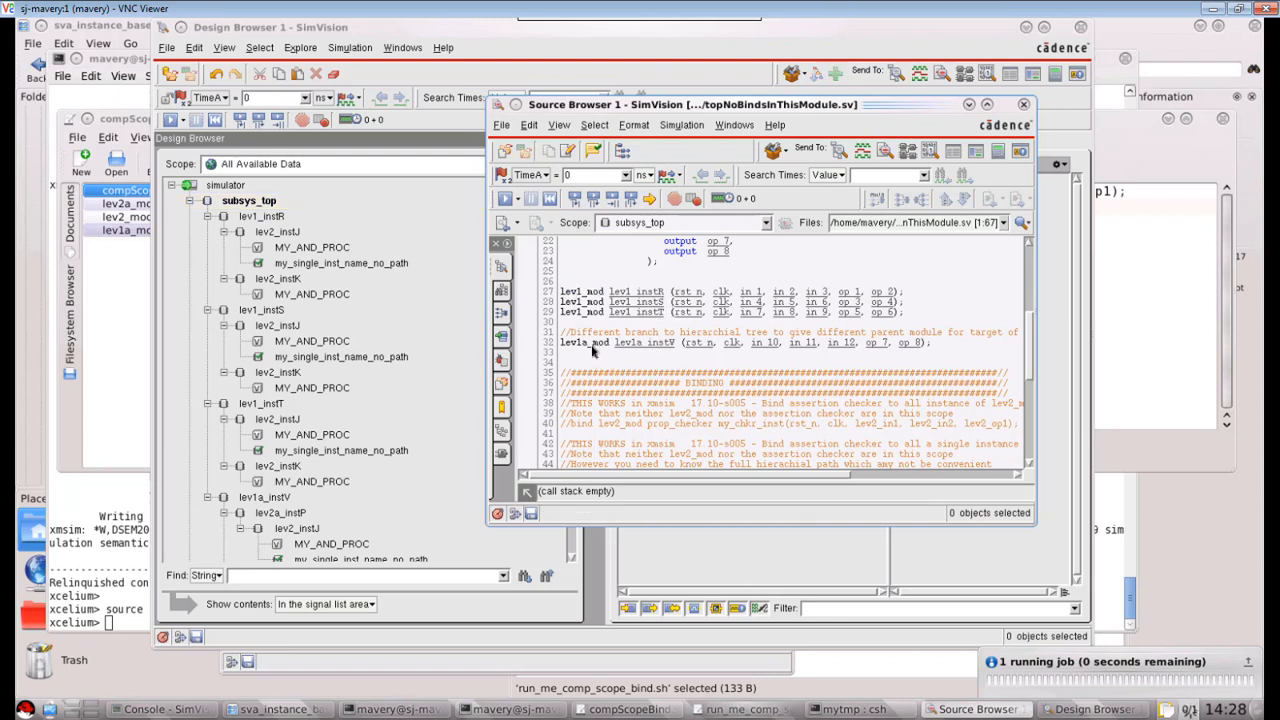
# Send lev1_instR to the Source Browser, then return to the Design Browser hierarchy
pyautogui.click(648, 342)
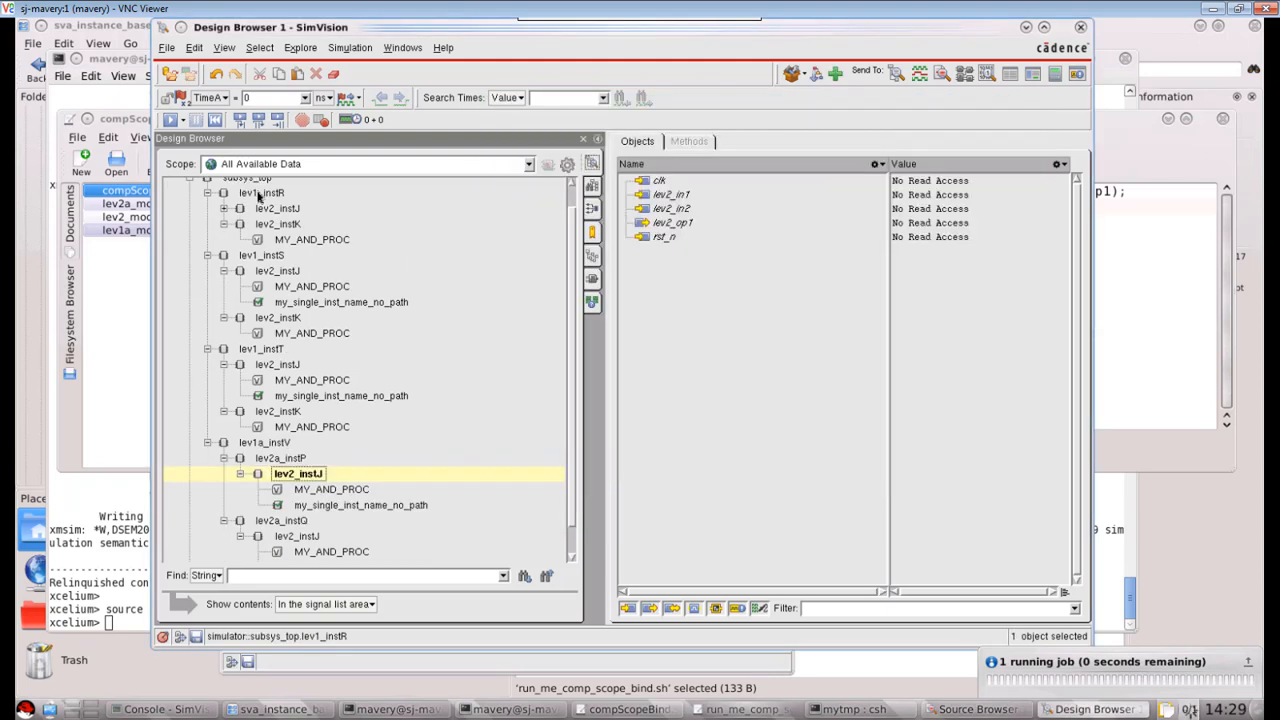
pyautogui.rightClick(260, 192)
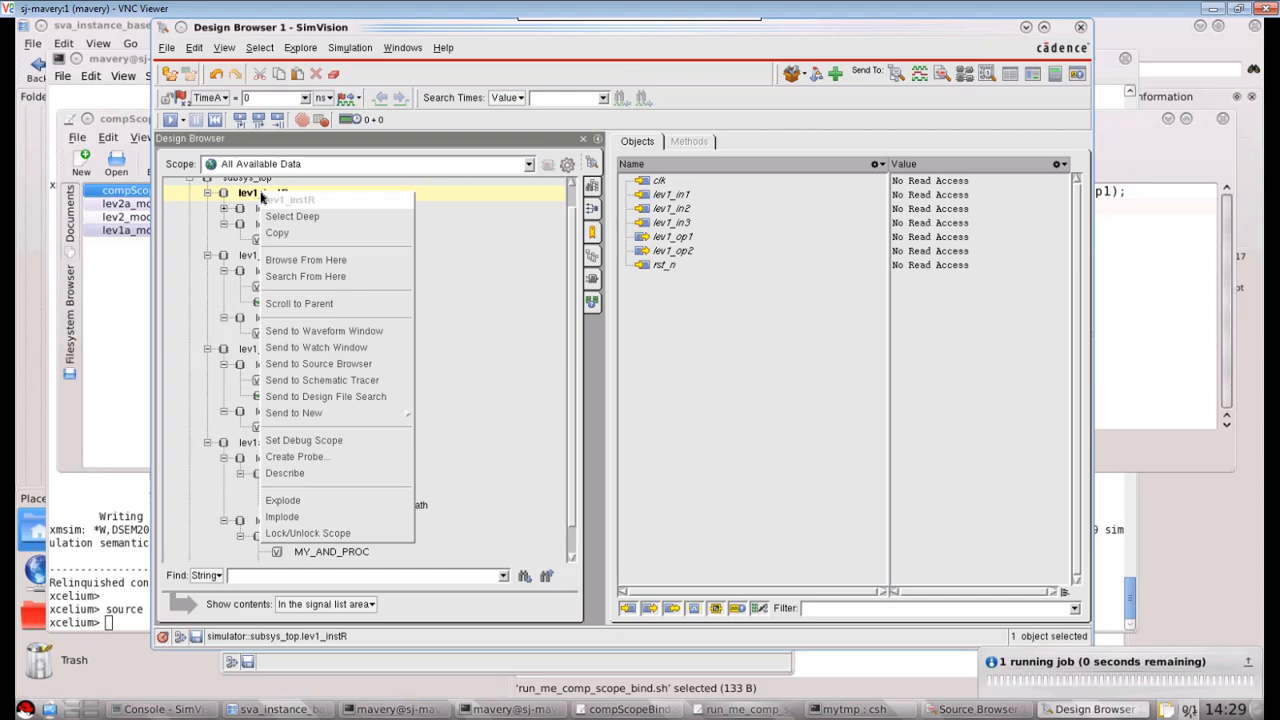
pyautogui.click(318, 364)
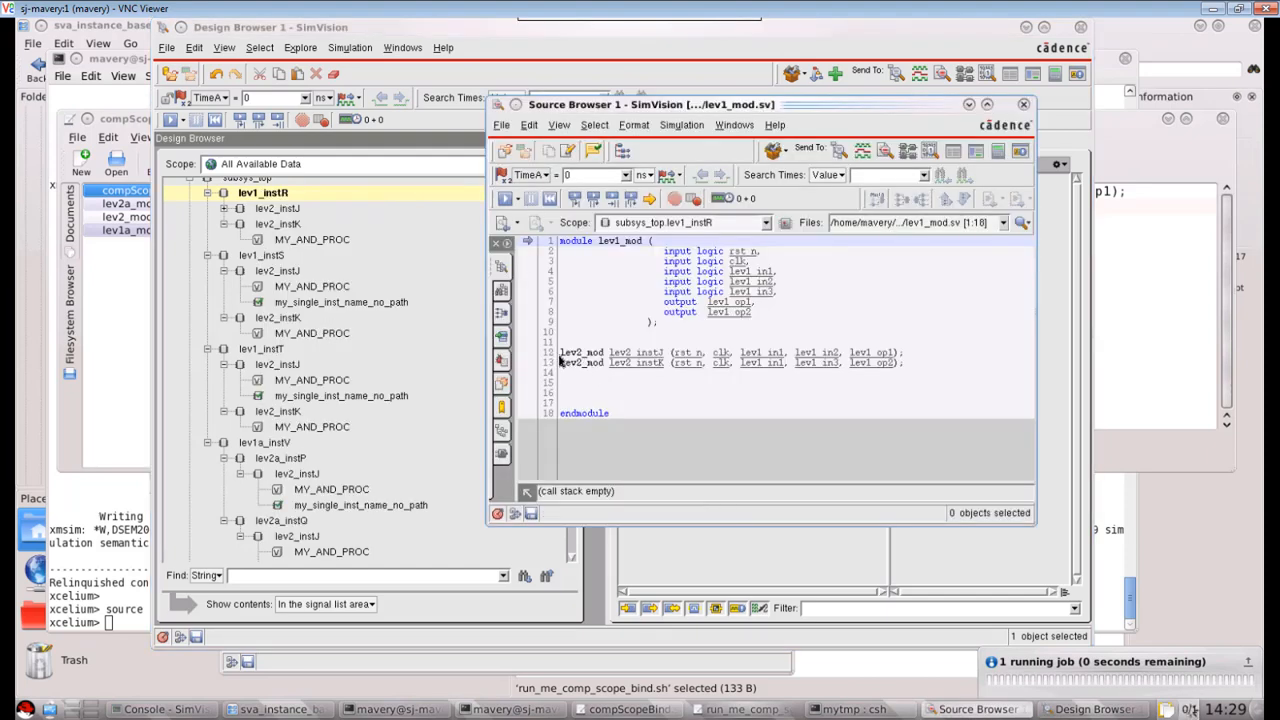
pyautogui.click(636, 352)
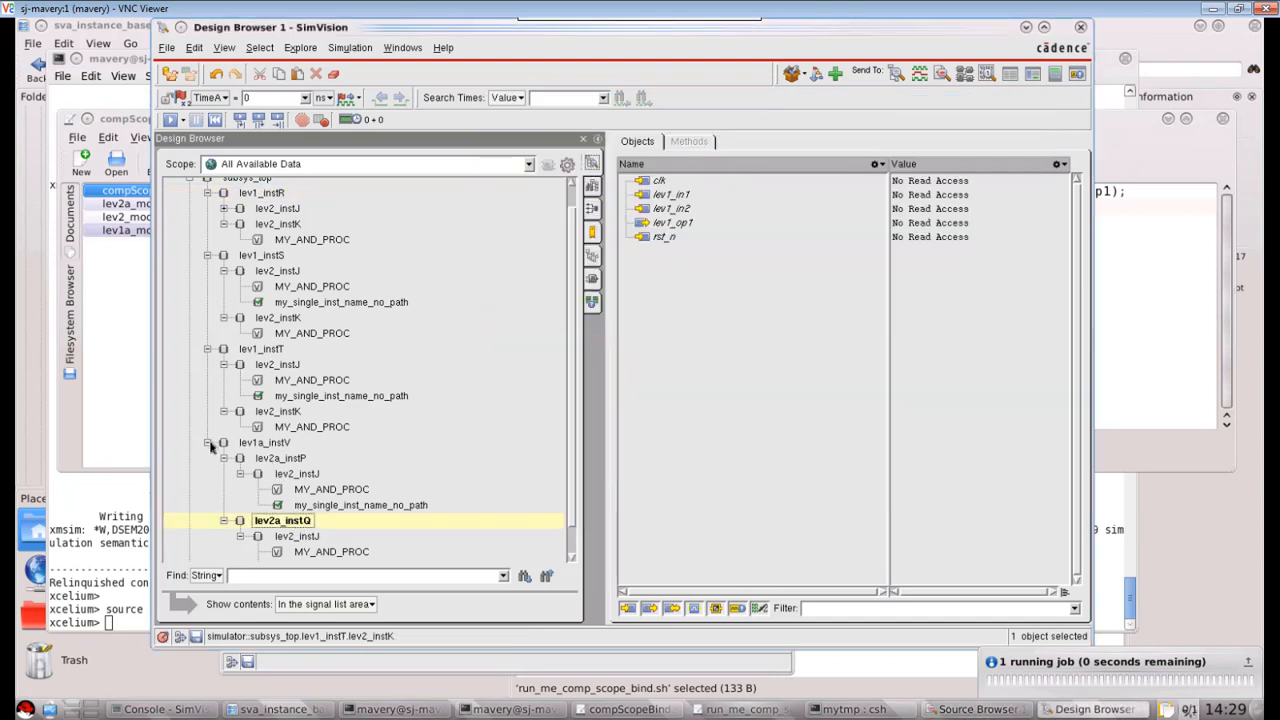
# Select lev1a_instV and lev2_instJ in the hierarchy to show their signals
pyautogui.click(264, 442)
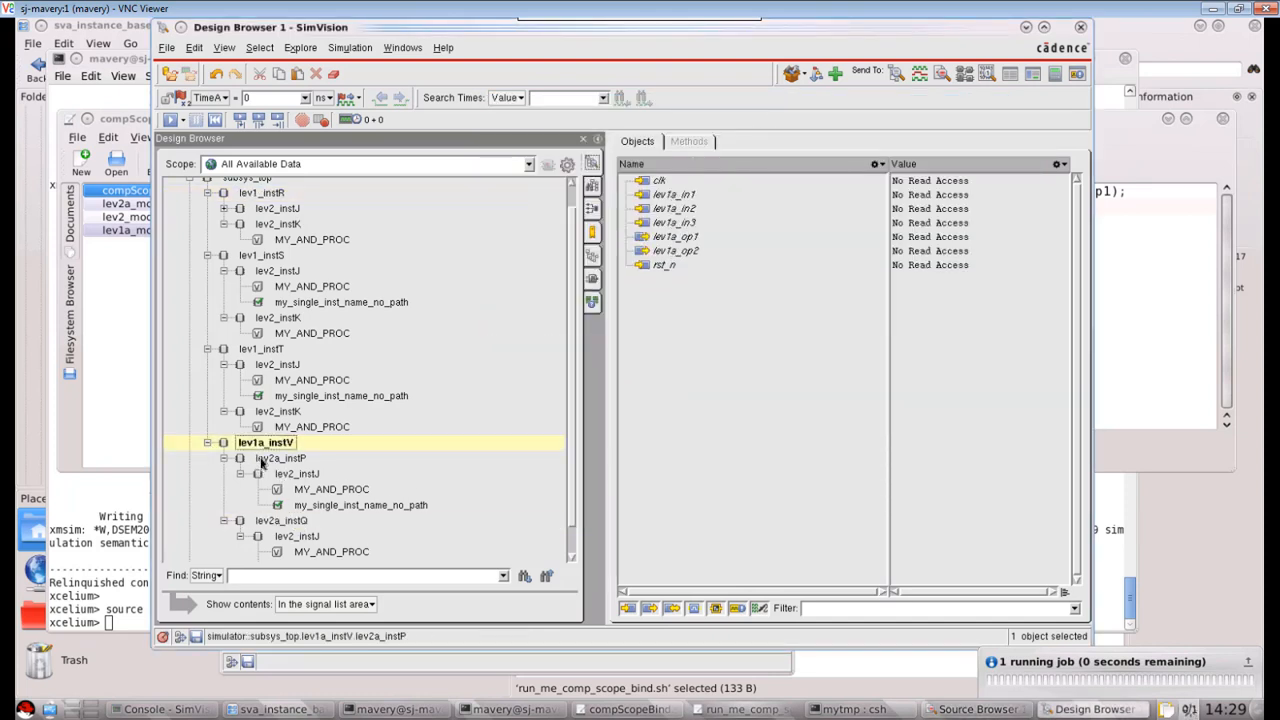
pyautogui.click(298, 472)
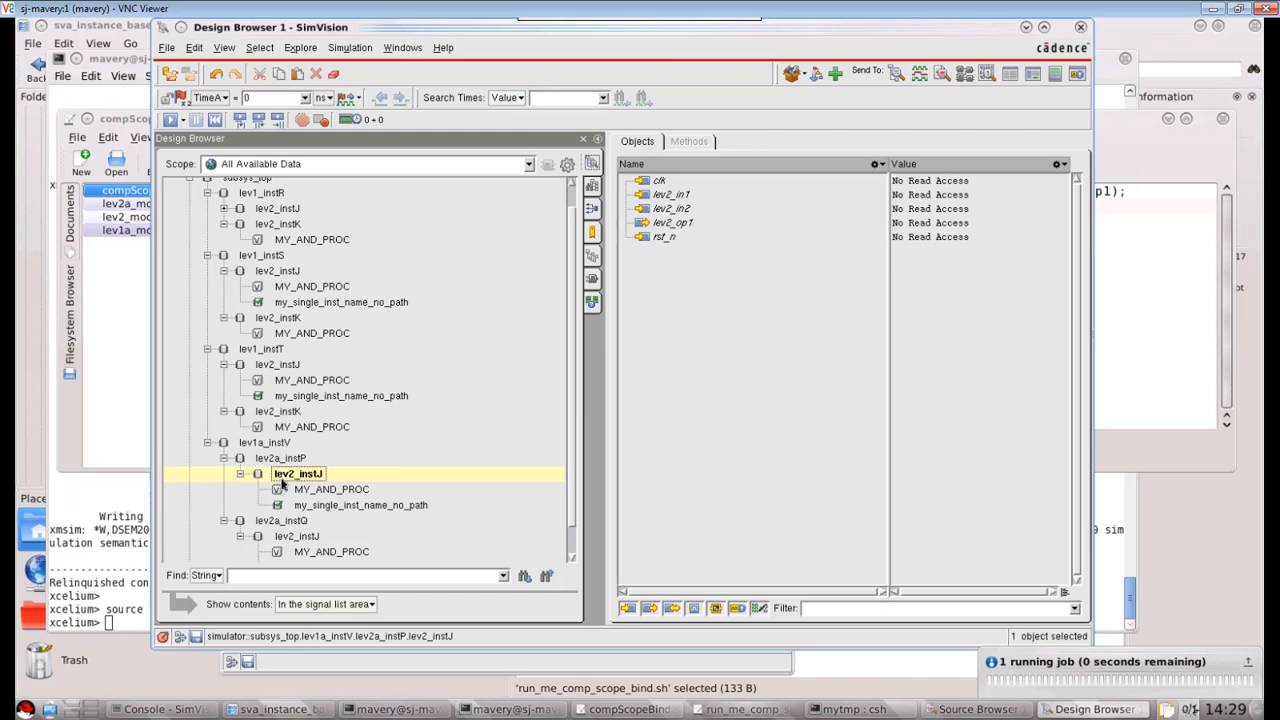
pyautogui.moveTo(310, 482)
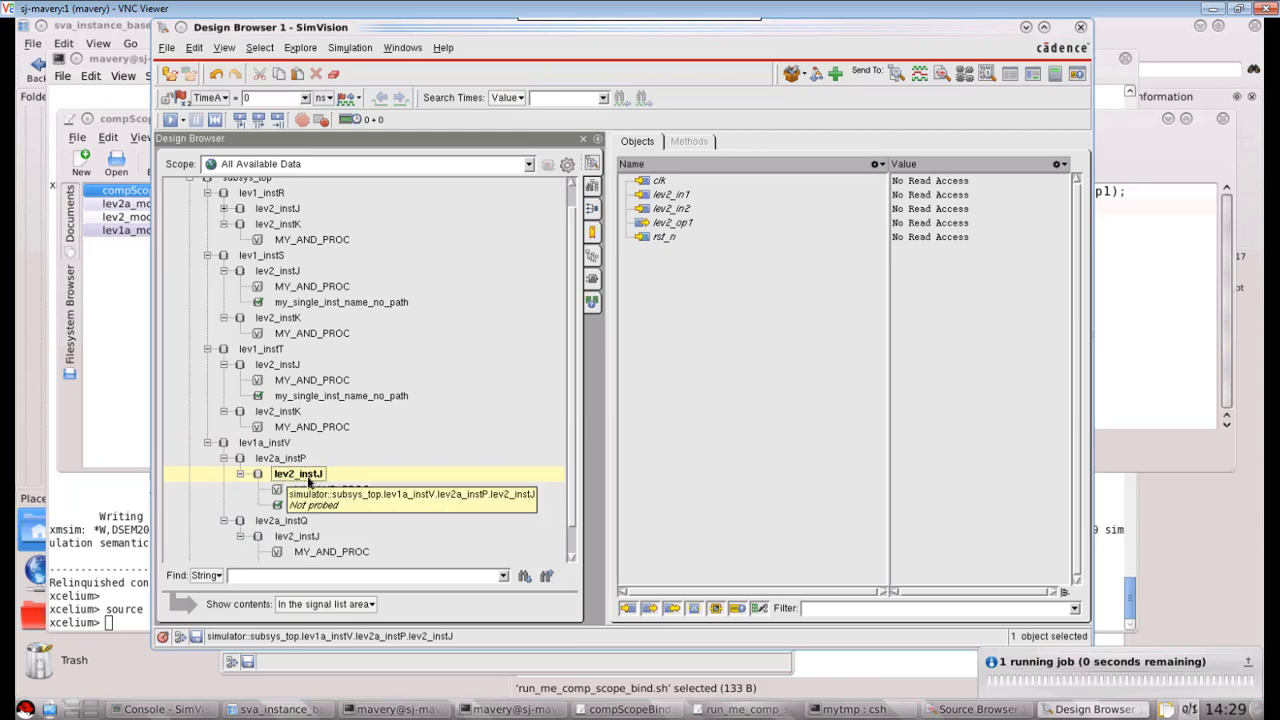
pyautogui.click(240, 472)
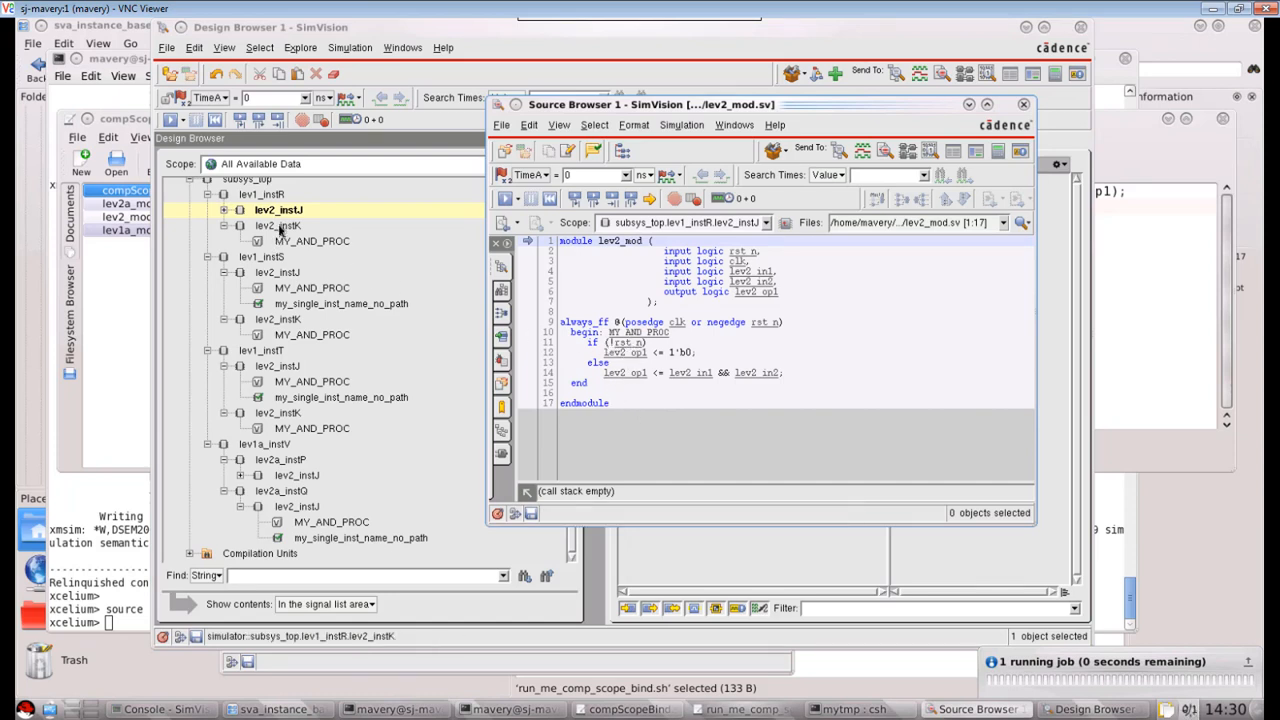
# Send lev2_instK to the Source Browser to view its lev2_mod module code
pyautogui.rightClick(278, 224)
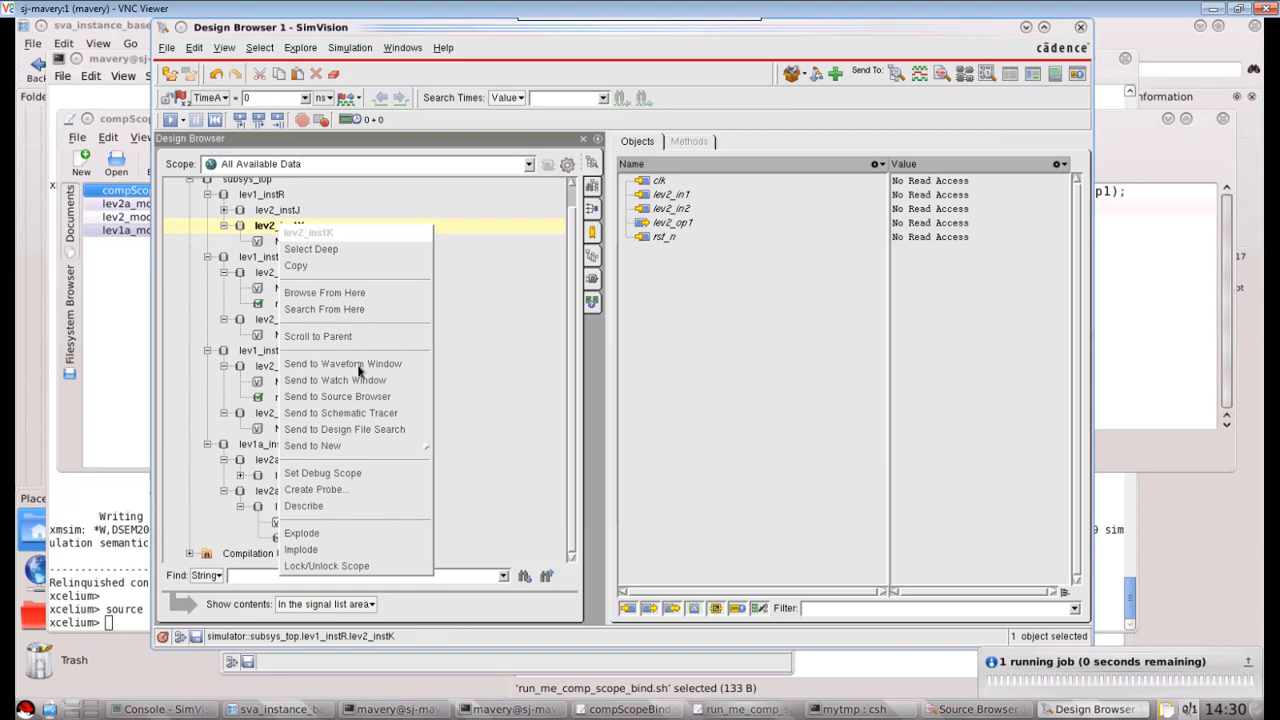
pyautogui.click(336, 396)
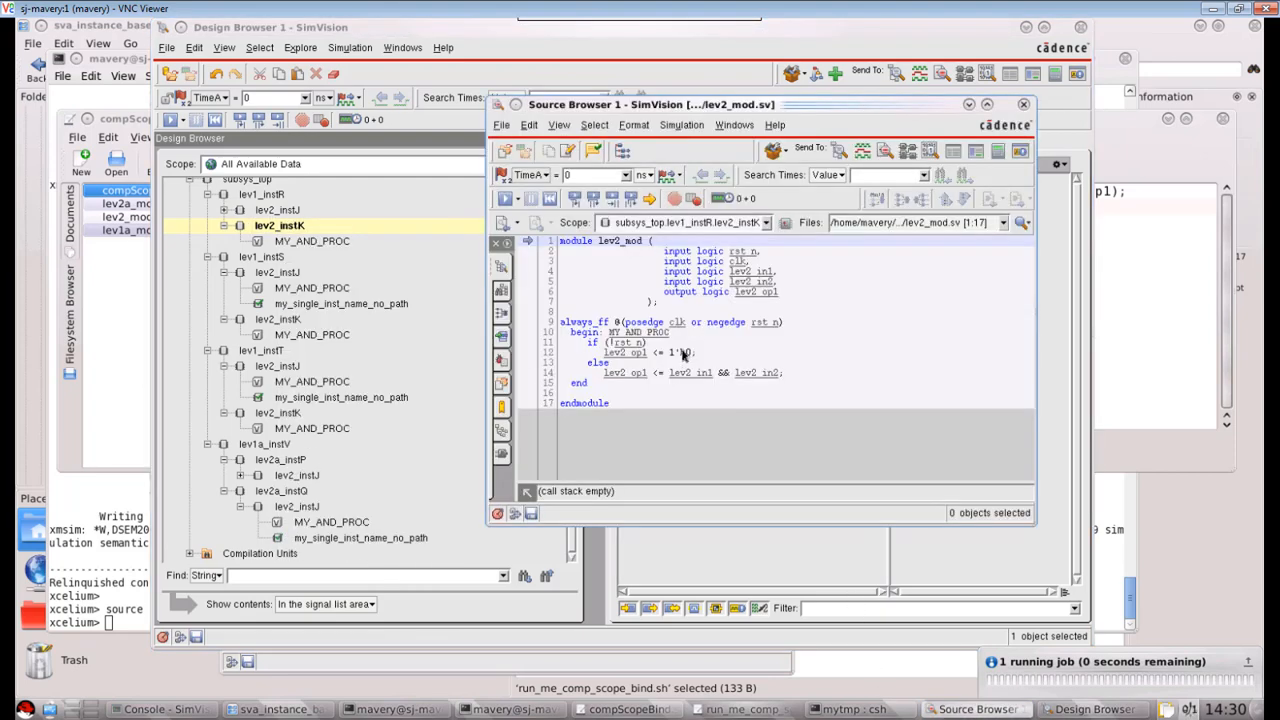
pyautogui.click(280, 224)
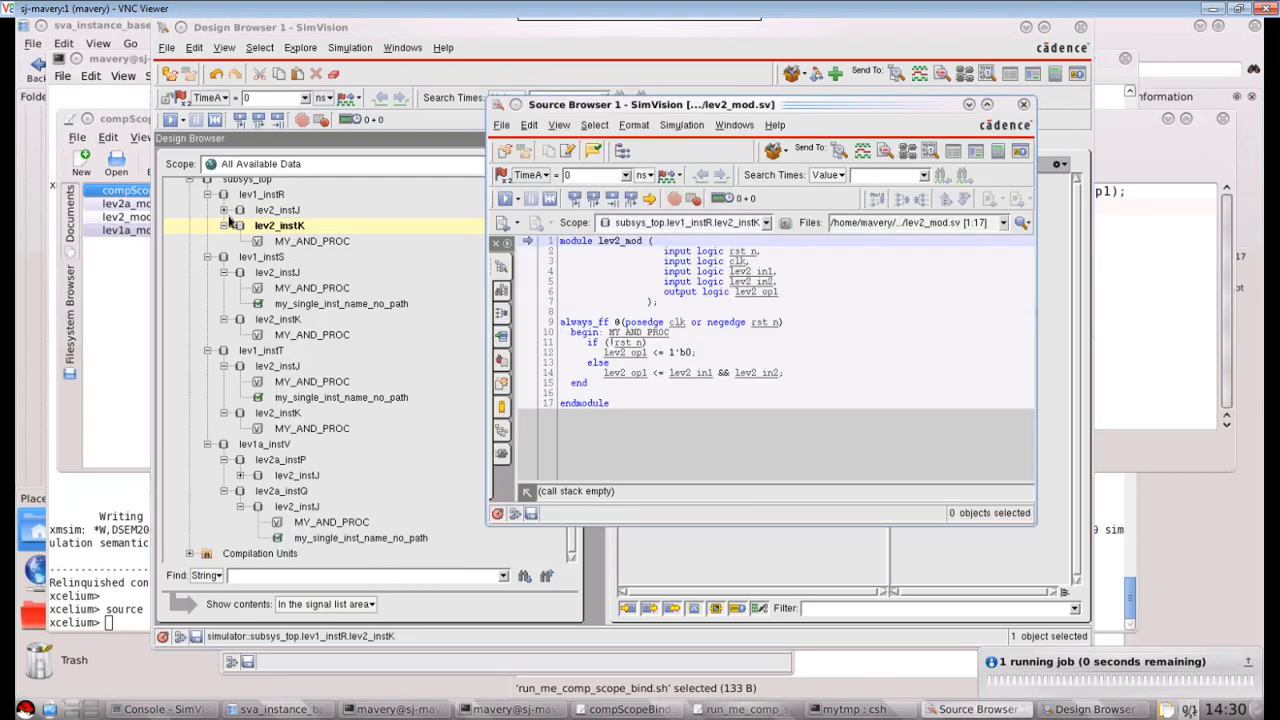
# Show the AST_AND_GATE assertion and signals of checker my_single_inst_name_no_path under lev2_instJ
pyautogui.click(344, 240)
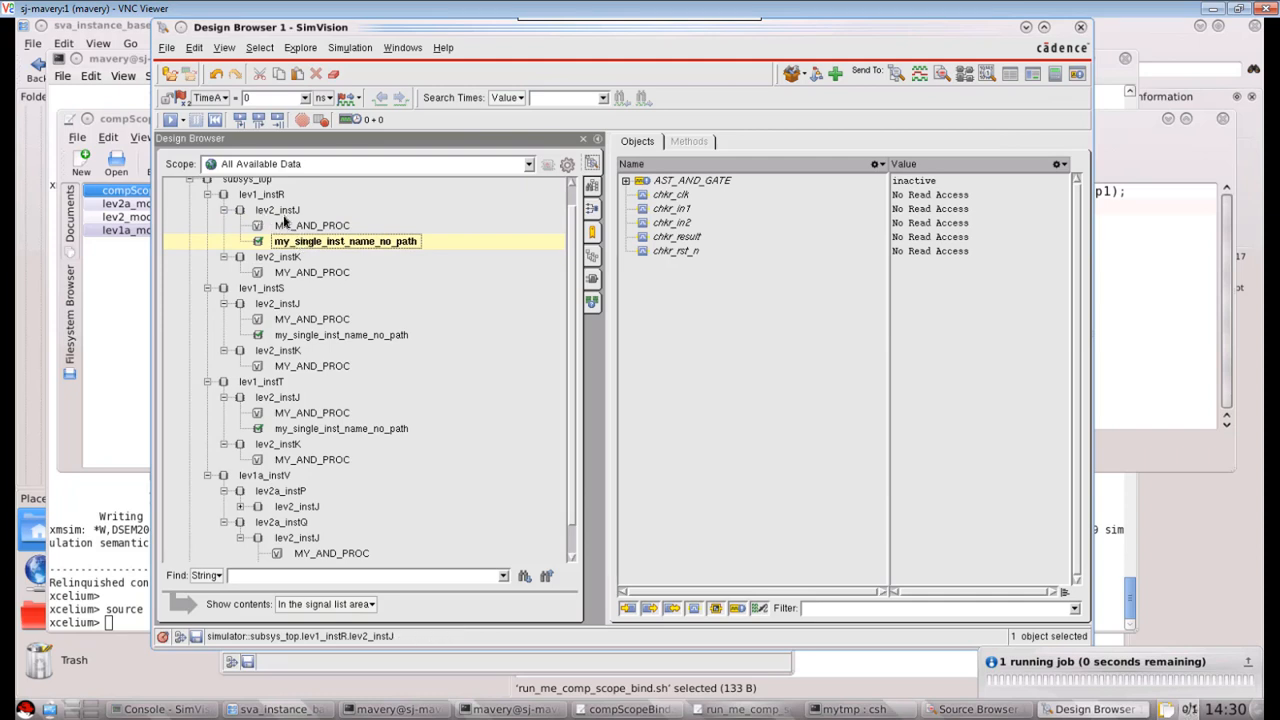
pyautogui.moveTo(278, 256)
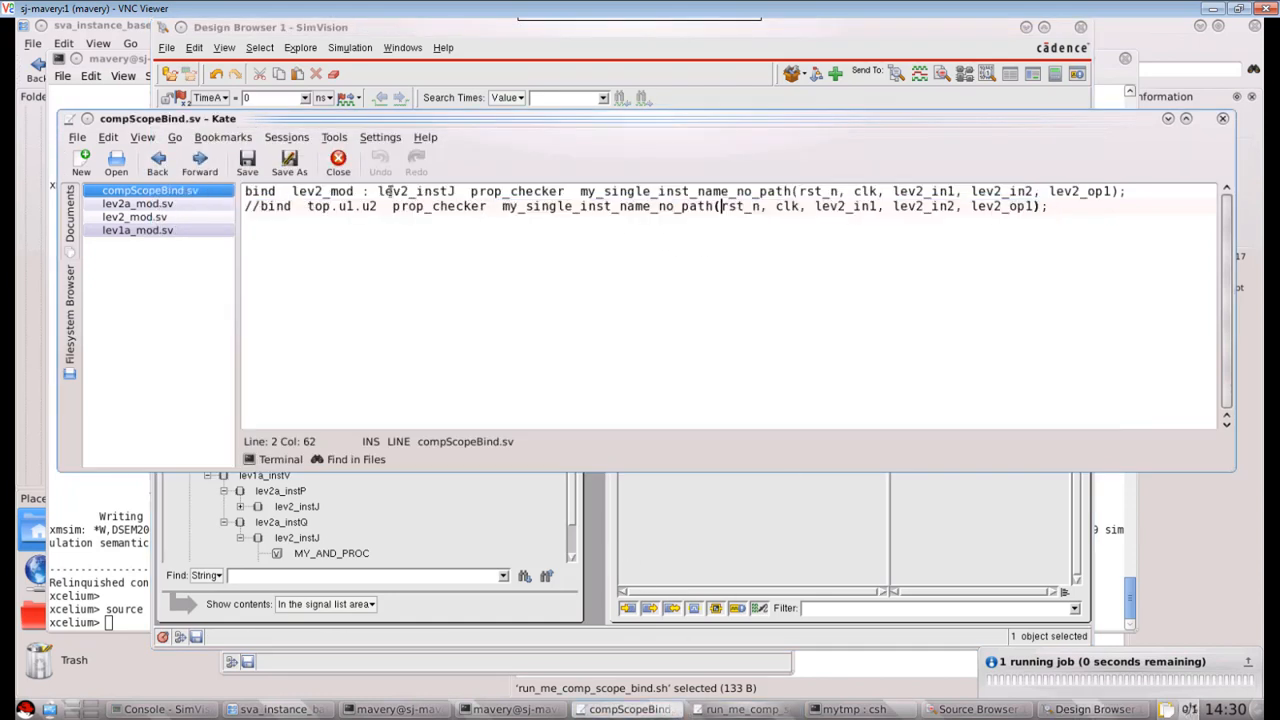
pyautogui.doubleClick(418, 192)
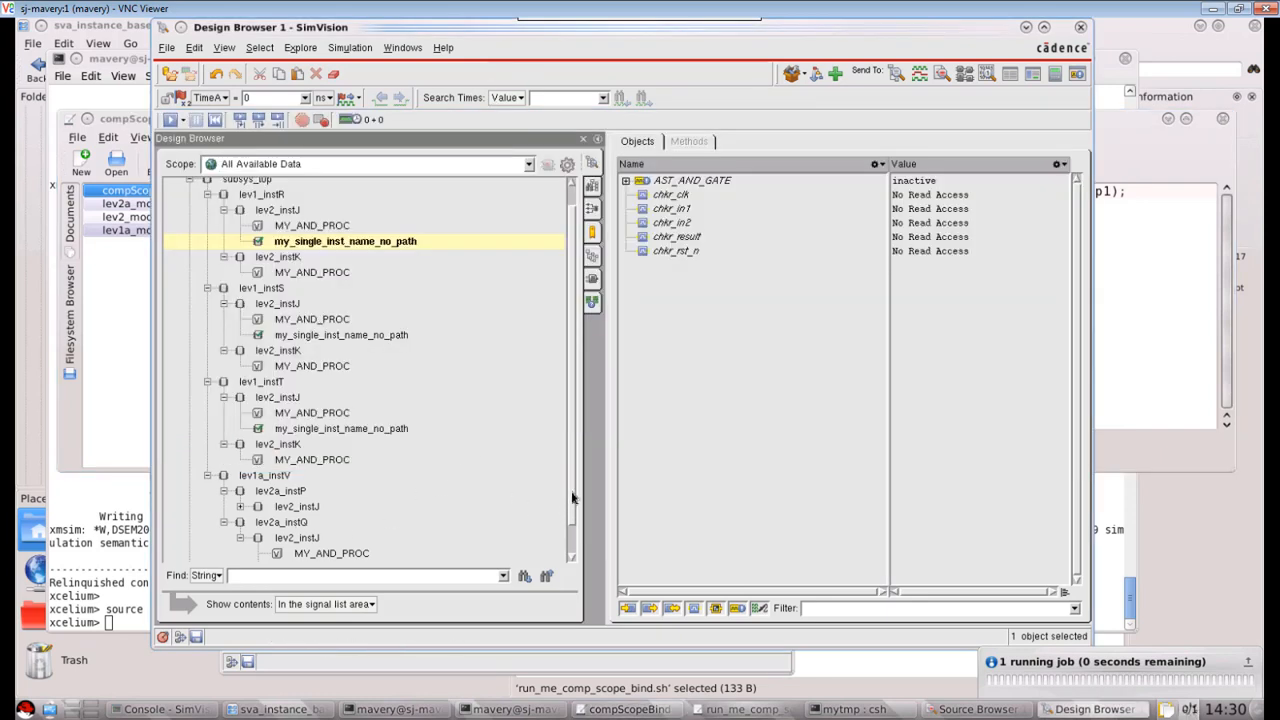
# Expand lev2a_instQ › lev2_instJ and show the signals of its bound my_single_inst_name_no_path checker
pyautogui.scroll(-3)
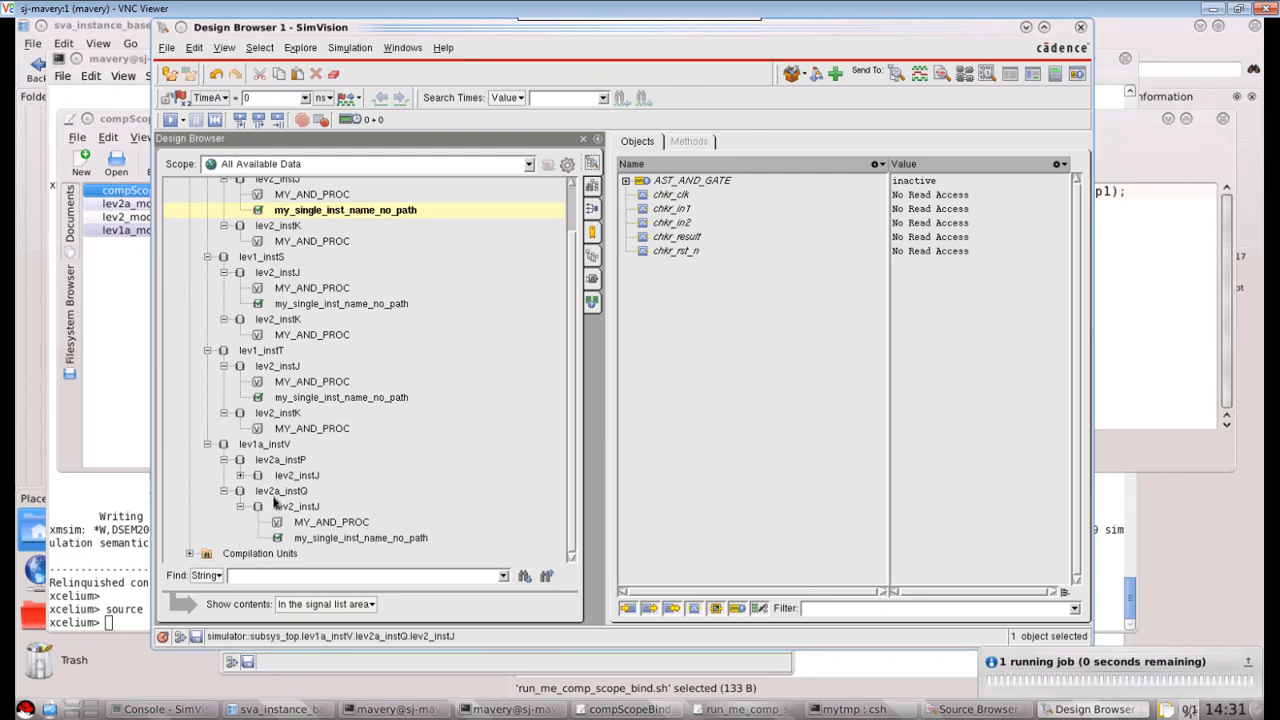
pyautogui.moveTo(284, 510)
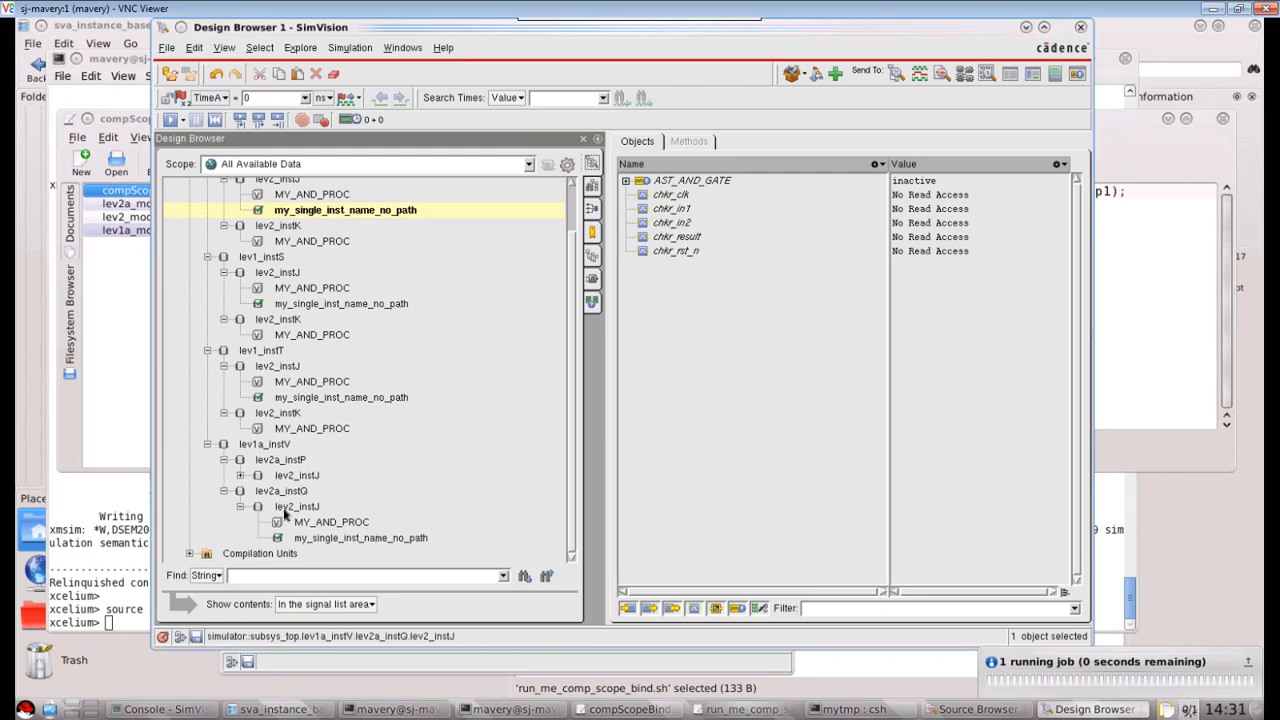
pyautogui.click(298, 506)
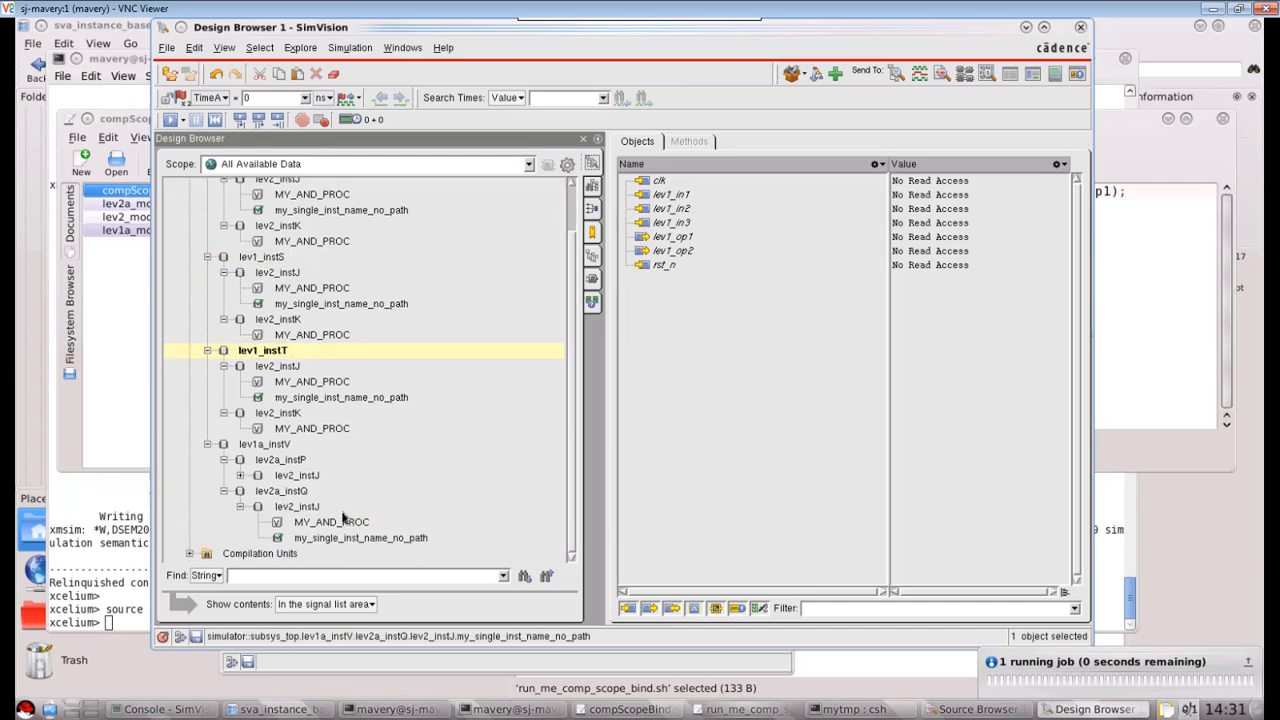
pyautogui.moveTo(360, 538)
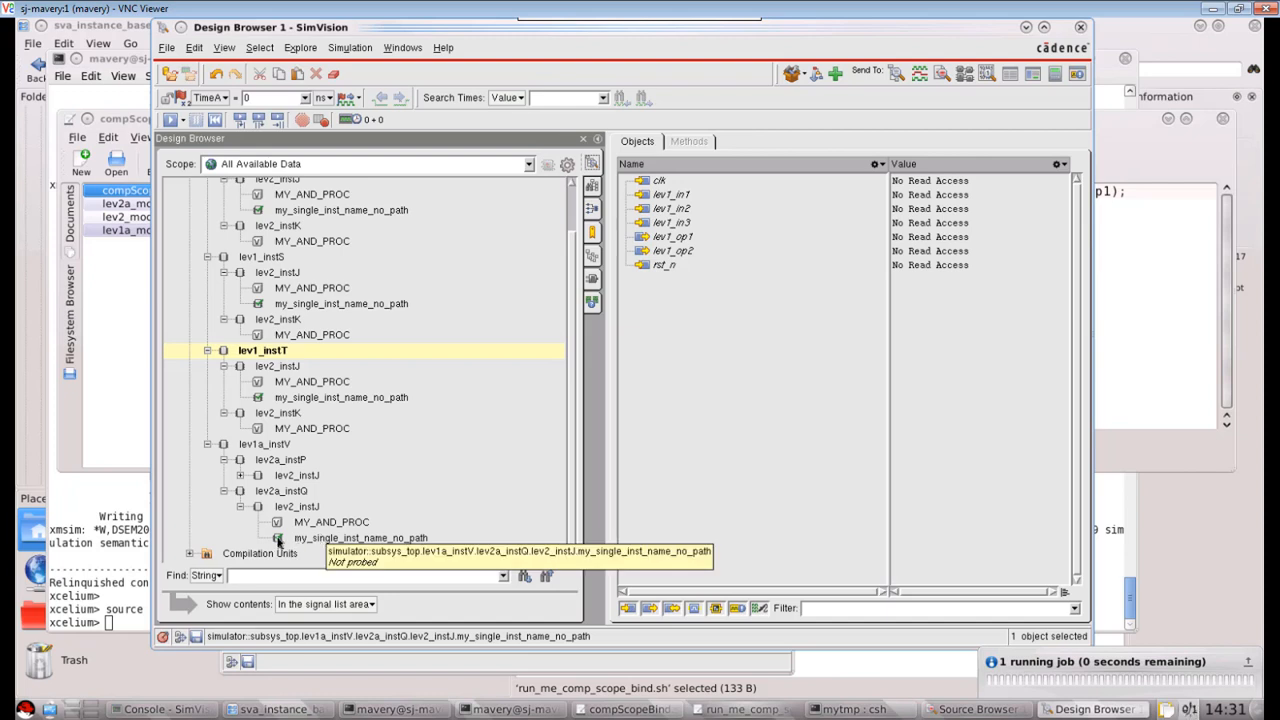
pyautogui.click(360, 538)
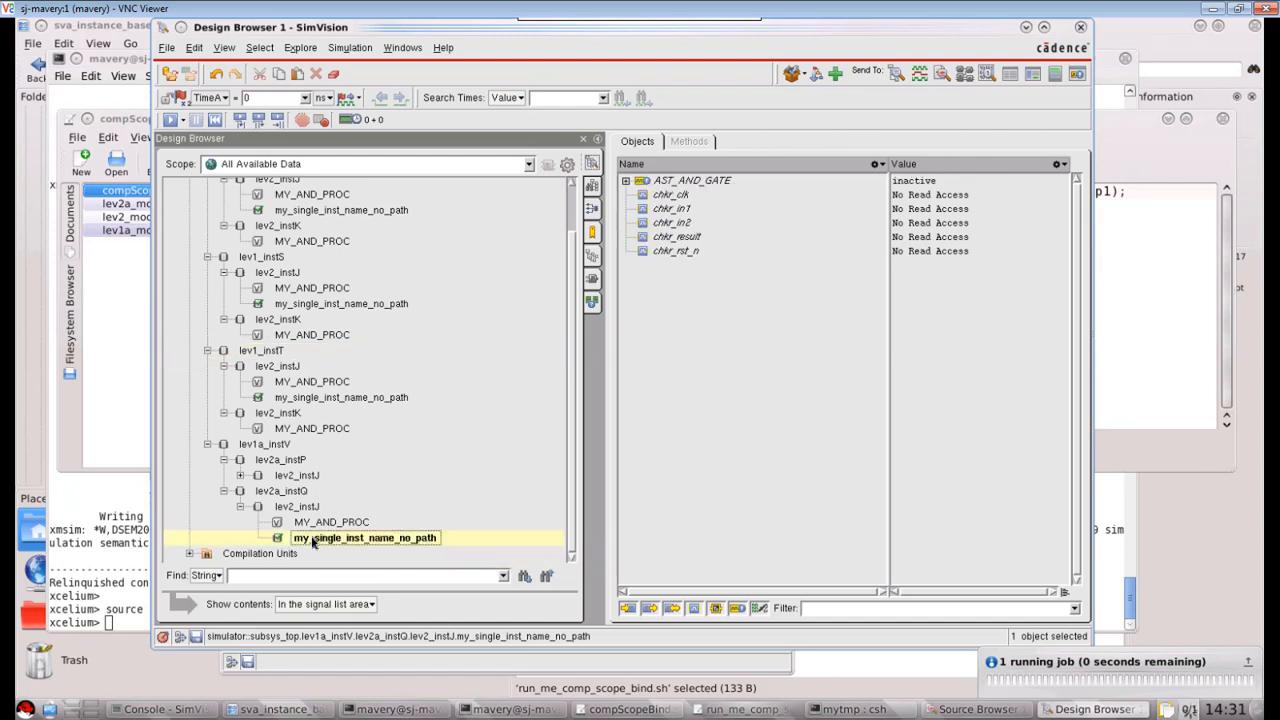
pyautogui.moveTo(364, 550)
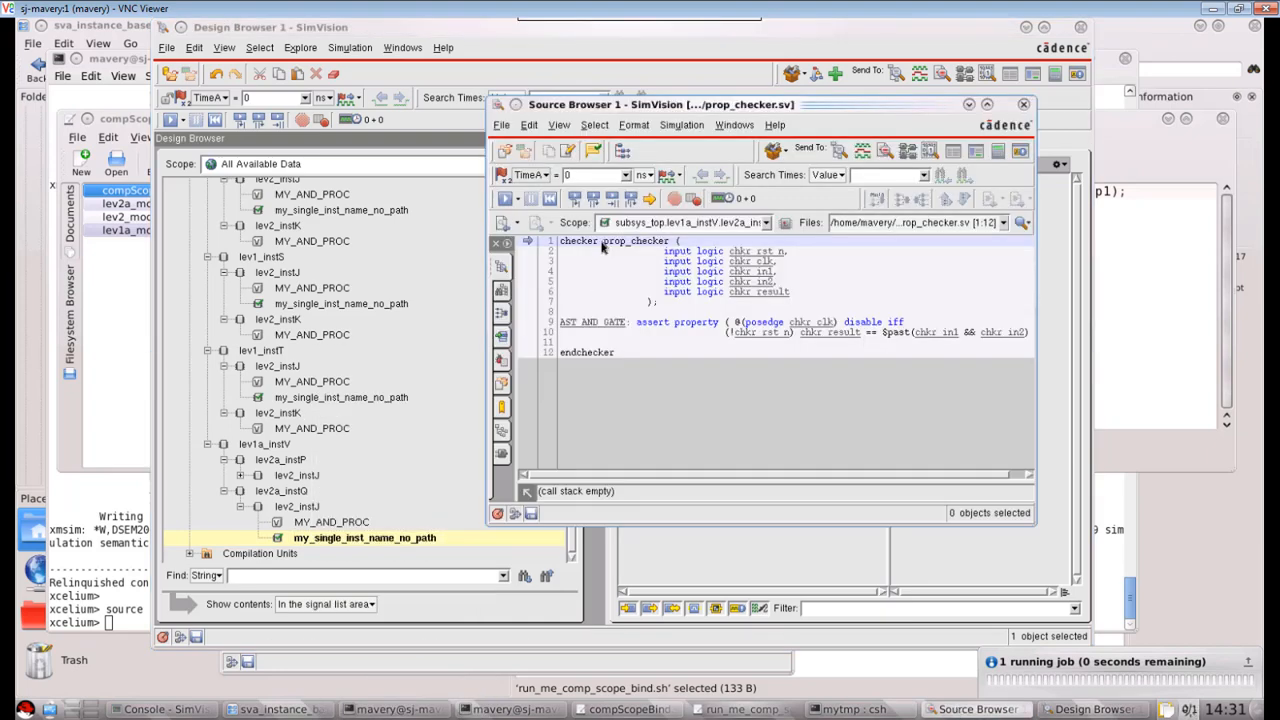
pyautogui.moveTo(598, 248)
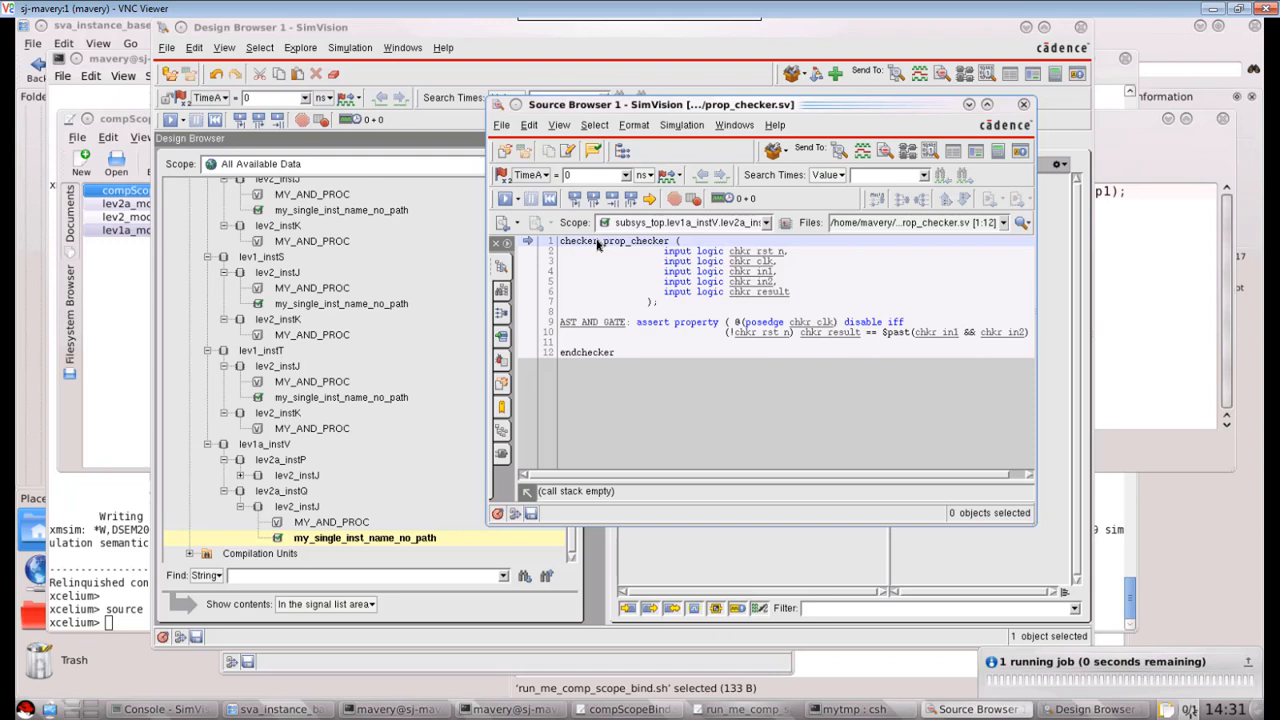
pyautogui.moveTo(610, 360)
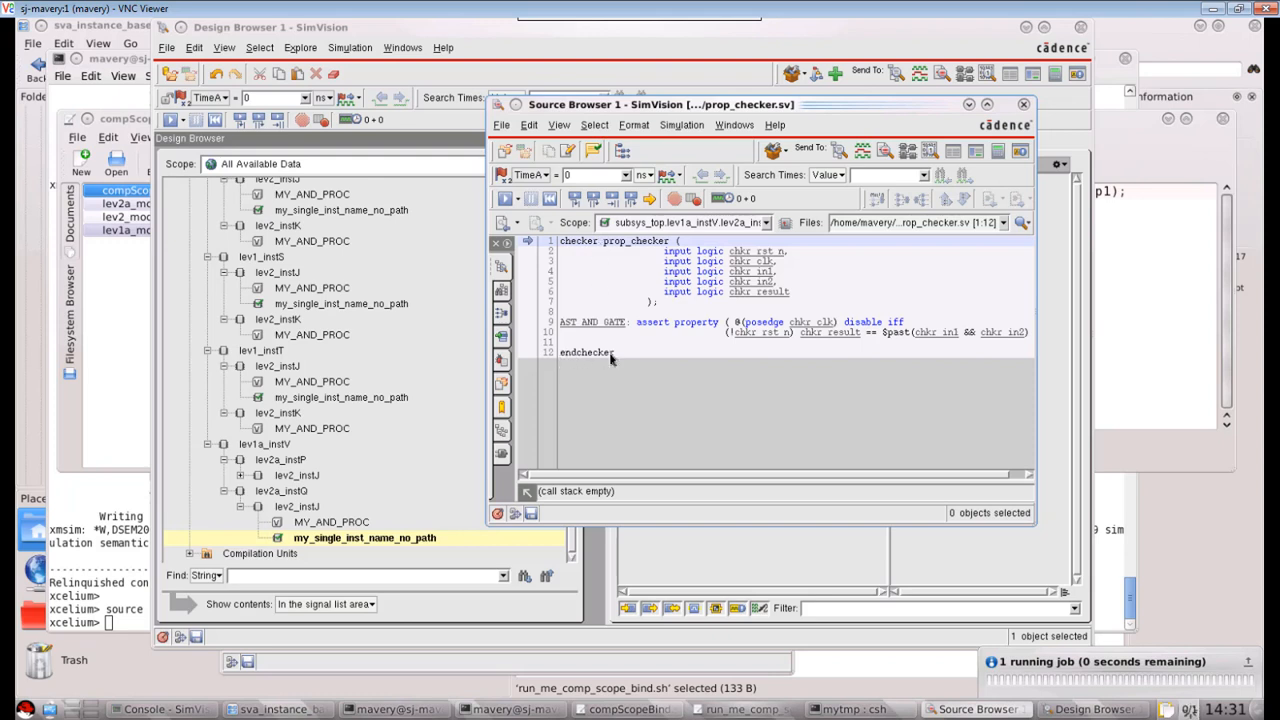